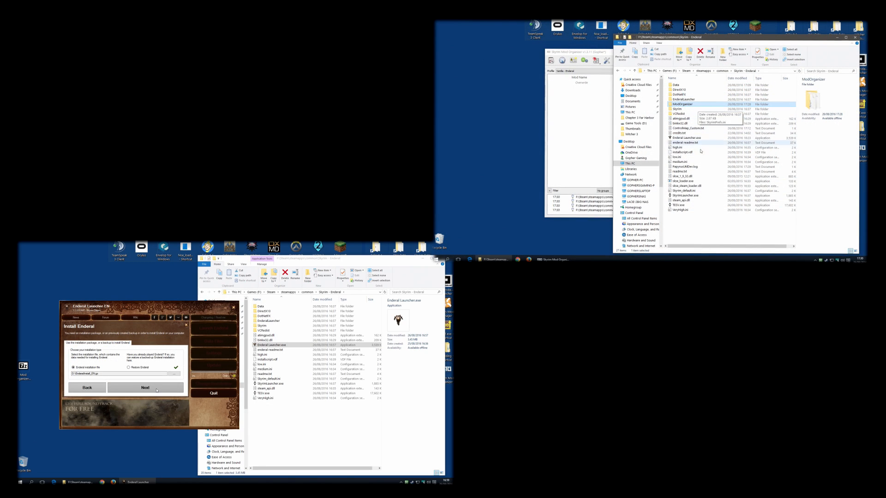
Switch Mod Organizer to the Enderal profile and launch the game through SKSE
{"action": "left_click", "coordinate": [145, 387]}
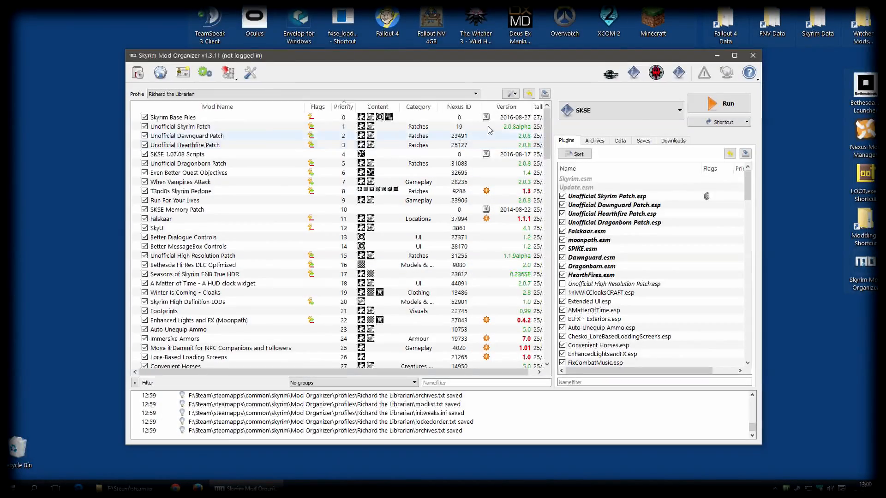
{"action": "left_click", "coordinate": [476, 93]}
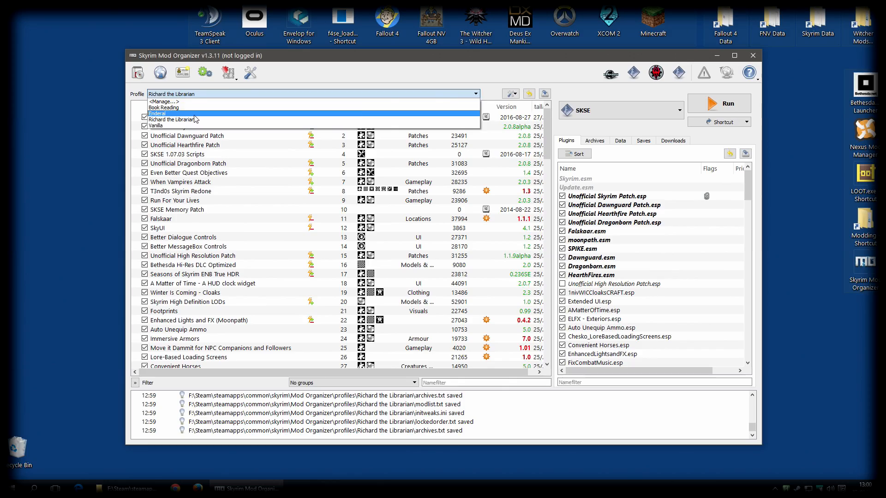
{"action": "left_click", "coordinate": [157, 113]}
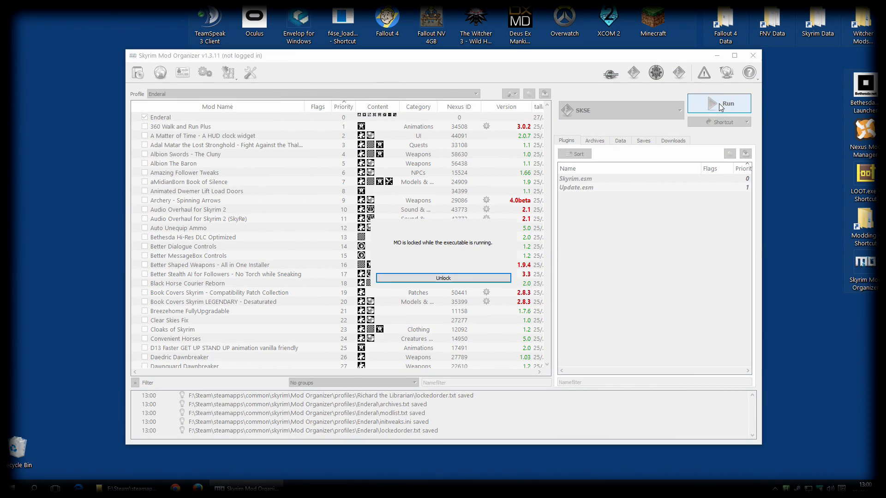
{"action": "left_click", "coordinate": [719, 103]}
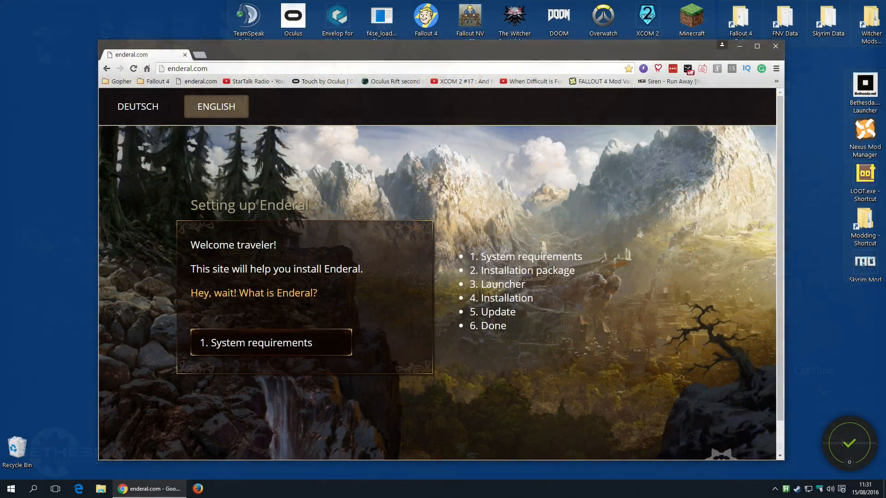
{"action": "mouse_move", "coordinate": [272, 356]}
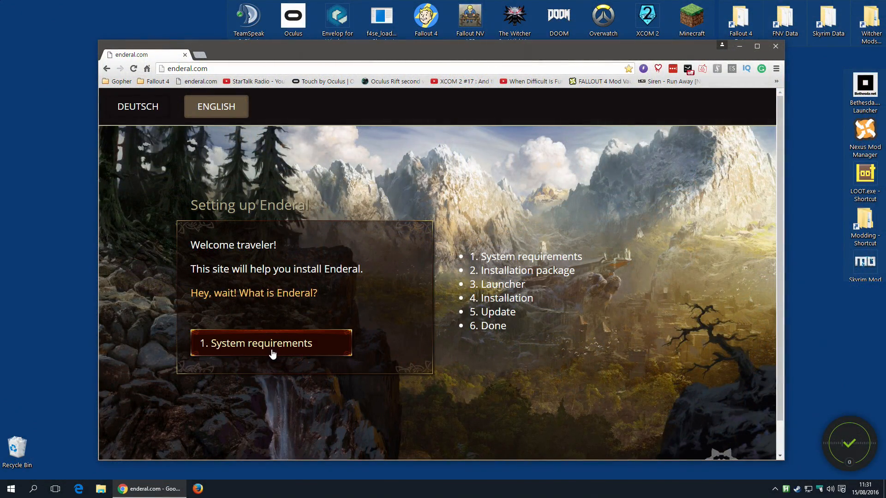
Open the '1. System requirements' page of the Enderal setup guide
{"action": "left_click", "coordinate": [271, 343]}
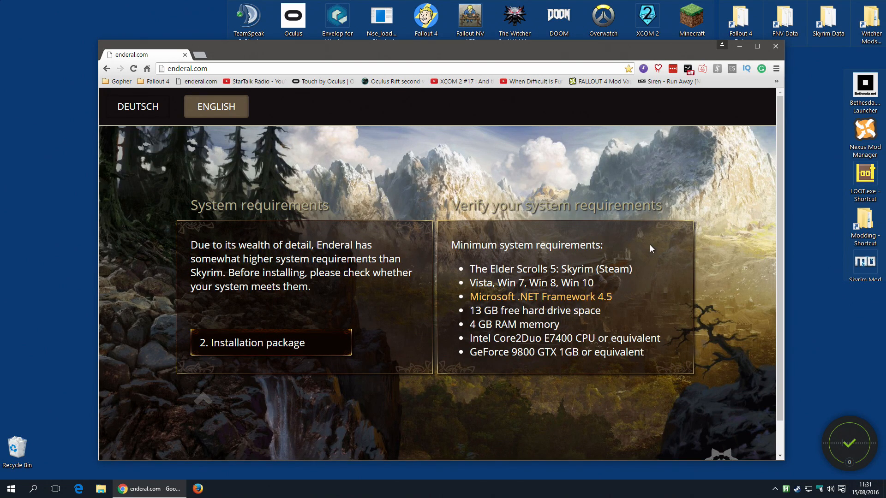
{"action": "mouse_move", "coordinate": [484, 306]}
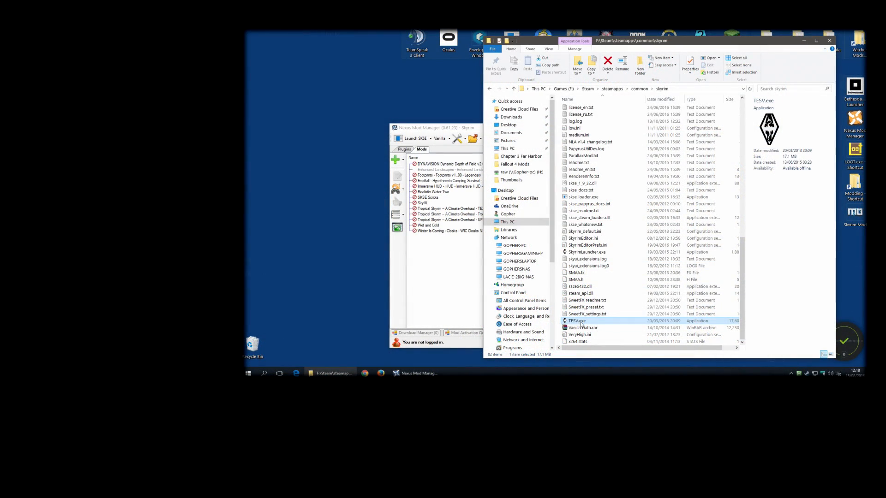
{"action": "mouse_move", "coordinate": [598, 323]}
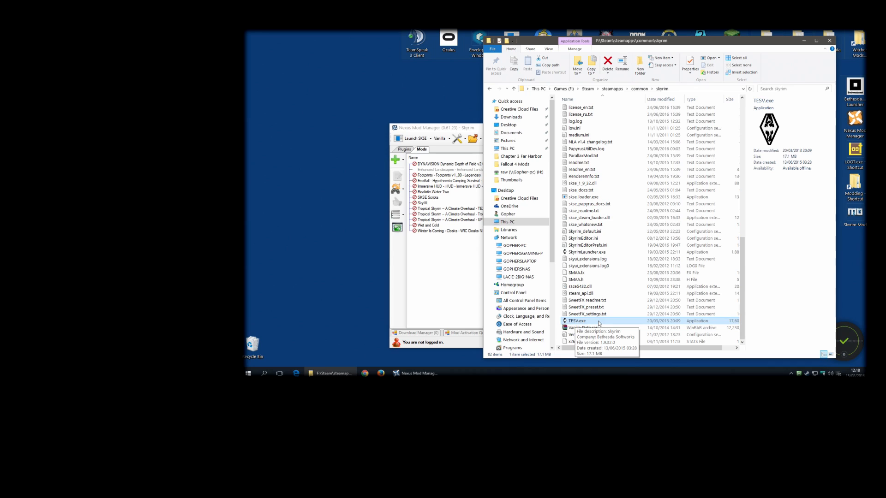
Start TESV.exe from the Skyrim game folder on drive F
{"action": "double_click", "coordinate": [577, 321]}
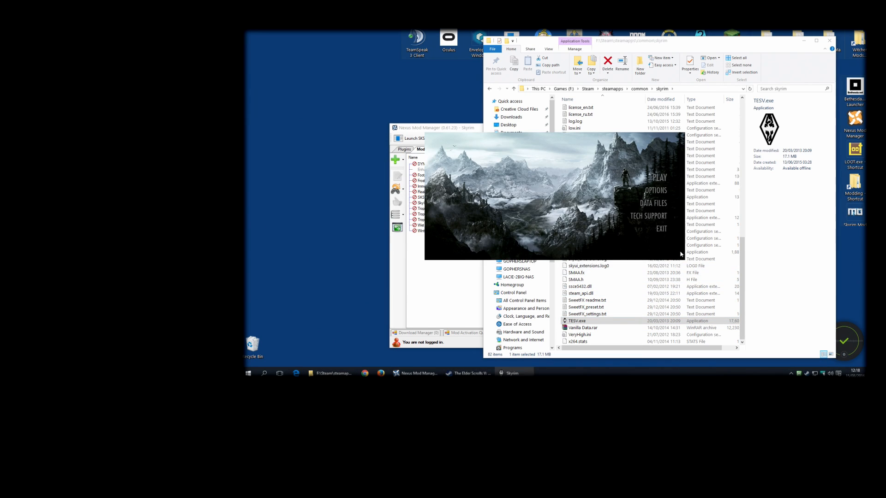
{"action": "left_click", "coordinate": [659, 177]}
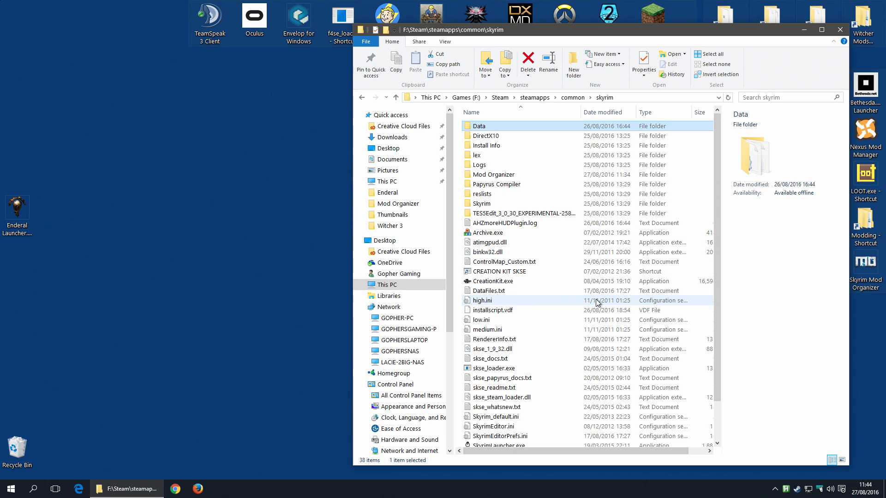
{"action": "double_click", "coordinate": [479, 126]}
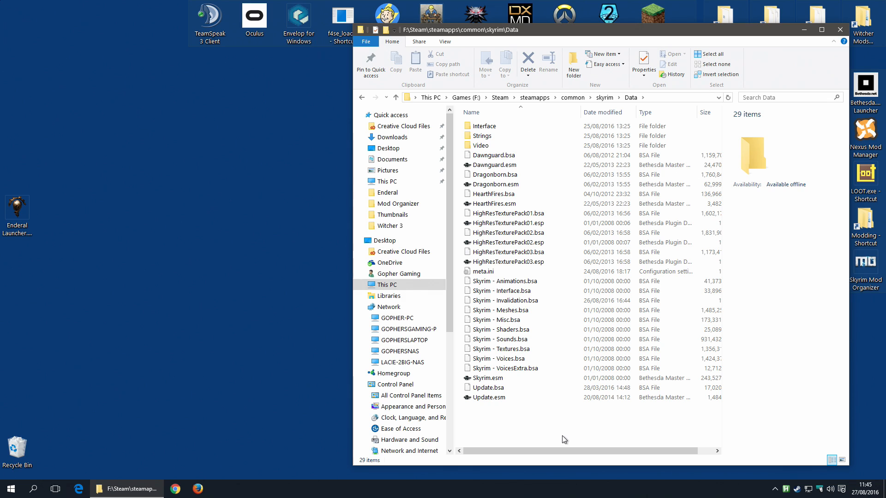
{"action": "mouse_move", "coordinate": [560, 435]}
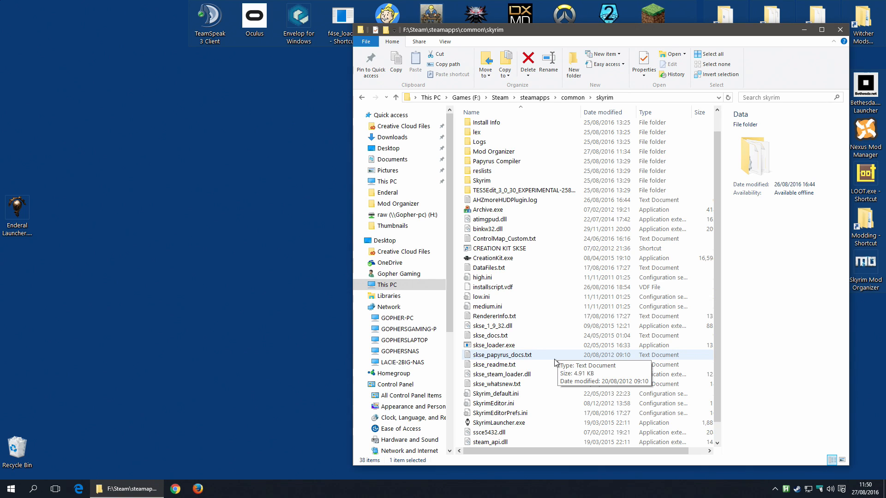
{"action": "mouse_move", "coordinate": [542, 313]}
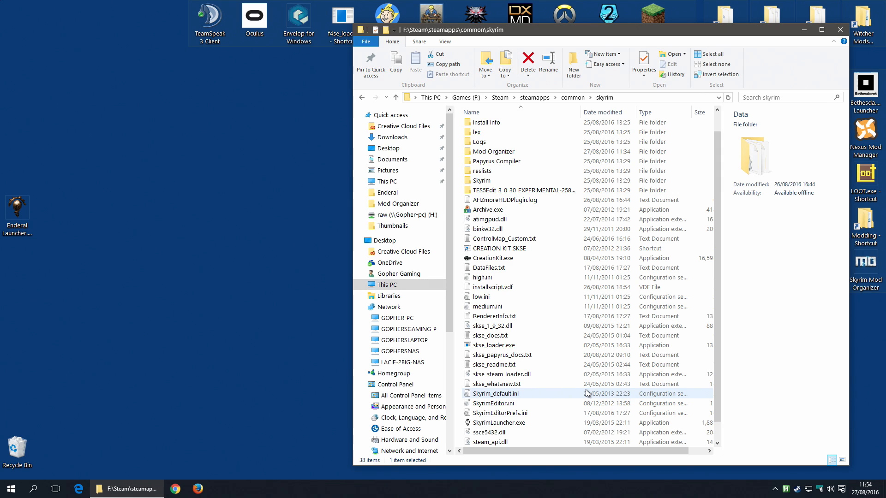
{"action": "left_click", "coordinate": [176, 489]}
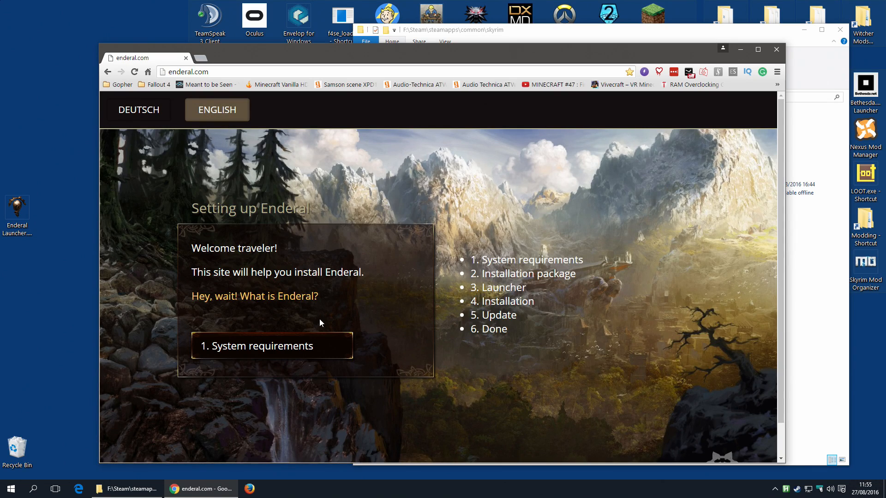
Advance the Enderal guide past System requirements and Installation package to the Launcher page
{"action": "left_click", "coordinate": [272, 346]}
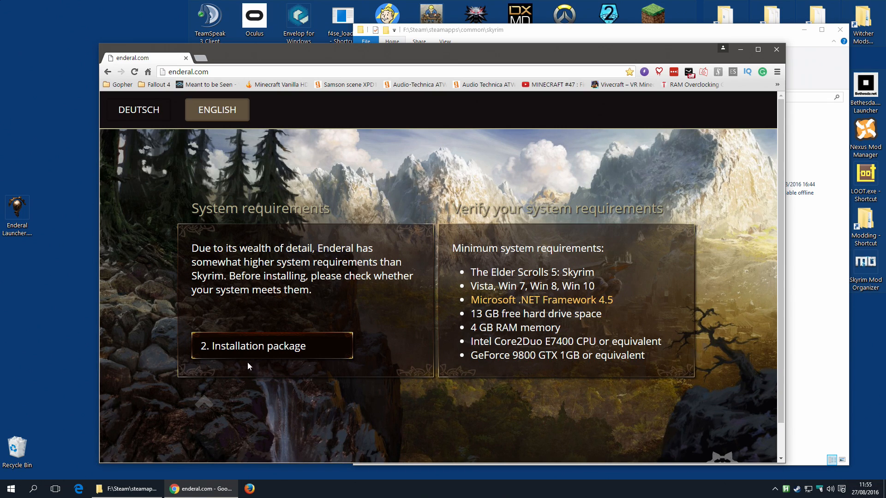
{"action": "left_click", "coordinate": [272, 346]}
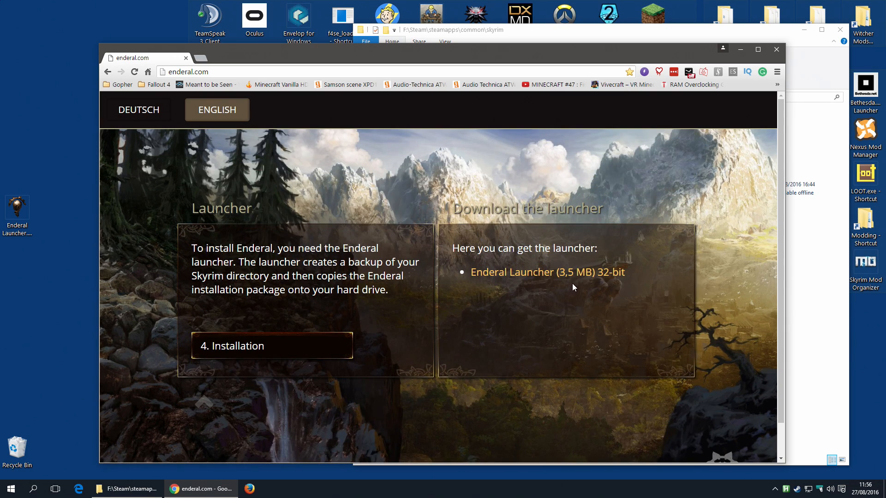
{"action": "mouse_move", "coordinate": [675, 293]}
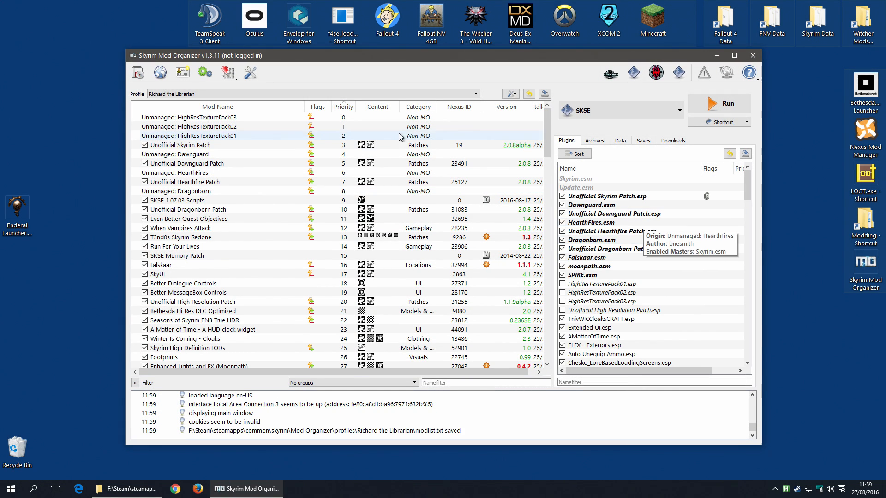
Create an 'Enderal' profile in Manage profiles with Local Savegames ticked, then close
{"action": "left_click", "coordinate": [474, 93]}
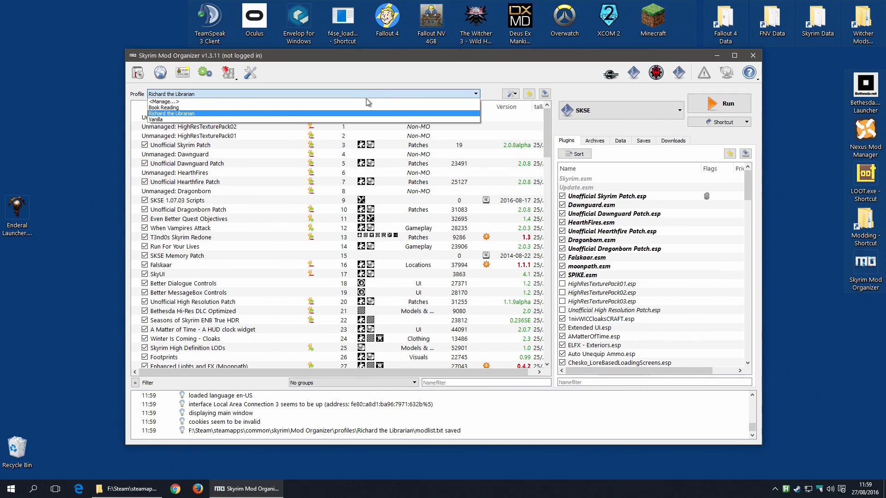
{"action": "left_click", "coordinate": [165, 102]}
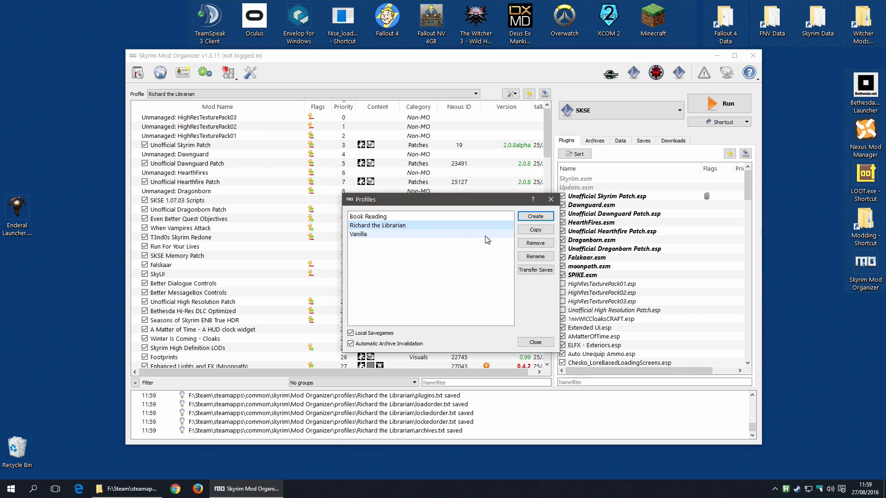
{"action": "left_click", "coordinate": [535, 216]}
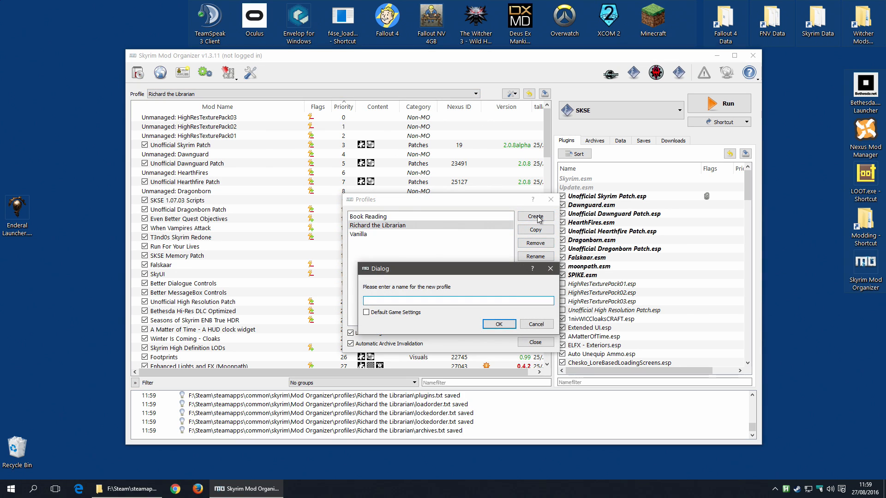
{"action": "type", "text": "Enderal"}
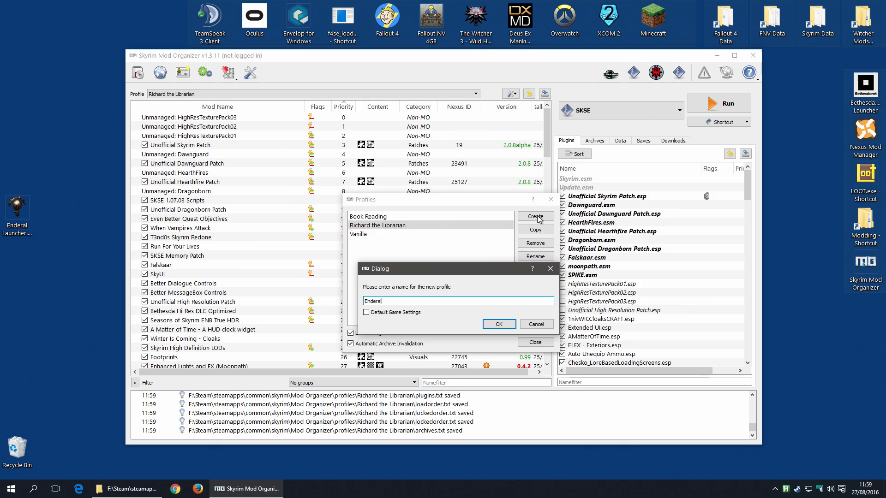
{"action": "left_click", "coordinate": [499, 324]}
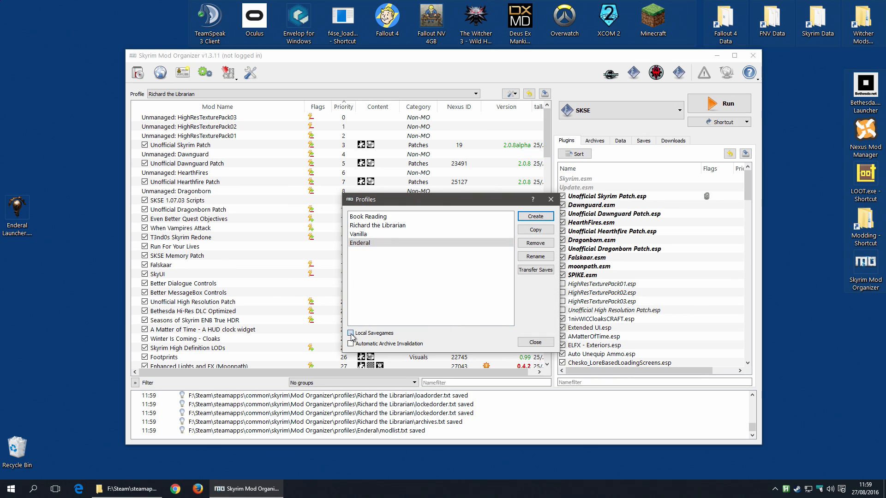
{"action": "left_click", "coordinate": [351, 333]}
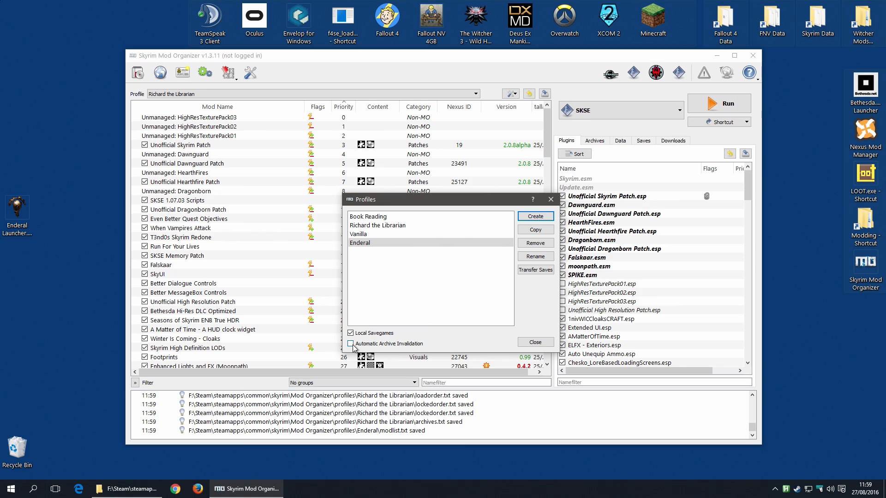
{"action": "left_click", "coordinate": [350, 344]}
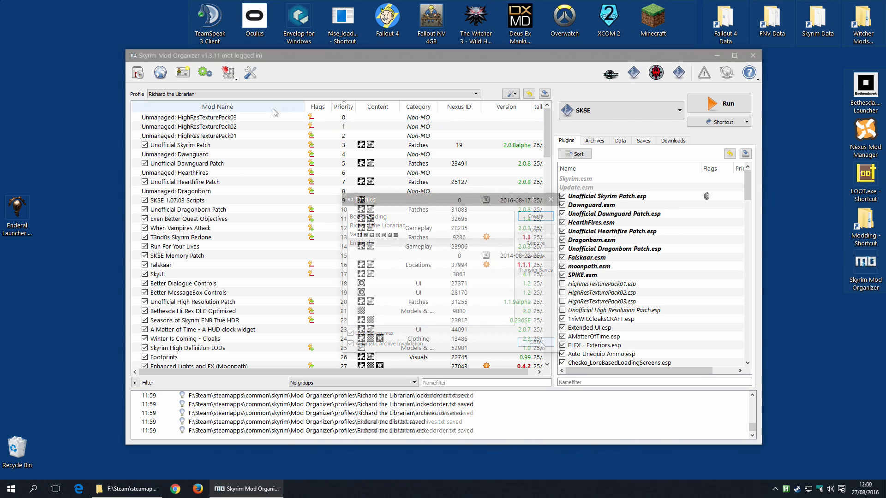
Activate the Enderal profile and untick the high-res texture plugins and Dawnguard archive
{"action": "left_click", "coordinate": [312, 94]}
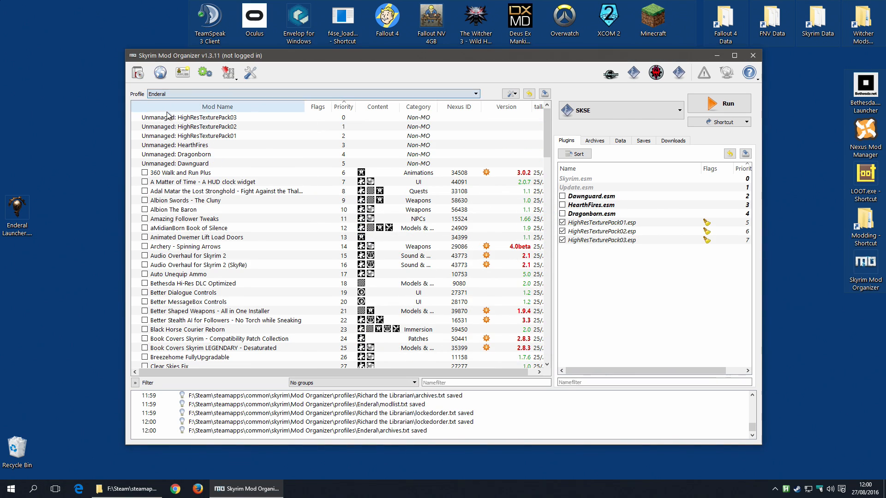
{"action": "scroll", "scroll_direction": "down", "scroll_amount": 3}
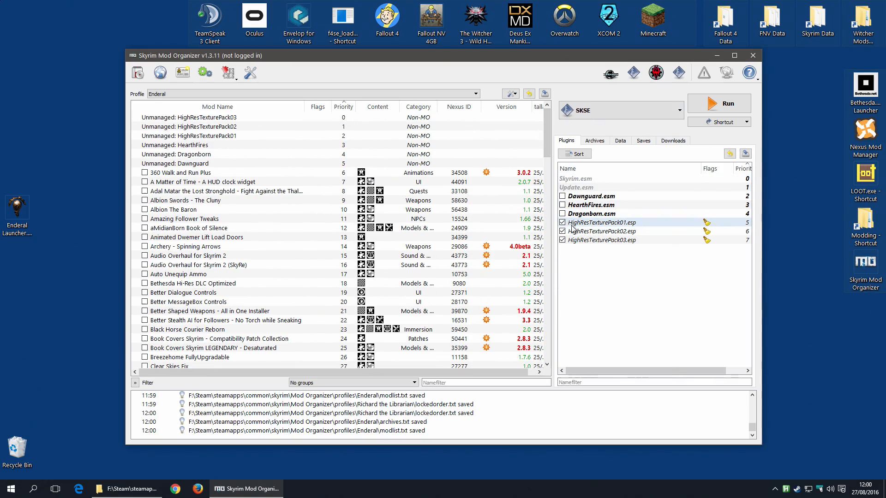
{"action": "left_click", "coordinate": [562, 222]}
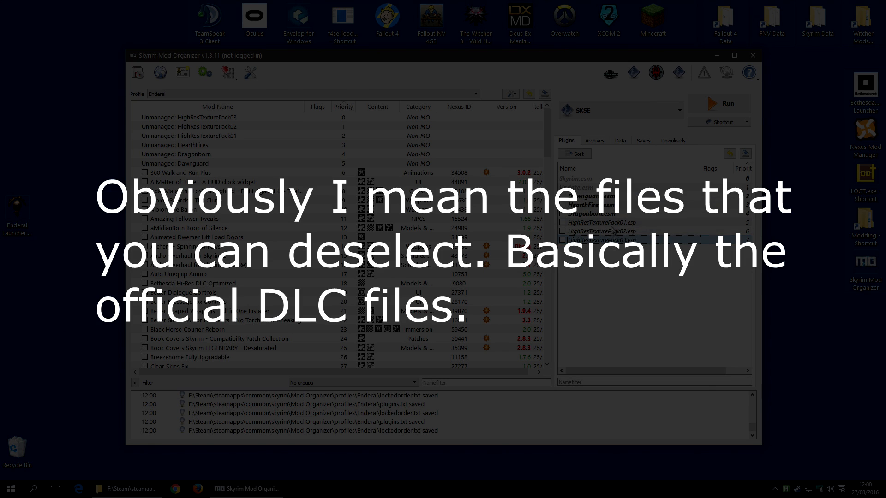
{"action": "left_click", "coordinate": [595, 140]}
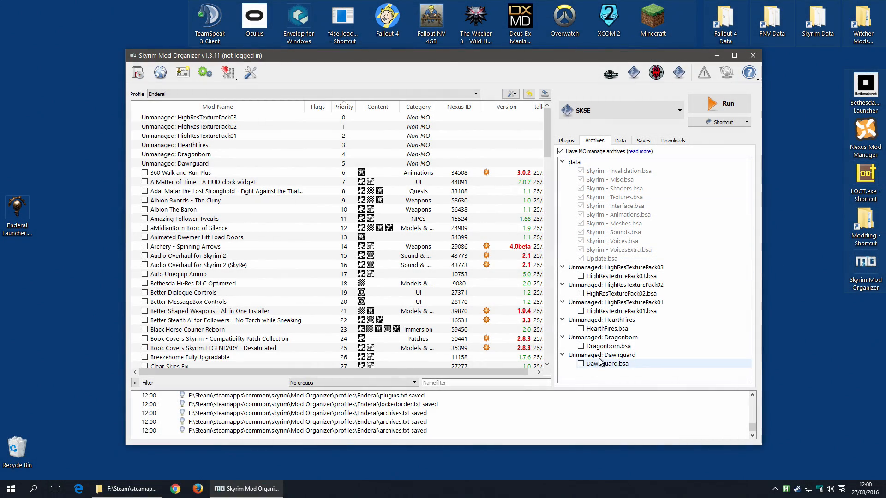
{"action": "left_click", "coordinate": [566, 140]}
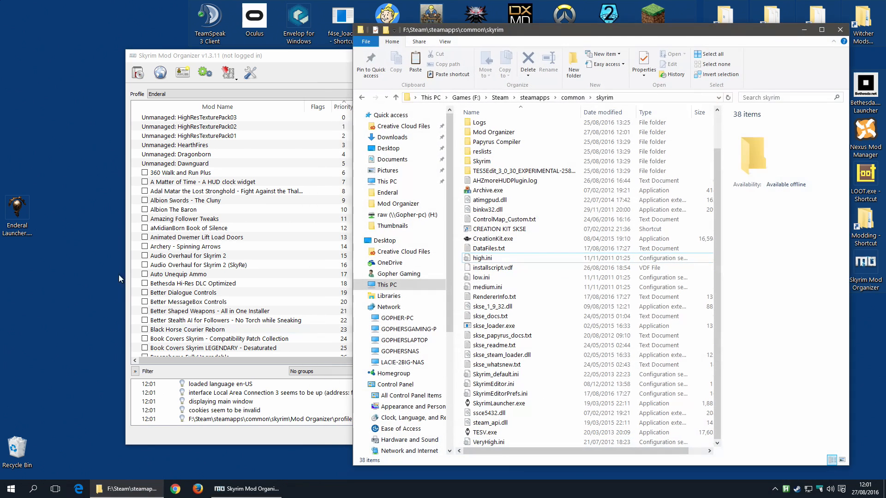
Bring the Skyrim game folder forward and right-click items in it
{"action": "right_click", "coordinate": [17, 208]}
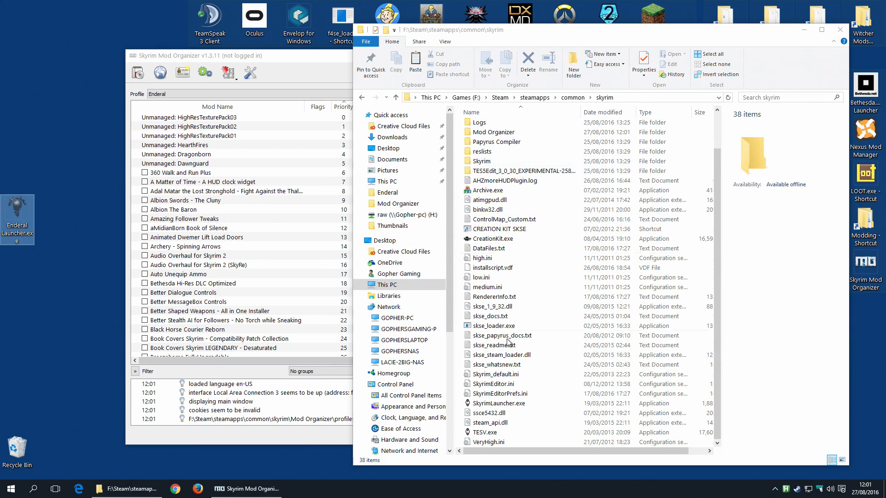
{"action": "right_click", "coordinate": [506, 343]}
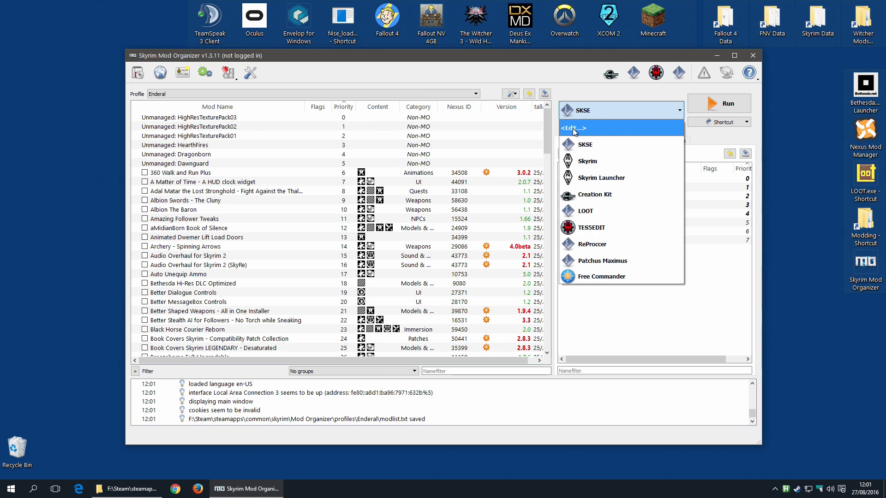
Add an 'Enderal Launcher' executable pointing to Enderal Launcher.exe and close the editor
{"action": "left_click", "coordinate": [574, 129]}
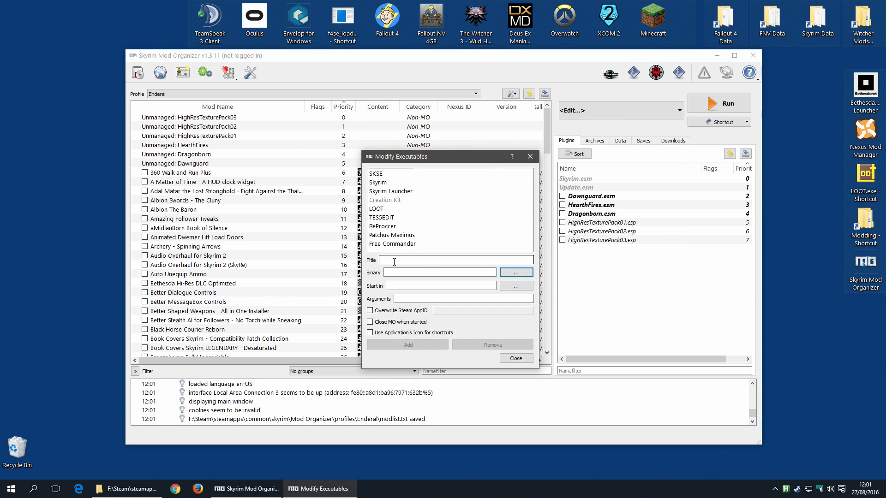
{"action": "type", "text": "Enderal Launch"}
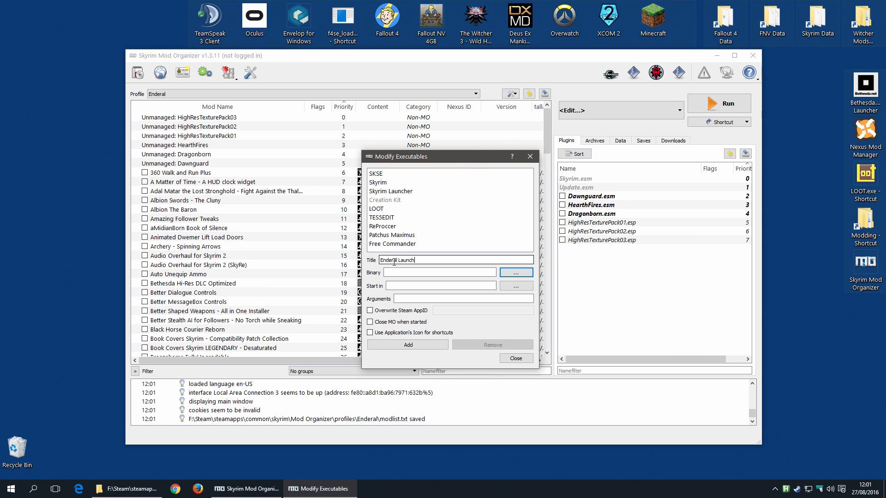
{"action": "left_click", "coordinate": [516, 273]}
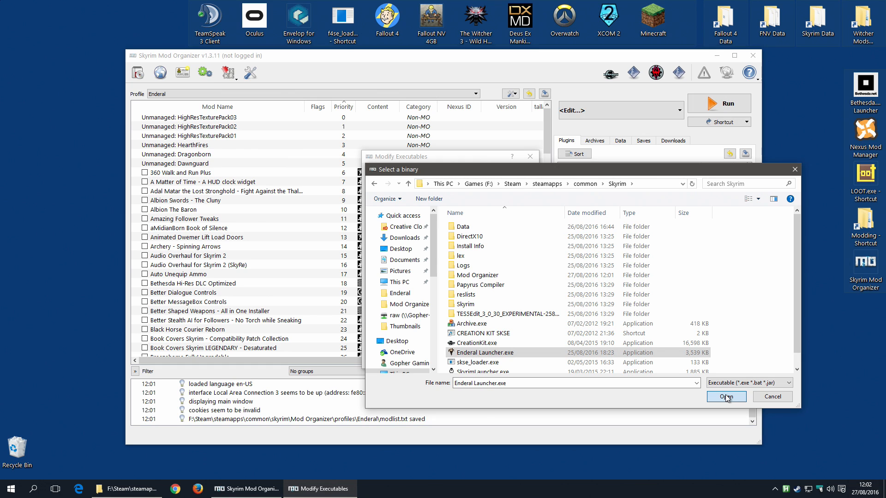
{"action": "left_click", "coordinate": [726, 397]}
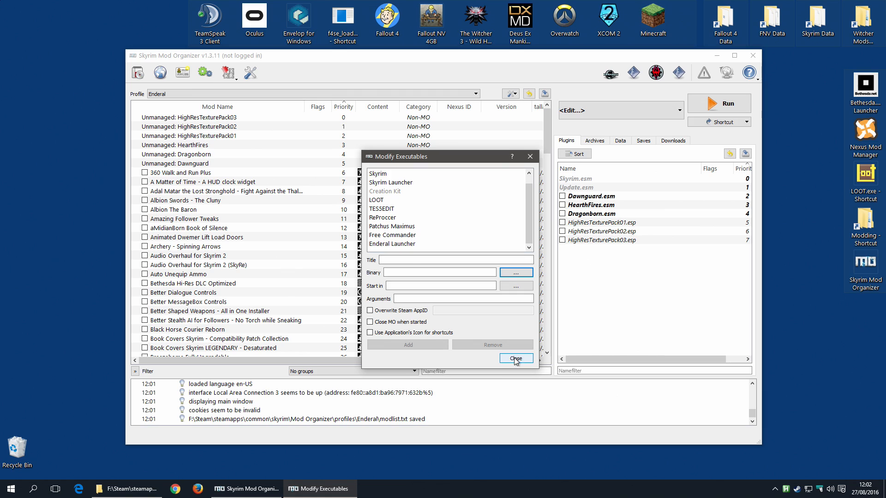
{"action": "left_click", "coordinate": [516, 358]}
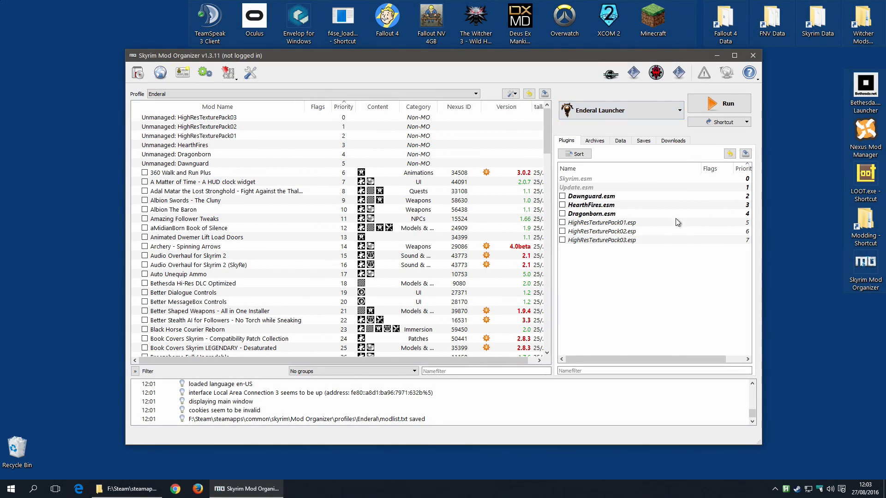
Run Enderal Launcher, start Install Enderal, and accept the licence terms
{"action": "left_click", "coordinate": [726, 103]}
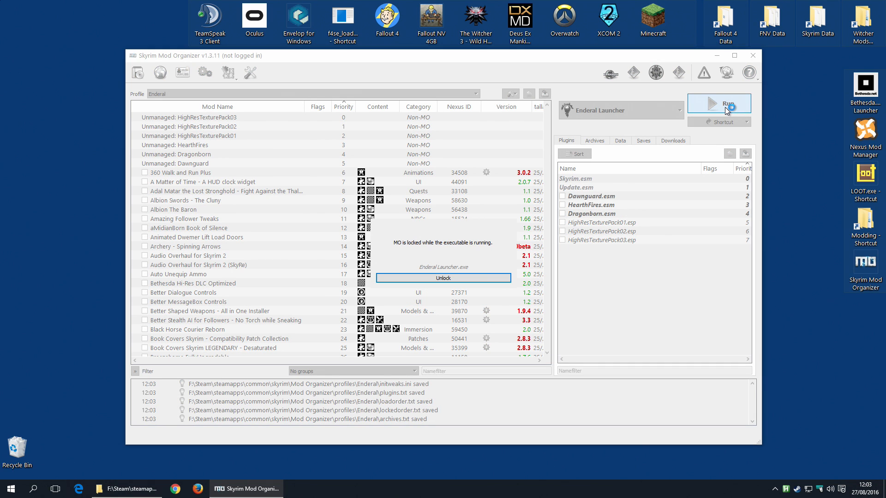
{"action": "left_click", "coordinate": [719, 103]}
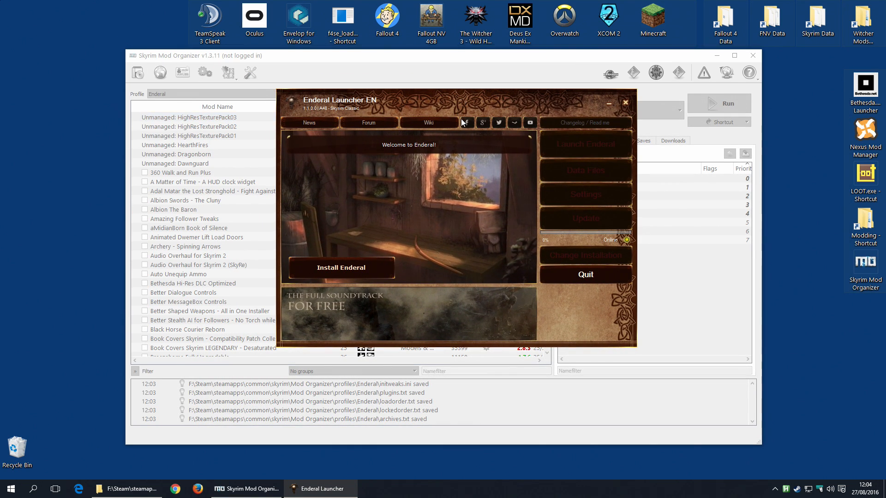
{"action": "left_click", "coordinate": [341, 268]}
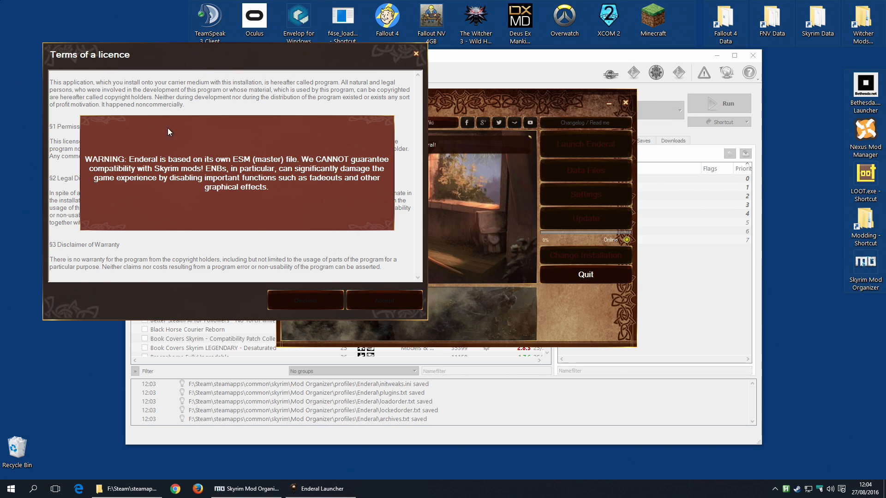
{"action": "mouse_move", "coordinate": [261, 203]}
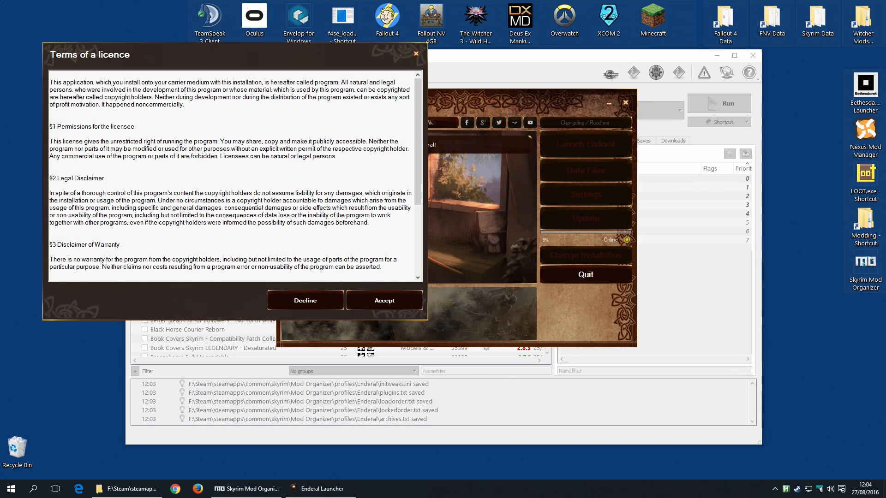
{"action": "mouse_move", "coordinate": [384, 301]}
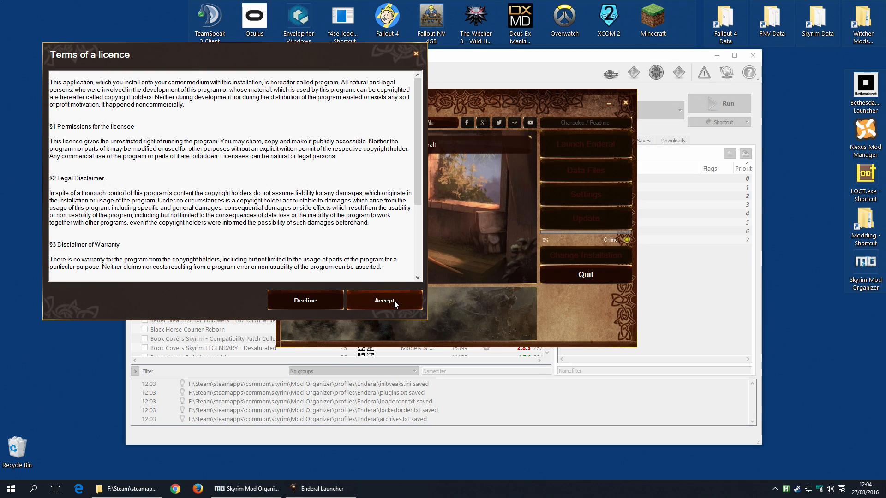
{"action": "left_click", "coordinate": [384, 301]}
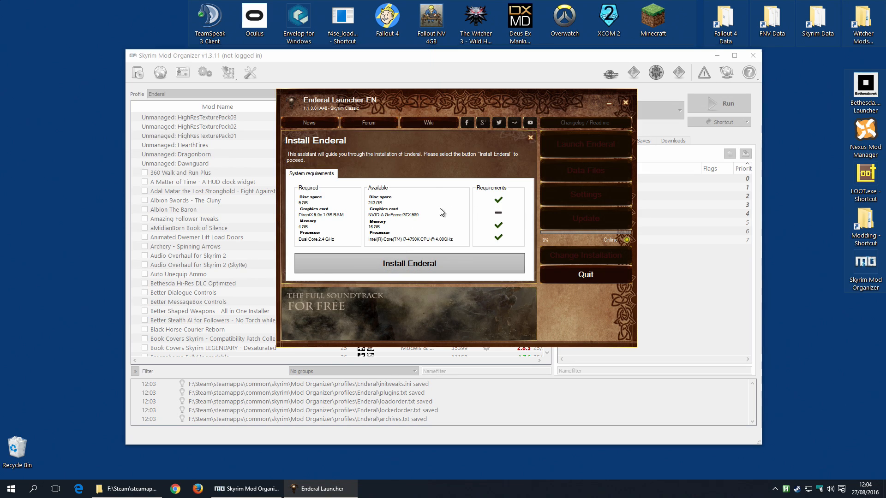
{"action": "mouse_move", "coordinate": [513, 199]}
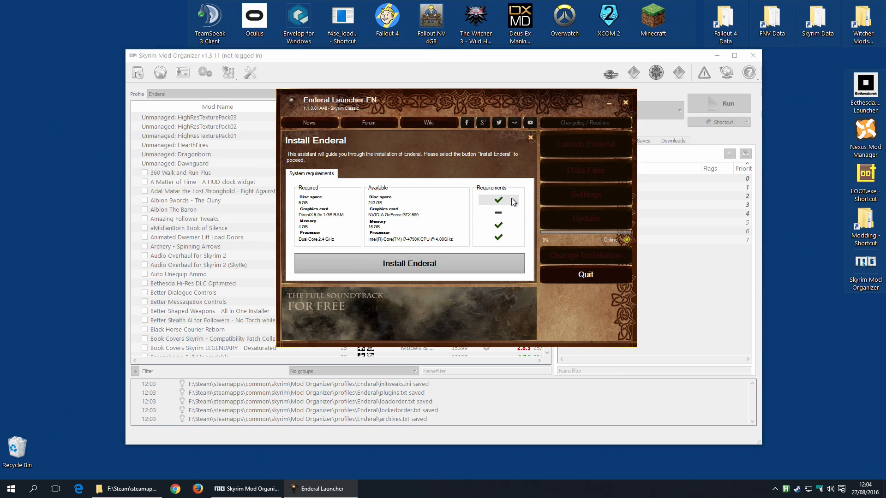
{"action": "mouse_move", "coordinate": [480, 217]}
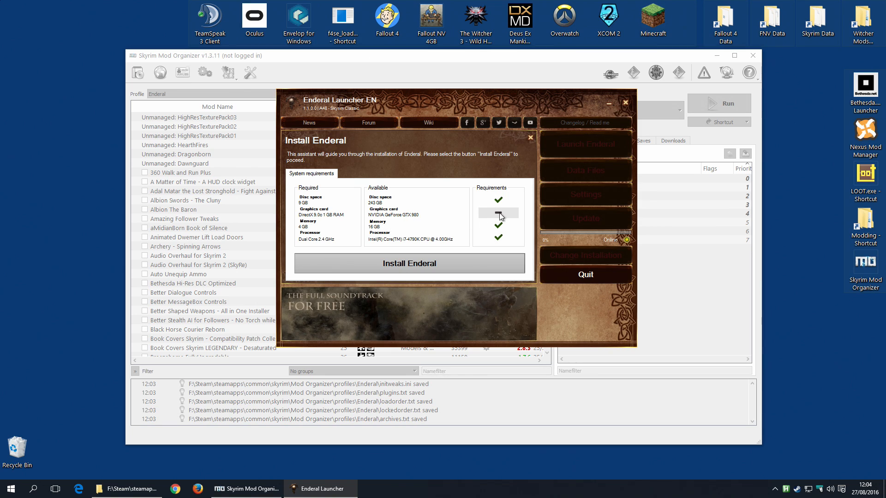
{"action": "mouse_move", "coordinate": [506, 221]}
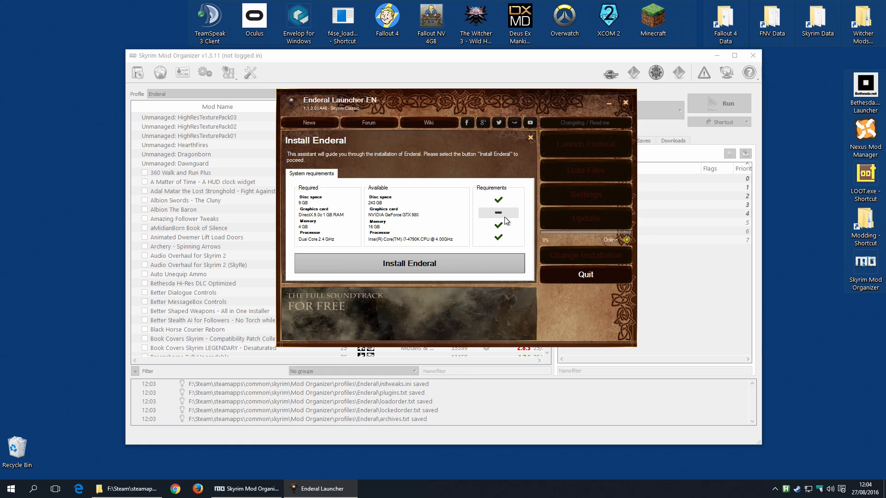
Pass the requirements check and set D:\EnderalInstall_EN.gz as the installation file
{"action": "left_click", "coordinate": [410, 263]}
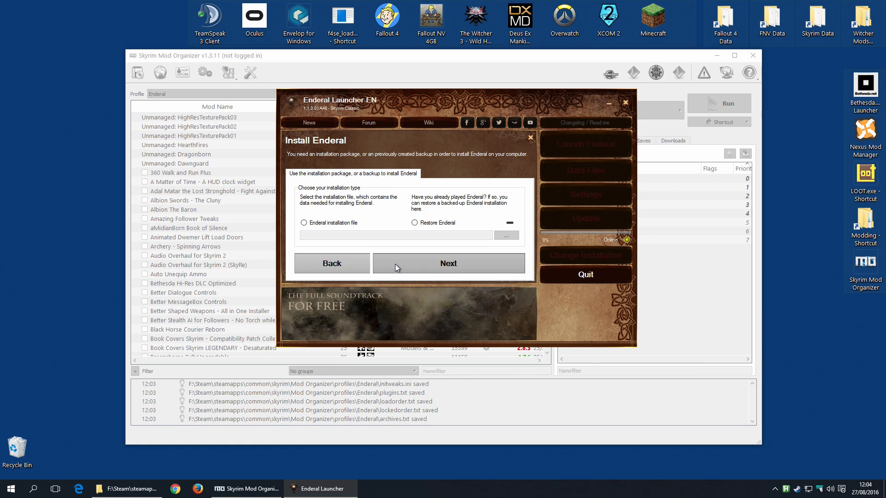
{"action": "left_click", "coordinate": [304, 223]}
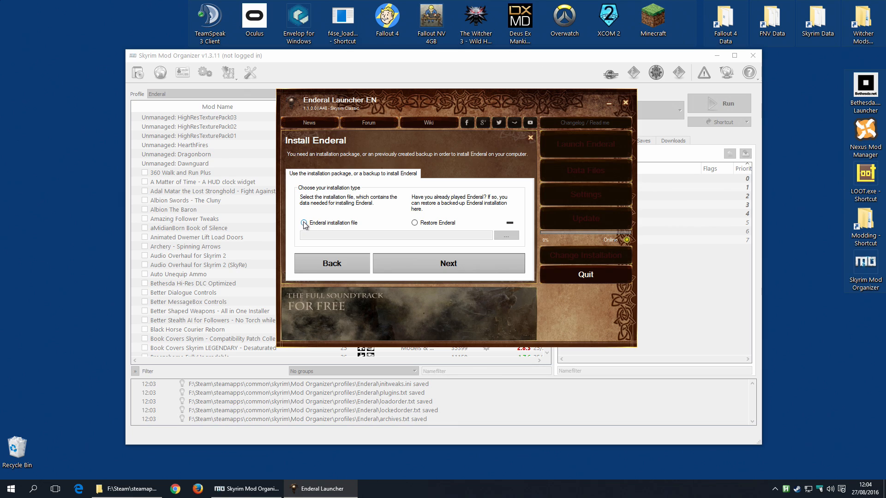
{"action": "left_click", "coordinate": [304, 223]}
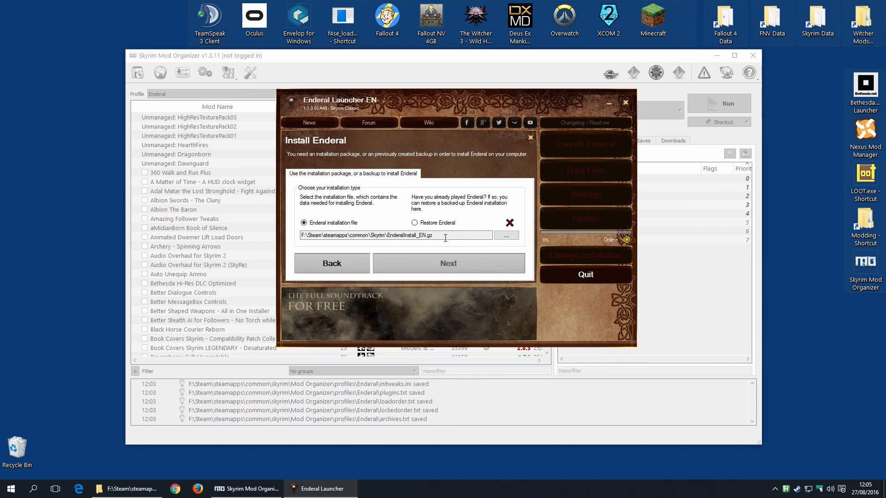
{"action": "left_click", "coordinate": [506, 235]}
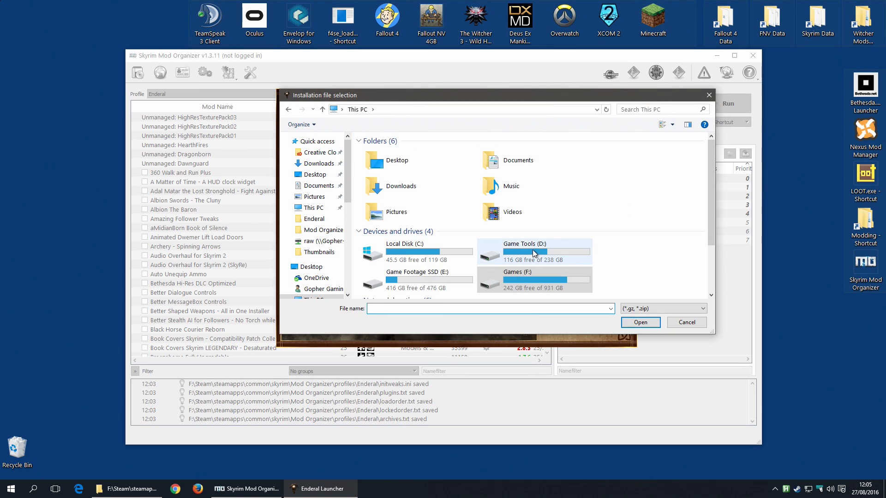
{"action": "double_click", "coordinate": [534, 252]}
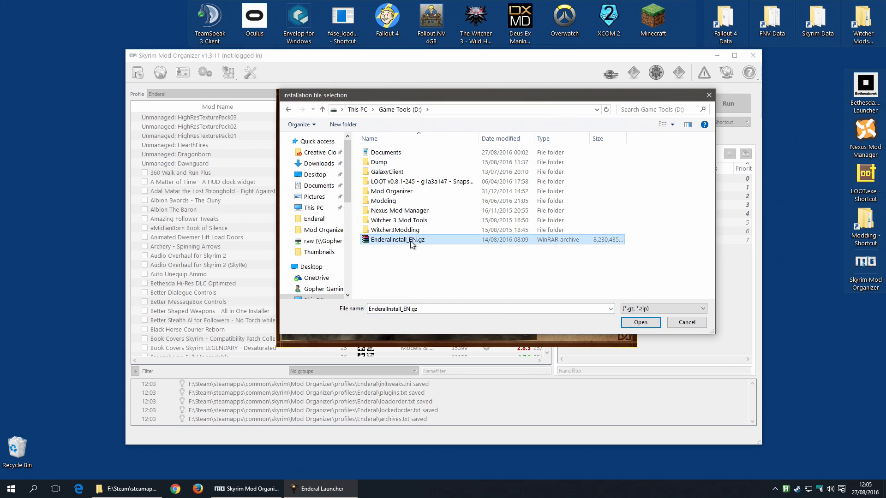
{"action": "left_click", "coordinate": [640, 323]}
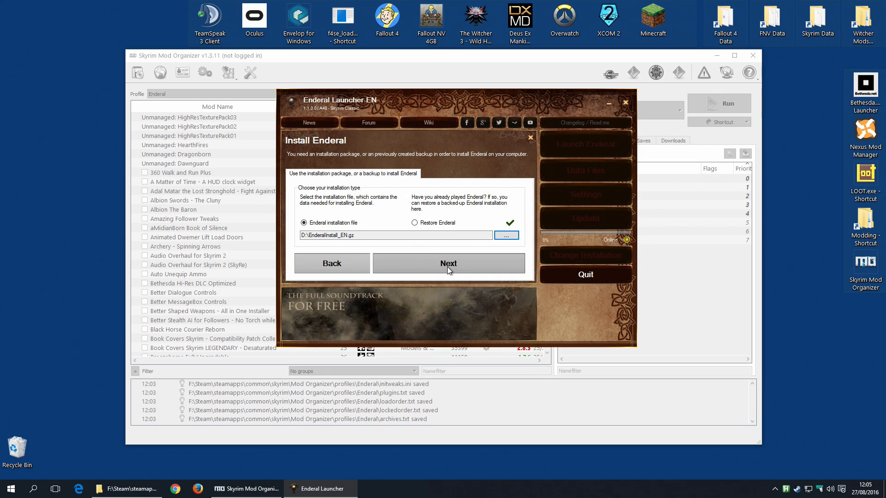
{"action": "left_click", "coordinate": [448, 264]}
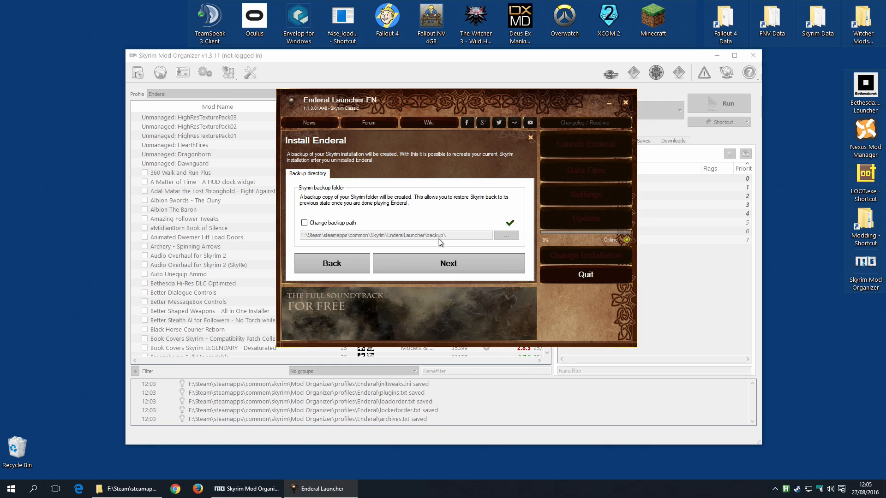
{"action": "mouse_move", "coordinate": [464, 239]}
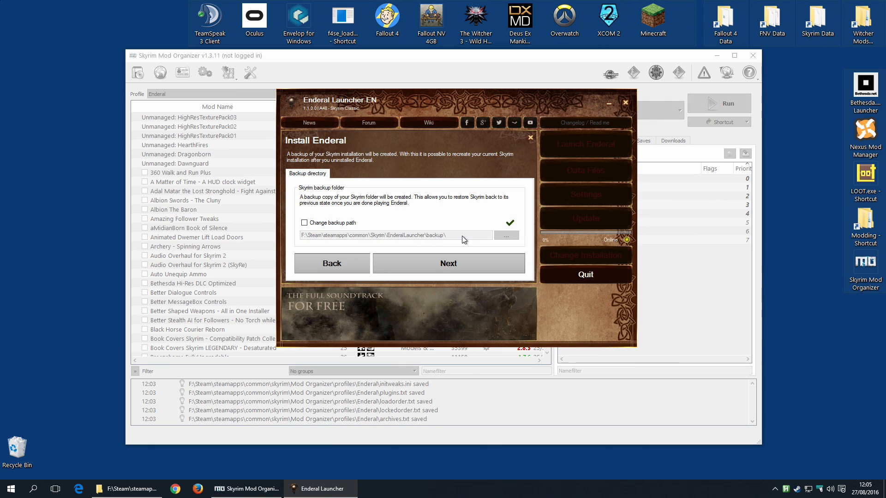
{"action": "mouse_move", "coordinate": [473, 243]}
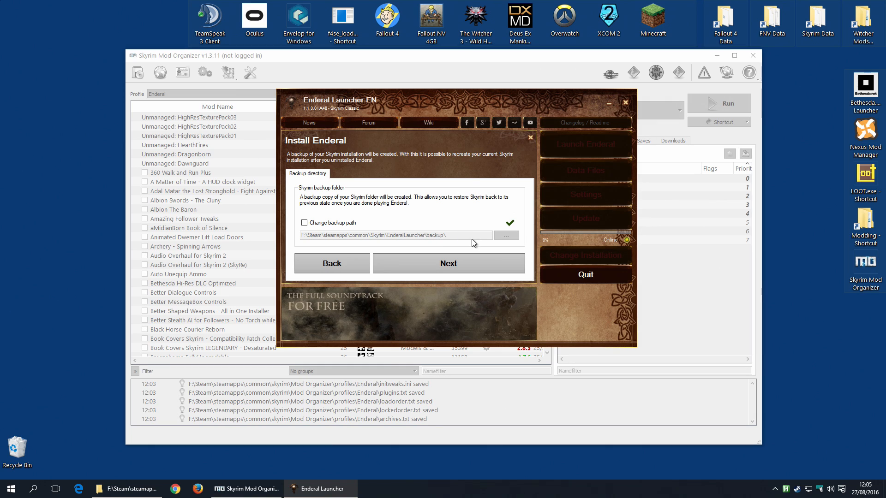
{"action": "mouse_move", "coordinate": [459, 239]}
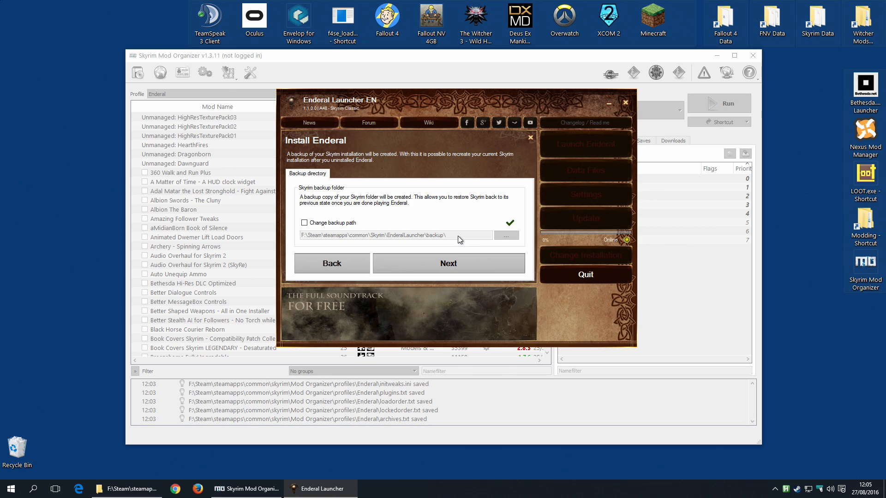
{"action": "mouse_move", "coordinate": [440, 237]}
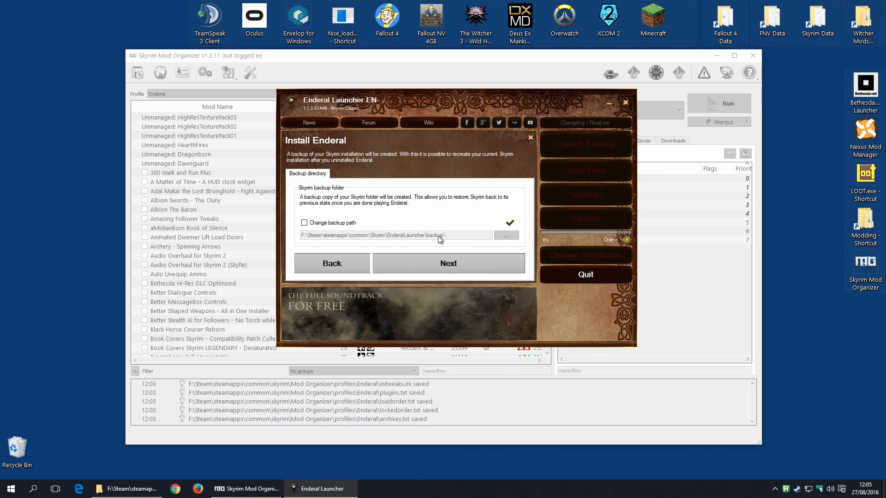
{"action": "mouse_move", "coordinate": [465, 241]}
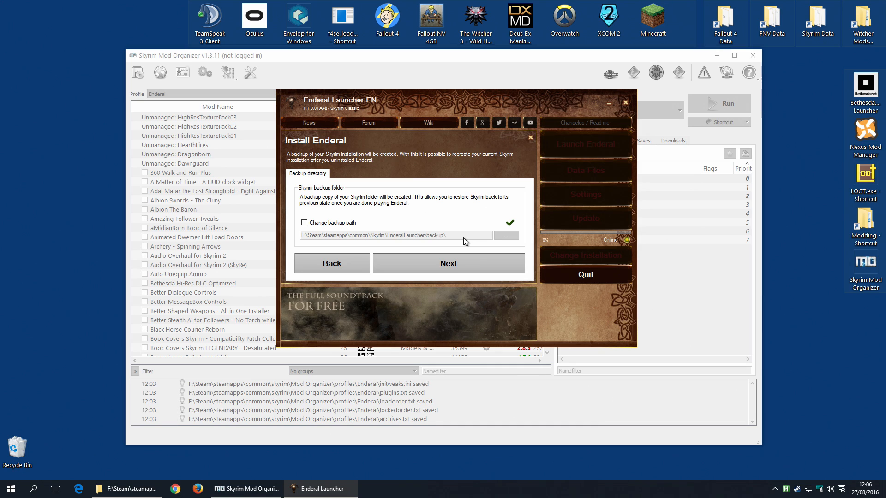
{"action": "mouse_move", "coordinate": [449, 239]}
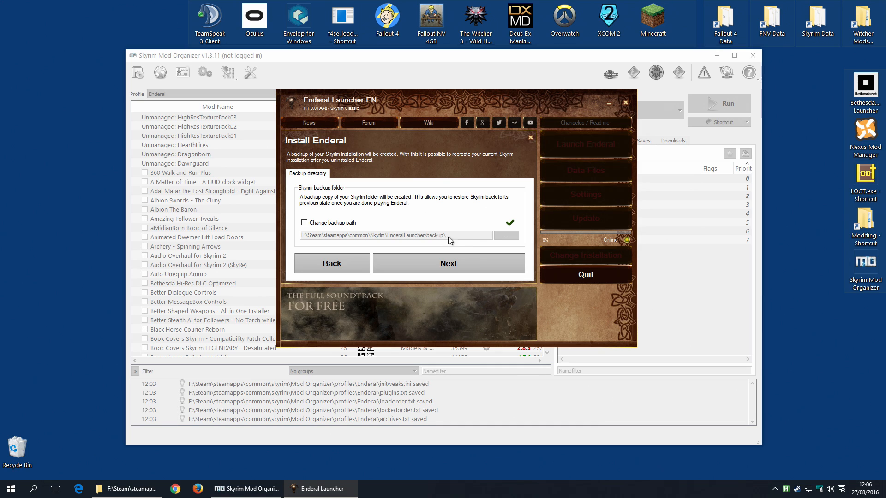
{"action": "mouse_move", "coordinate": [457, 238]}
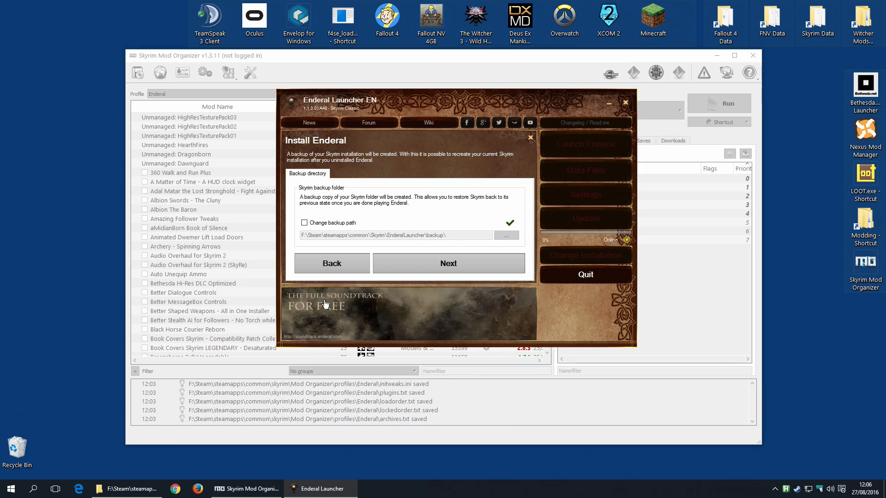
Keep the default Skyrim backup folder and continue to the installation summary
{"action": "left_click", "coordinate": [449, 263]}
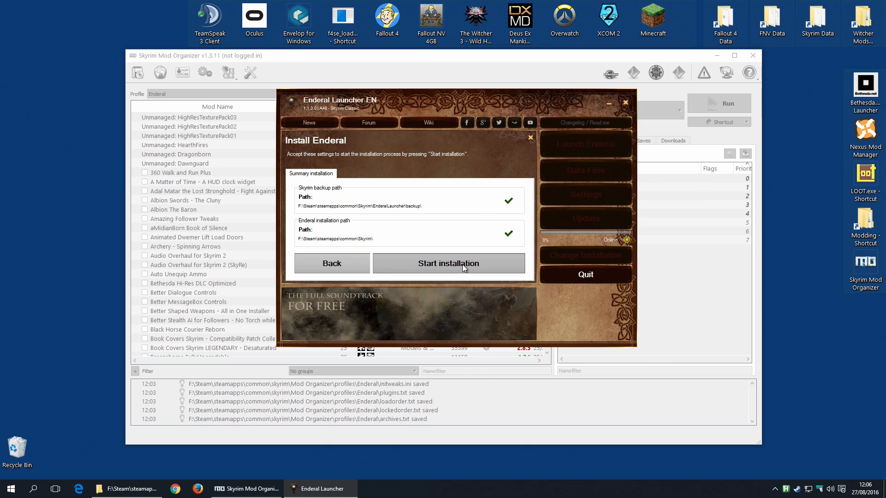
Install Enderal, close the finished installation assistant, and quit the Enderal Launcher
{"action": "left_click", "coordinate": [448, 263]}
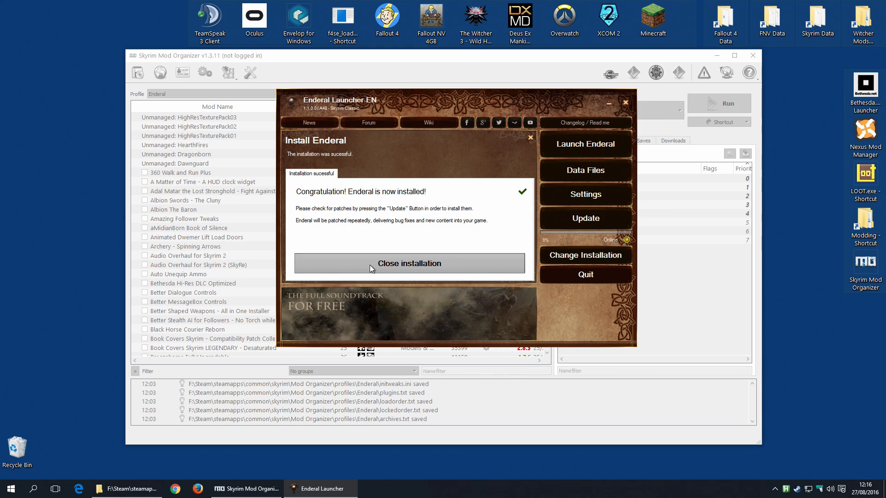
{"action": "left_click", "coordinate": [409, 263]}
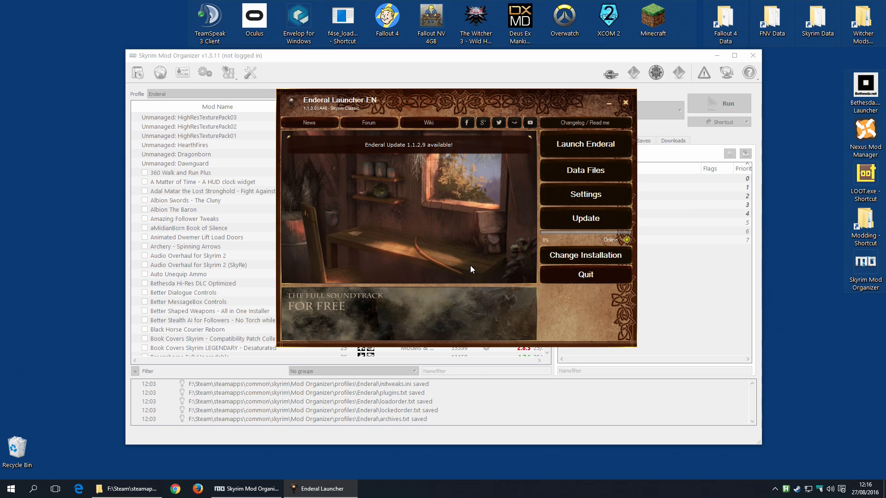
{"action": "mouse_move", "coordinate": [465, 268]}
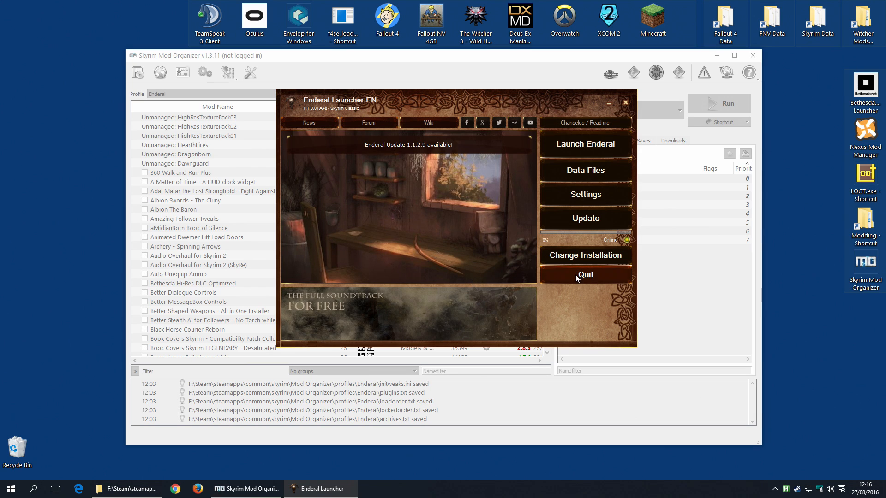
{"action": "left_click", "coordinate": [585, 274]}
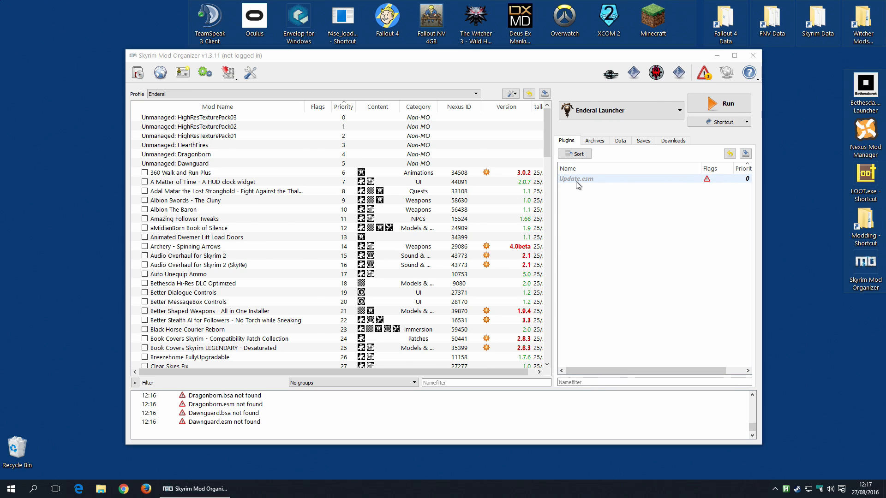
Check the profile's archives, then inspect the files collected in Overwrite
{"action": "left_click", "coordinate": [594, 140]}
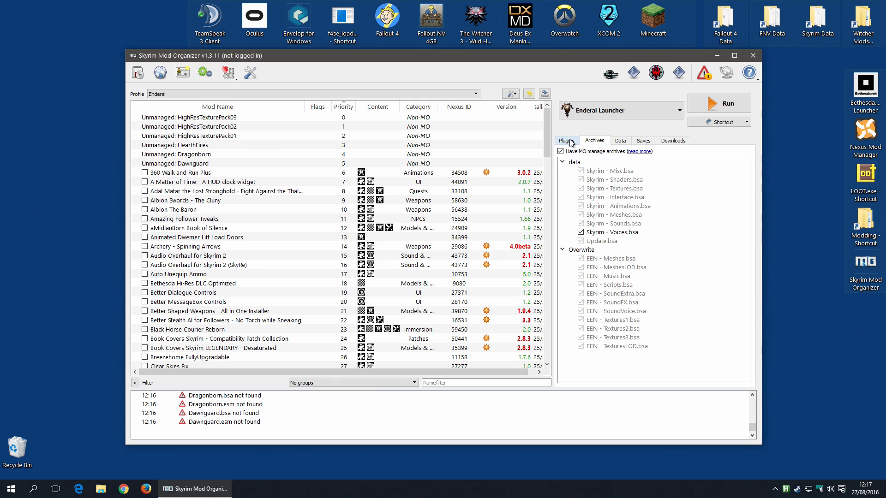
{"action": "left_click", "coordinate": [566, 140]}
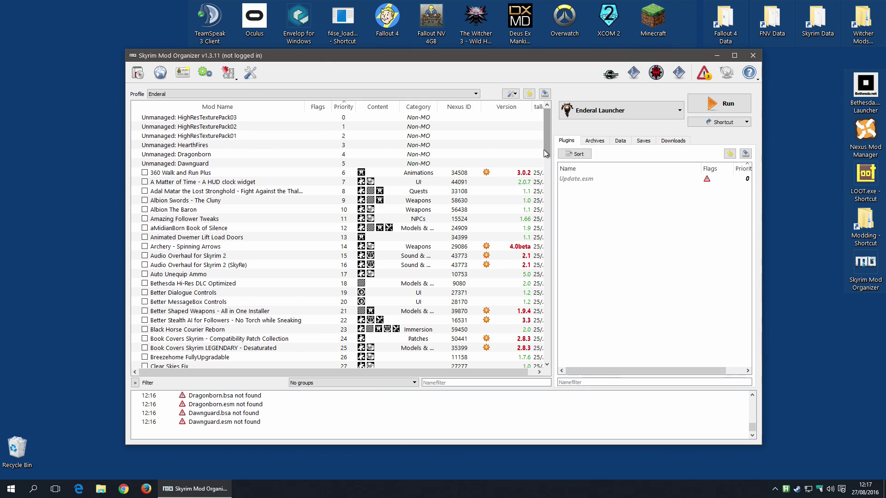
{"action": "scroll", "scroll_direction": "down", "scroll_amount": 3}
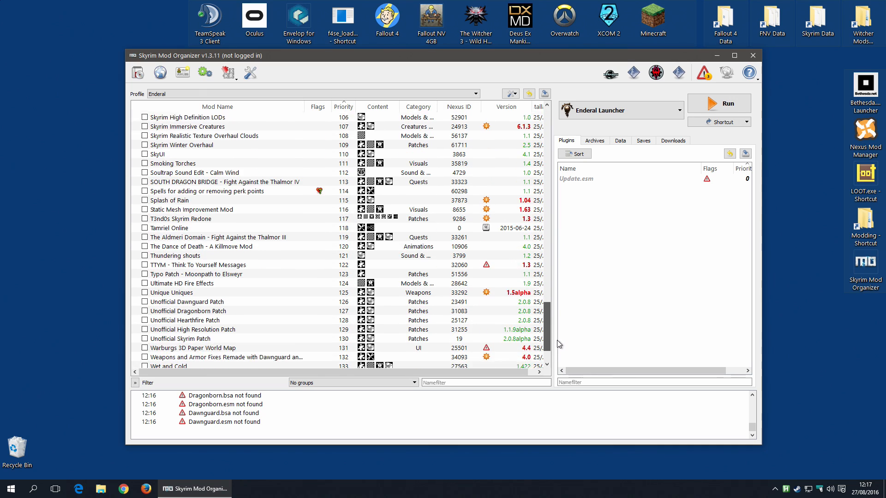
{"action": "scroll", "scroll_direction": "down", "scroll_amount": 3}
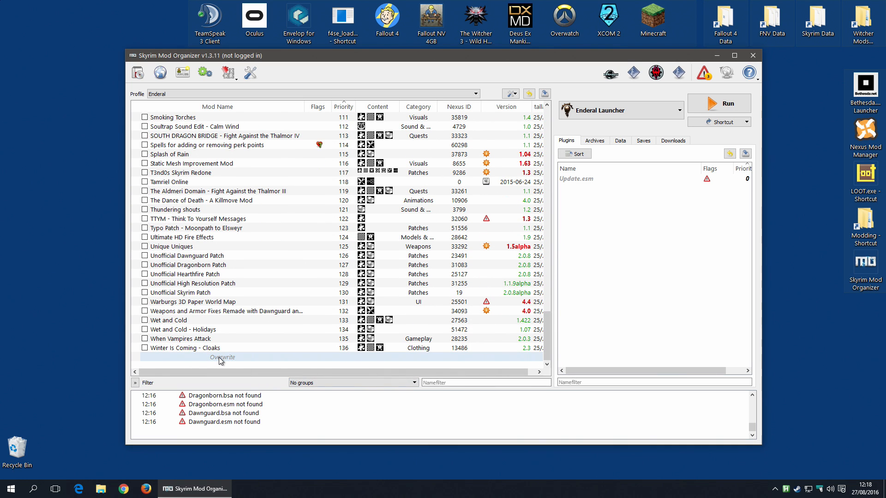
{"action": "mouse_move", "coordinate": [221, 360]}
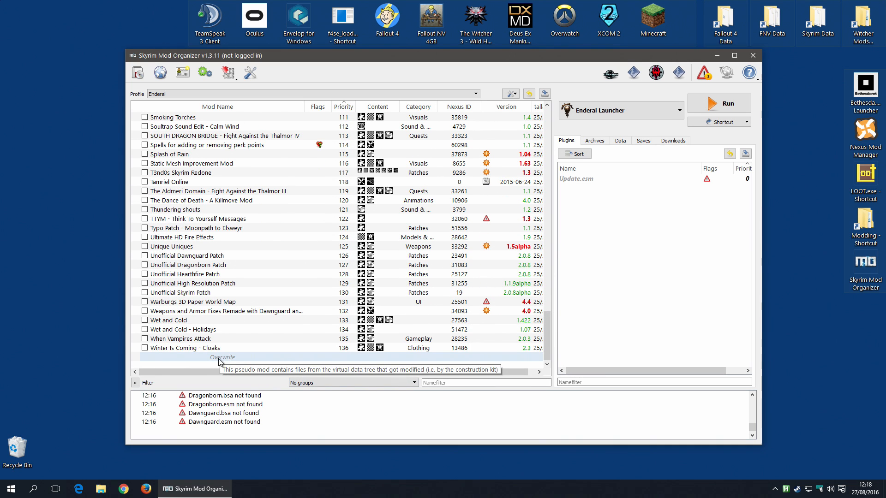
{"action": "right_click", "coordinate": [218, 357]}
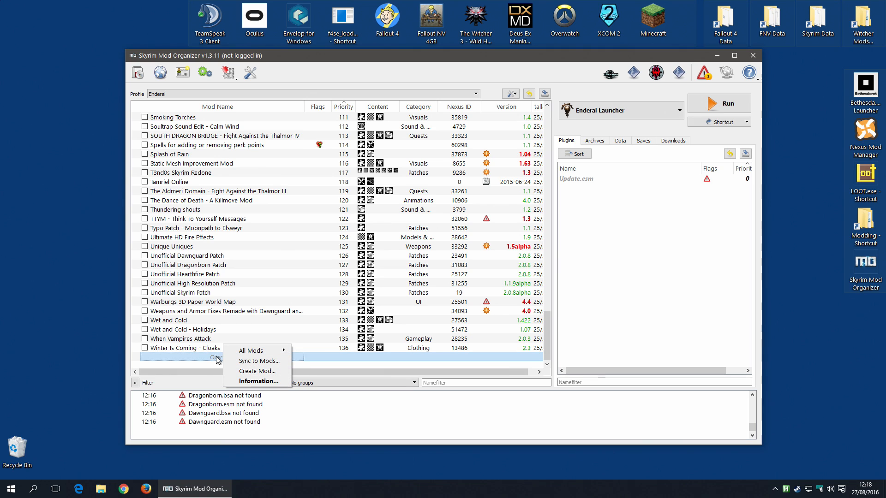
{"action": "left_click", "coordinate": [258, 382]}
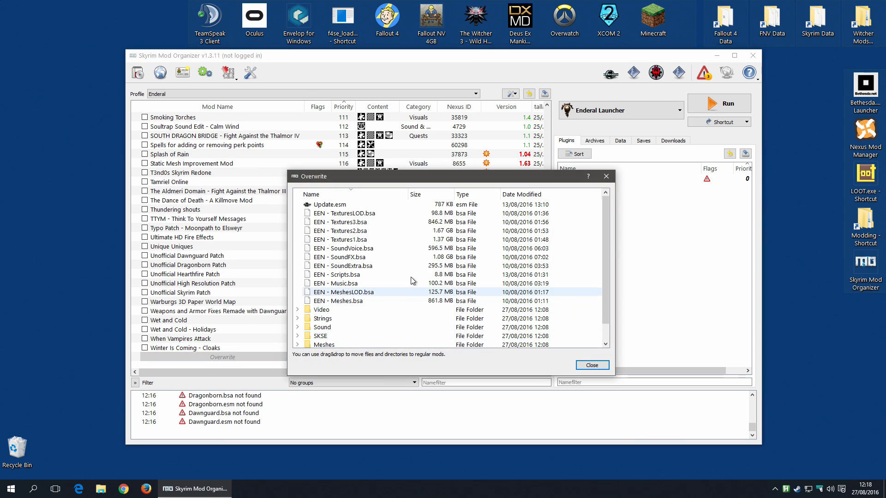
{"action": "mouse_move", "coordinate": [351, 292]}
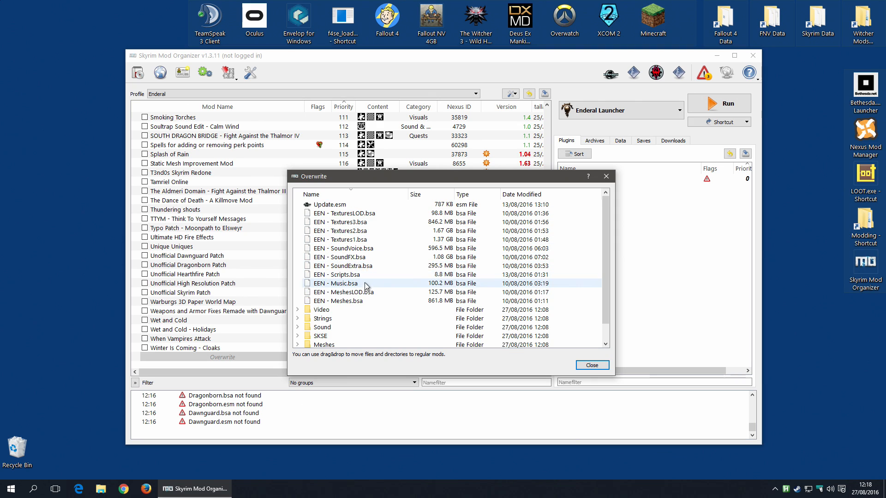
{"action": "left_click", "coordinate": [592, 365]}
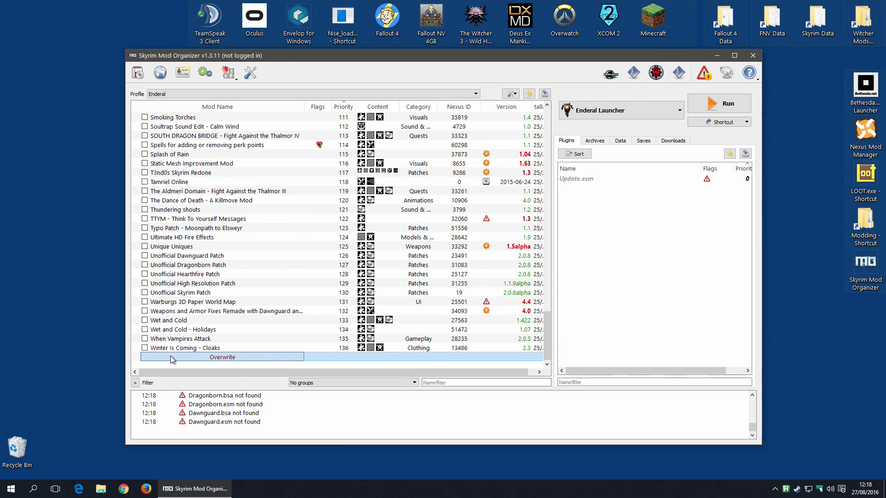
Create a new mod named 'Enderal' from the Overwrite contents
{"action": "right_click", "coordinate": [173, 358]}
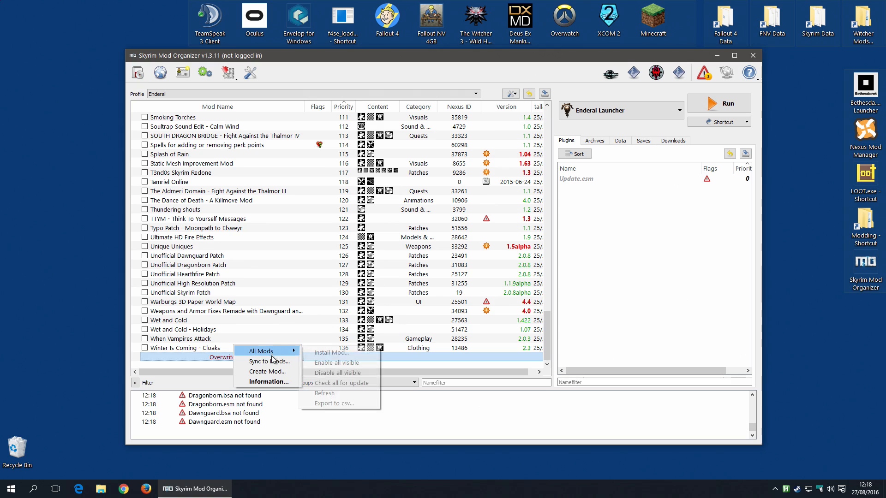
{"action": "left_click", "coordinate": [267, 372]}
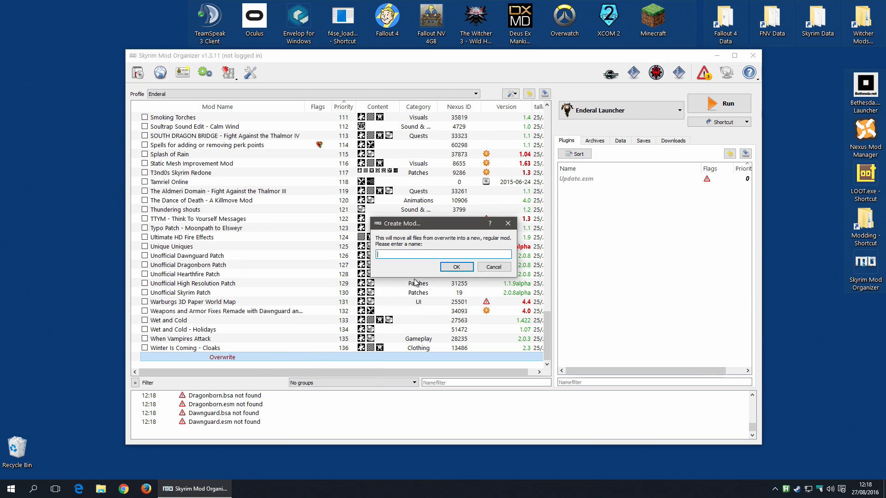
{"action": "type", "text": "Enderal"}
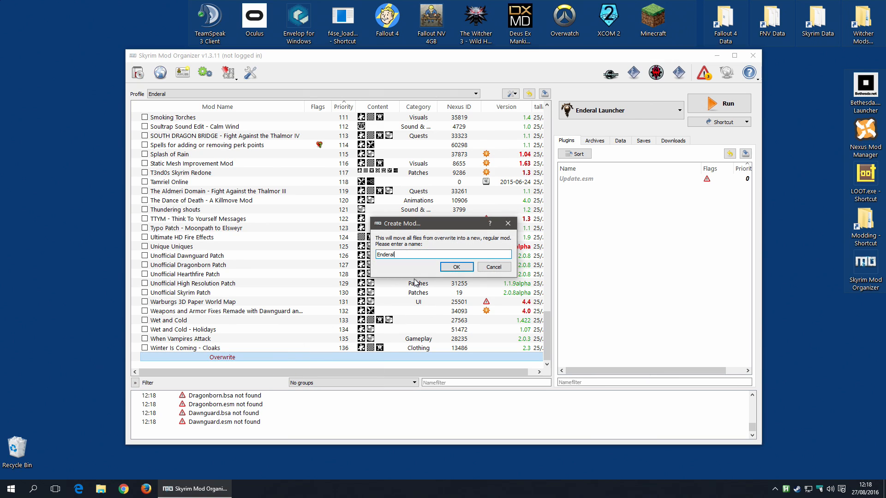
{"action": "left_click", "coordinate": [456, 267]}
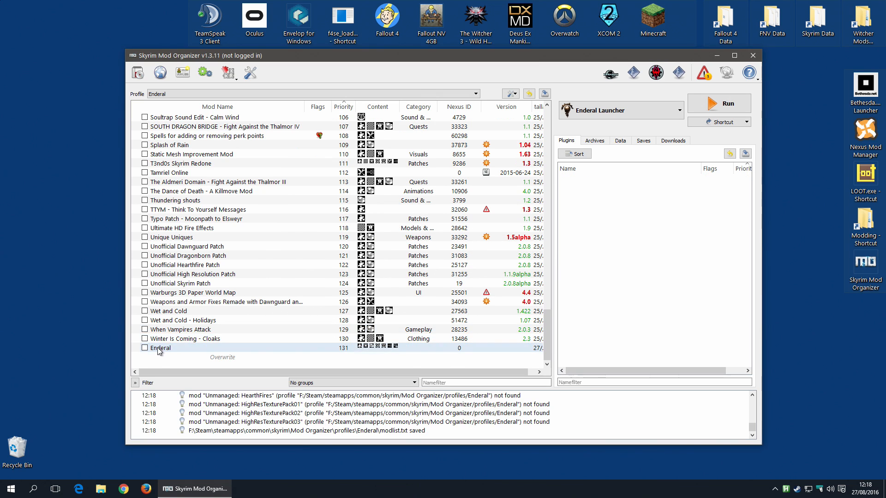
Inspect the Enderal mod's file tree in its details window
{"action": "double_click", "coordinate": [160, 347]}
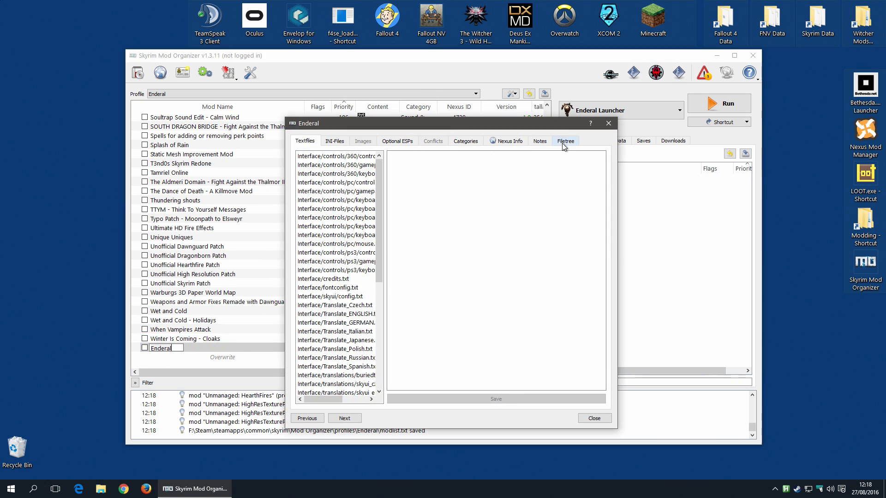
{"action": "left_click", "coordinate": [565, 141]}
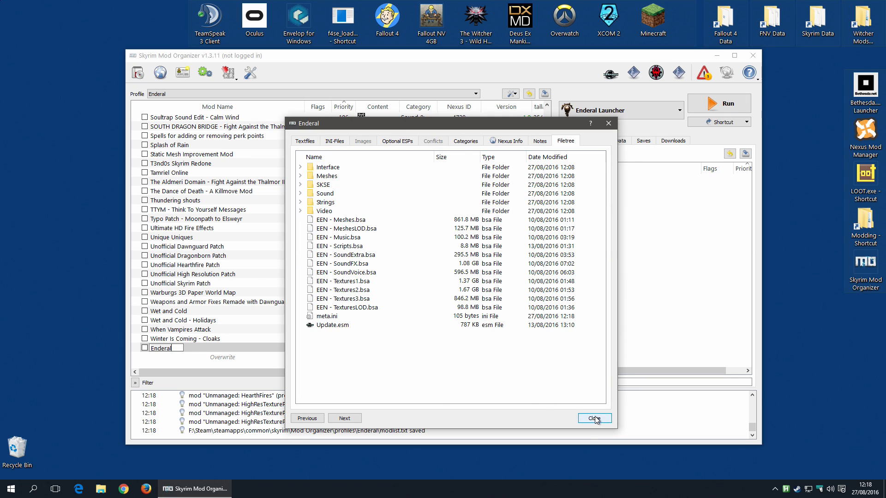
{"action": "left_click", "coordinate": [595, 418]}
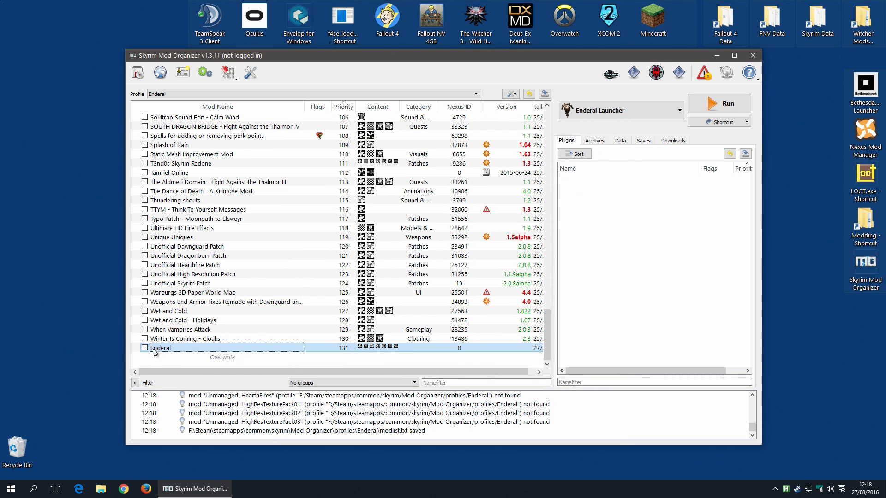
{"action": "mouse_move", "coordinate": [145, 356]}
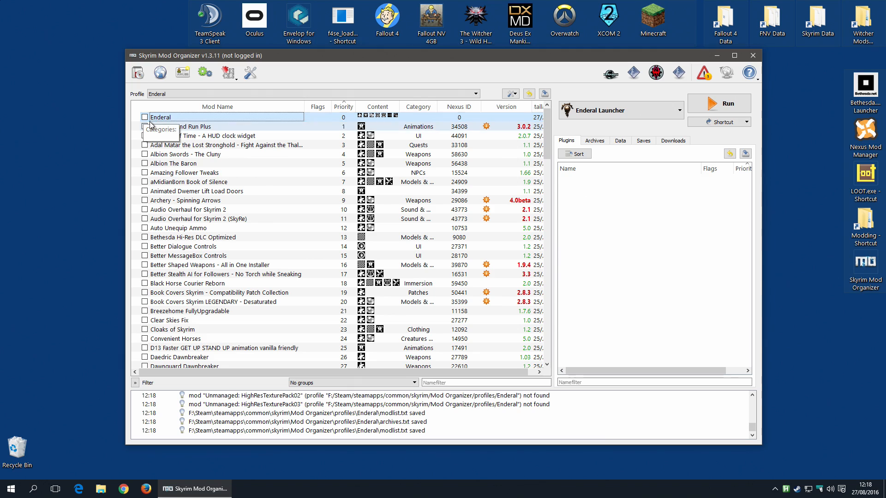
Enable the Enderal mod and confirm its EEN archives are loaded
{"action": "left_click", "coordinate": [144, 117]}
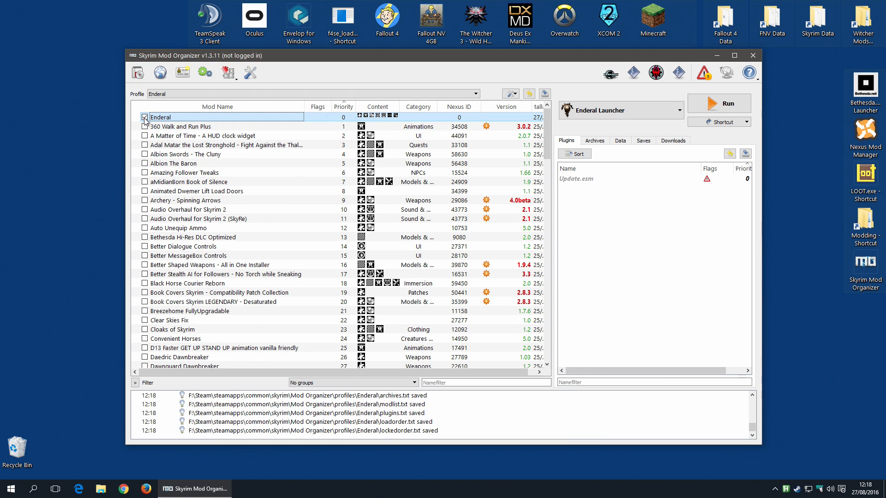
{"action": "left_click", "coordinate": [594, 140]}
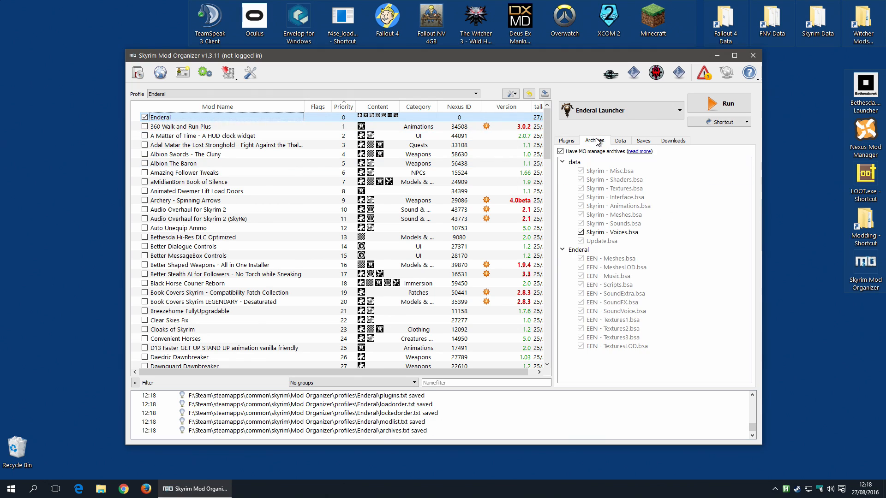
{"action": "left_click", "coordinate": [567, 140]}
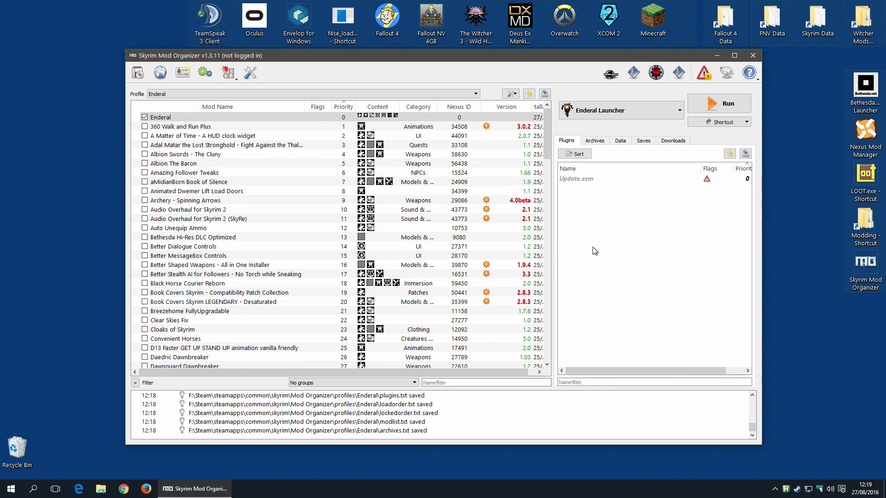
{"action": "mouse_move", "coordinate": [563, 116]}
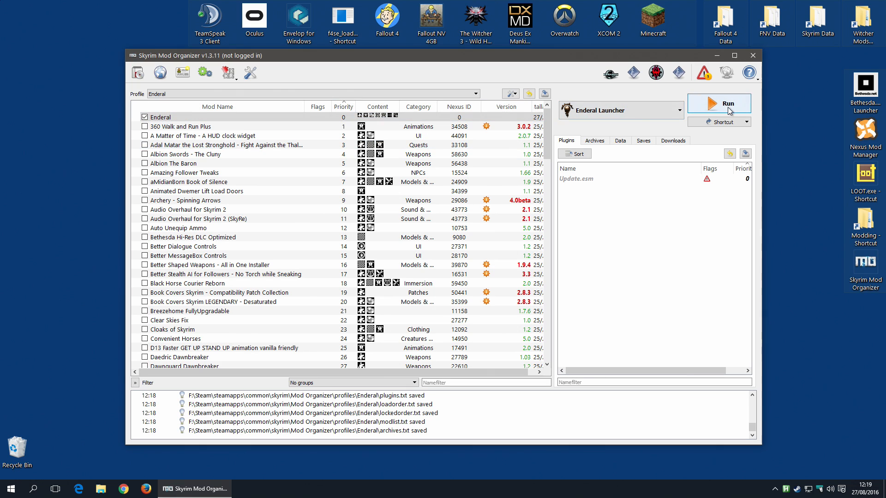
Run Enderal Launcher and install update 1.1.2.9, letting the launcher restart
{"action": "left_click", "coordinate": [719, 103]}
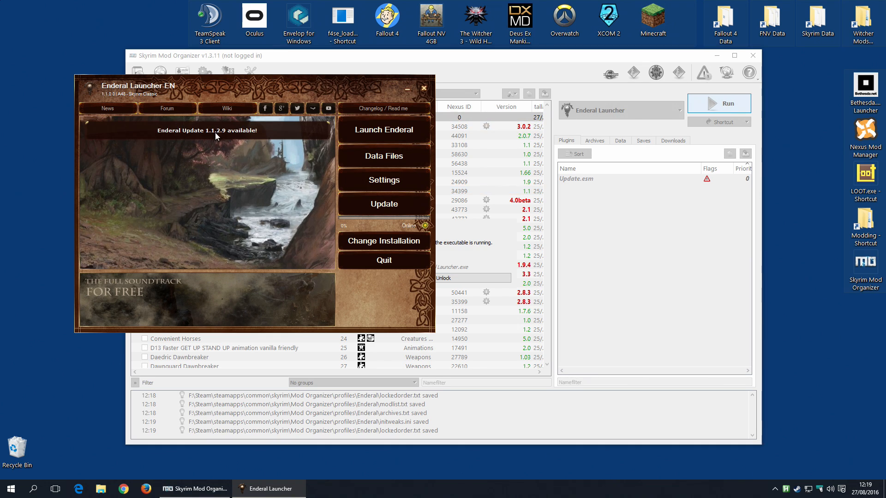
{"action": "left_click", "coordinate": [384, 204]}
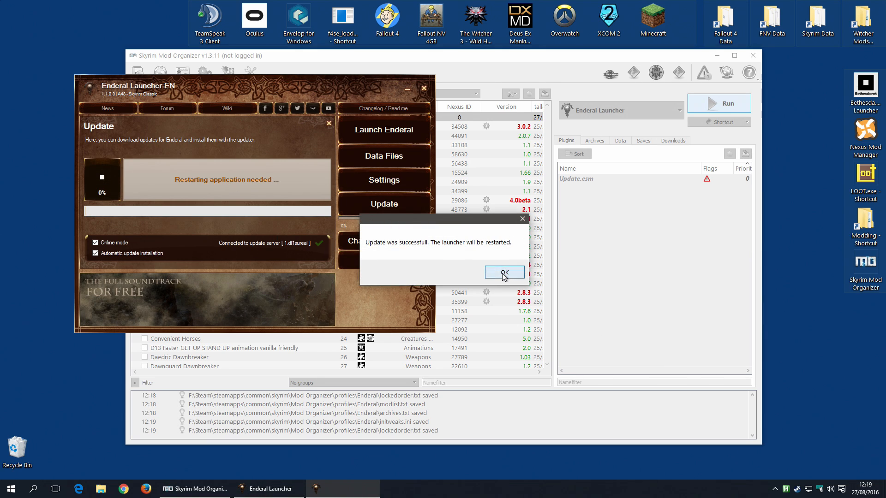
{"action": "left_click", "coordinate": [504, 273]}
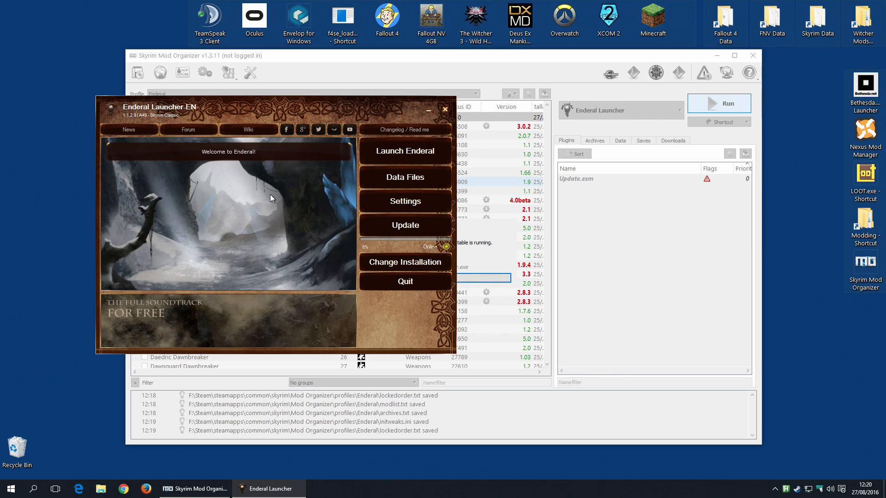
{"action": "mouse_move", "coordinate": [408, 265]}
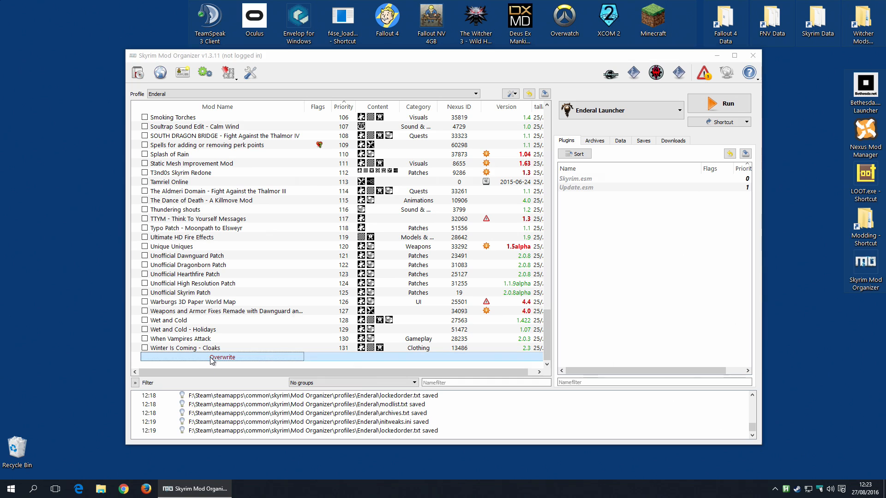
Open Overwrite and select Skyrim.esm and the six new folders
{"action": "double_click", "coordinate": [222, 356]}
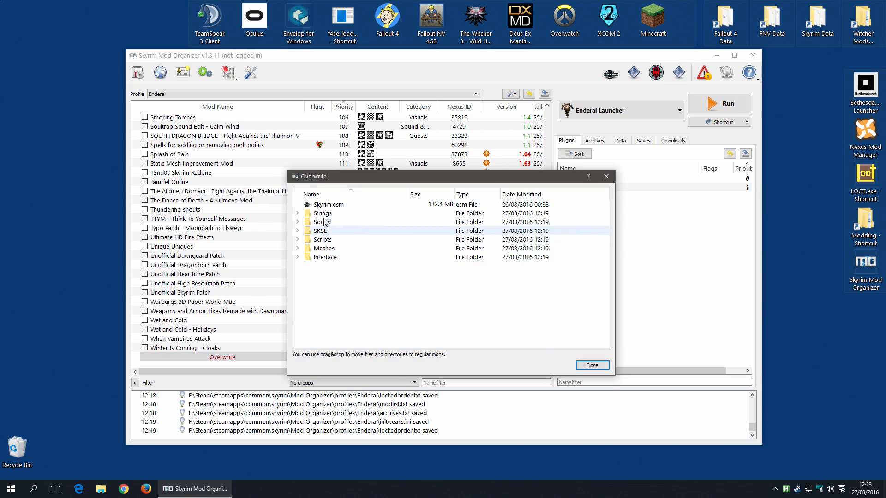
{"action": "left_click", "coordinate": [327, 257]}
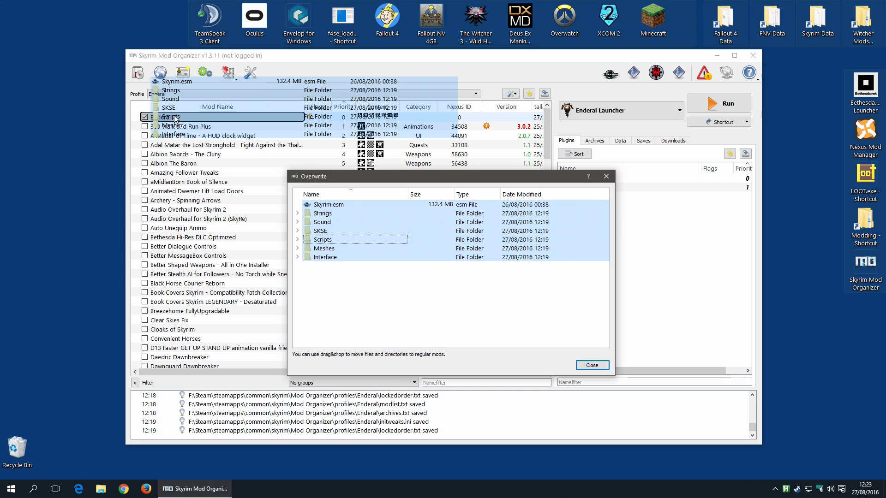
{"action": "left_click", "coordinate": [592, 365]}
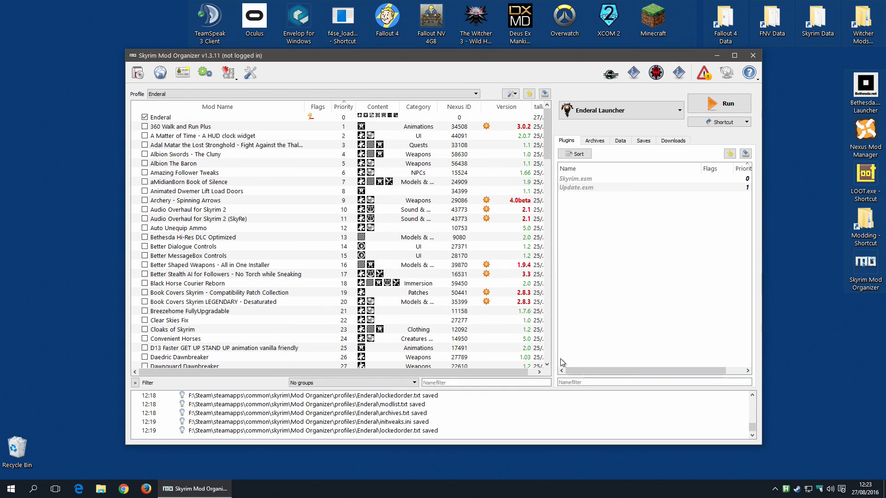
{"action": "double_click", "coordinate": [163, 117]}
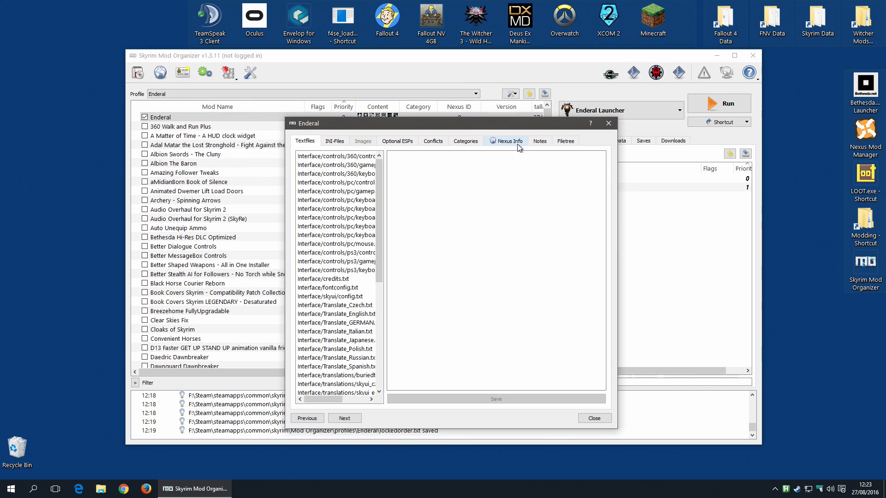
{"action": "left_click", "coordinate": [566, 141]}
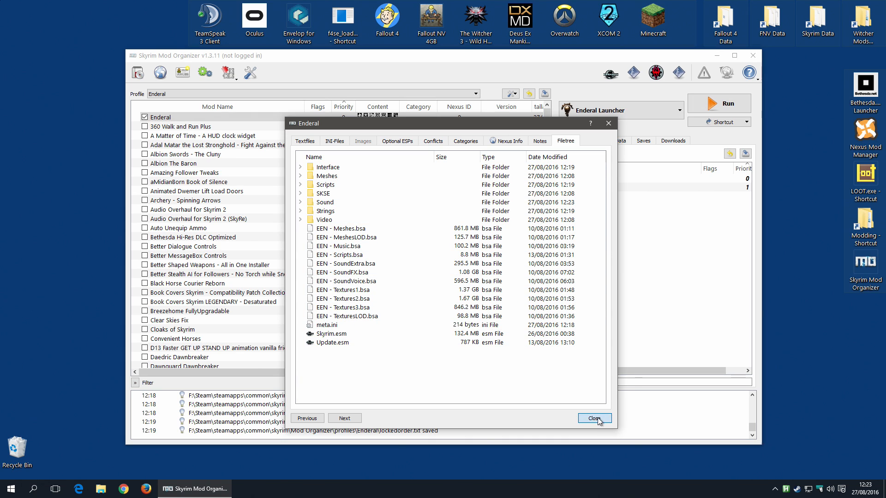
{"action": "left_click", "coordinate": [594, 419]}
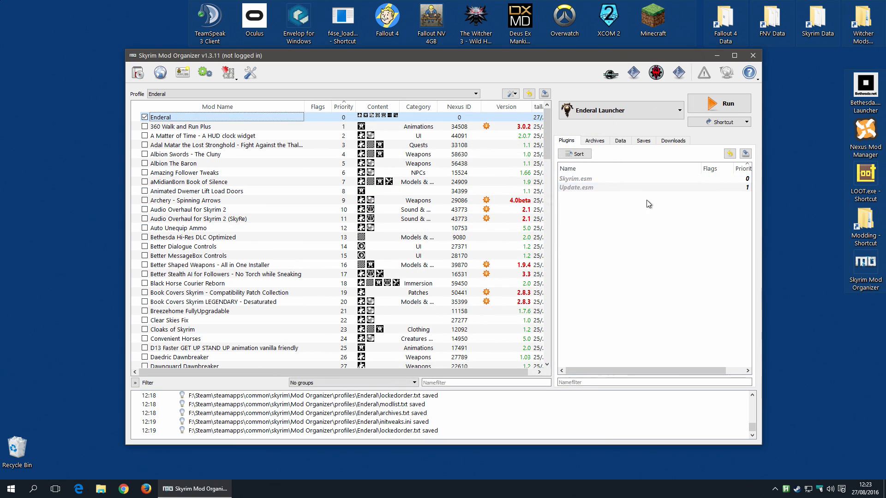
{"action": "left_click", "coordinate": [620, 140]}
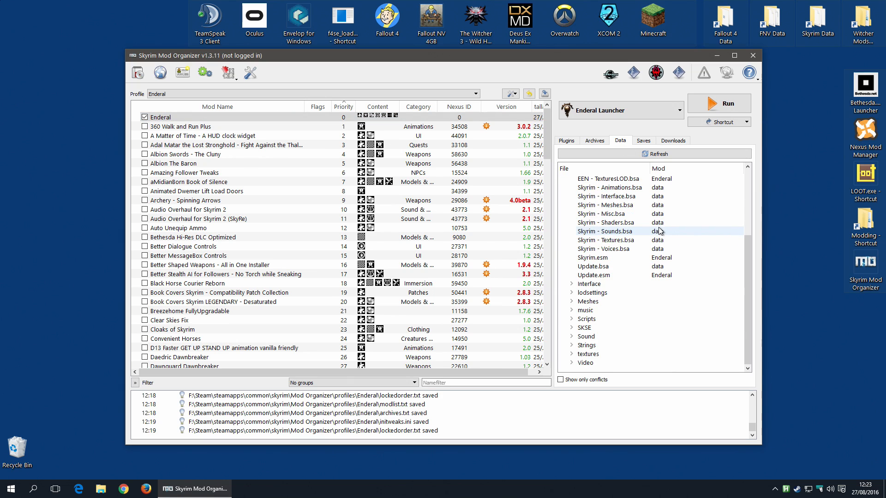
{"action": "left_click", "coordinate": [567, 140]}
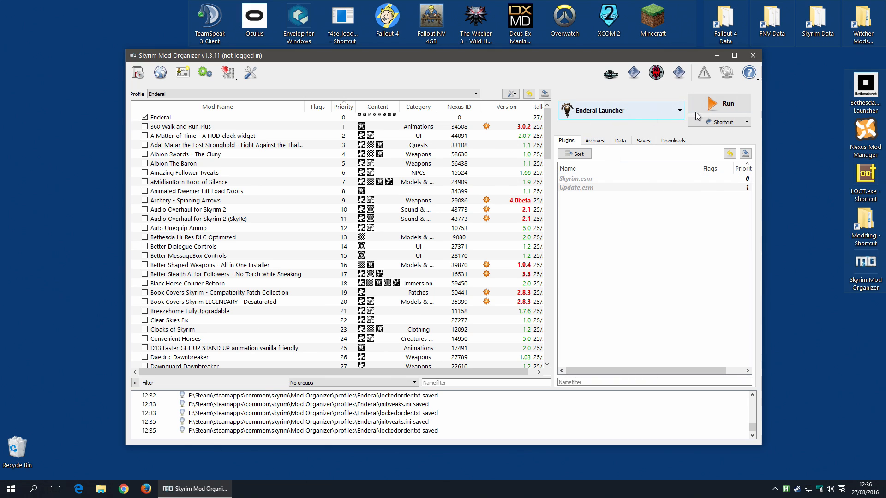
Set launcher graphics to 2x antialiasing and 4x anisotropic filtering, then verify SkyrimPrefs.ini
{"action": "left_click", "coordinate": [719, 103]}
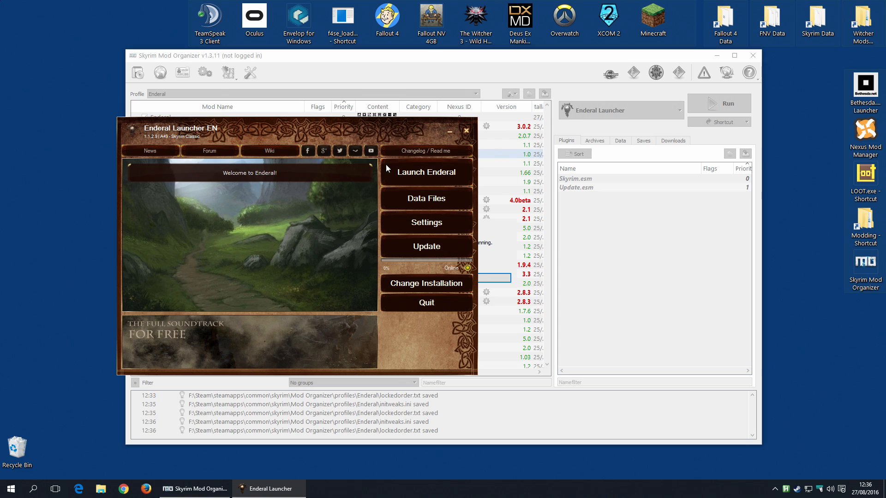
{"action": "mouse_move", "coordinate": [406, 229]}
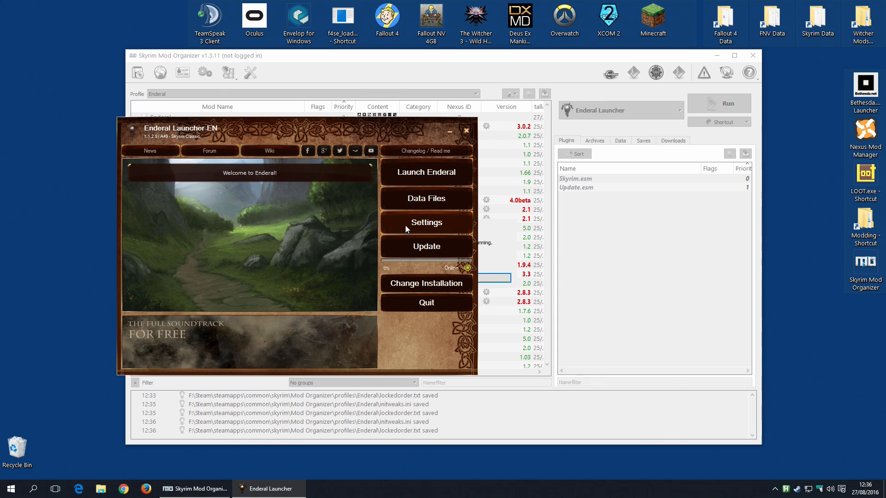
{"action": "left_click", "coordinate": [426, 222]}
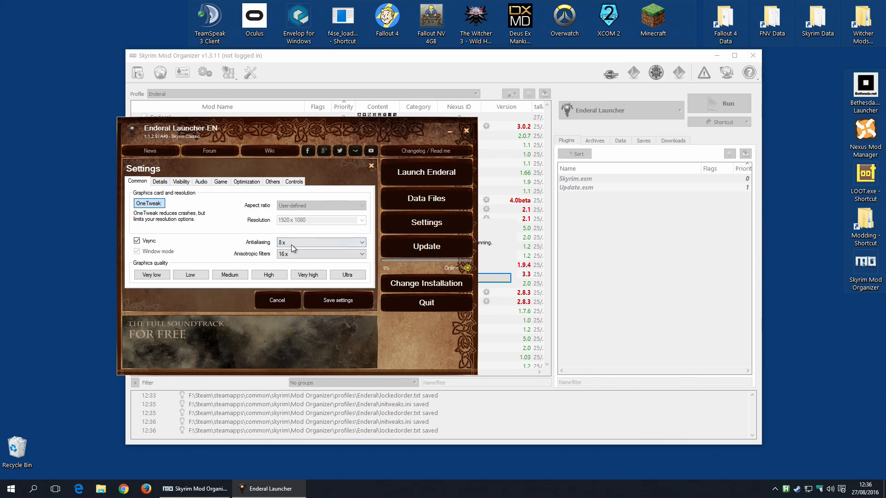
{"action": "left_click", "coordinate": [321, 254]}
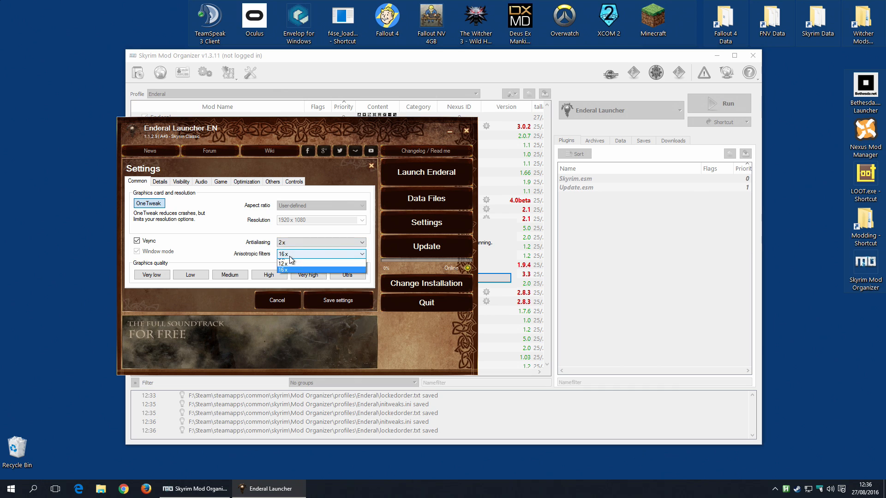
{"action": "left_click", "coordinate": [299, 264]}
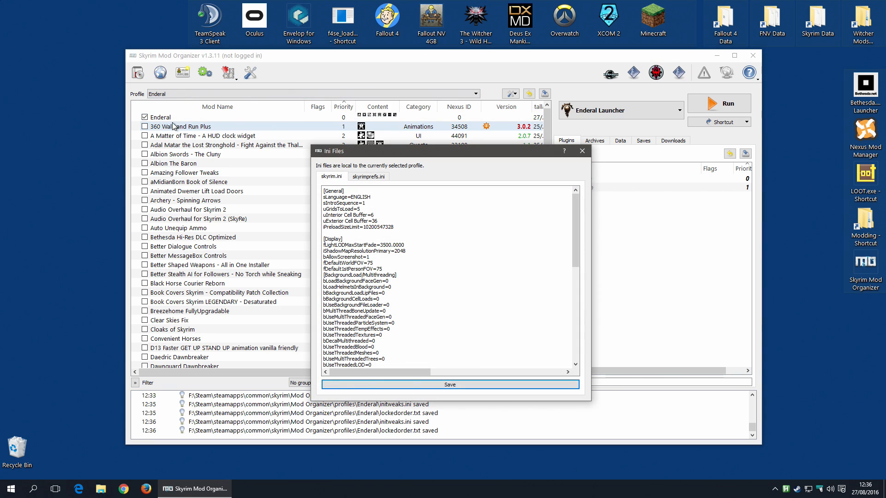
{"action": "left_click", "coordinate": [368, 176]}
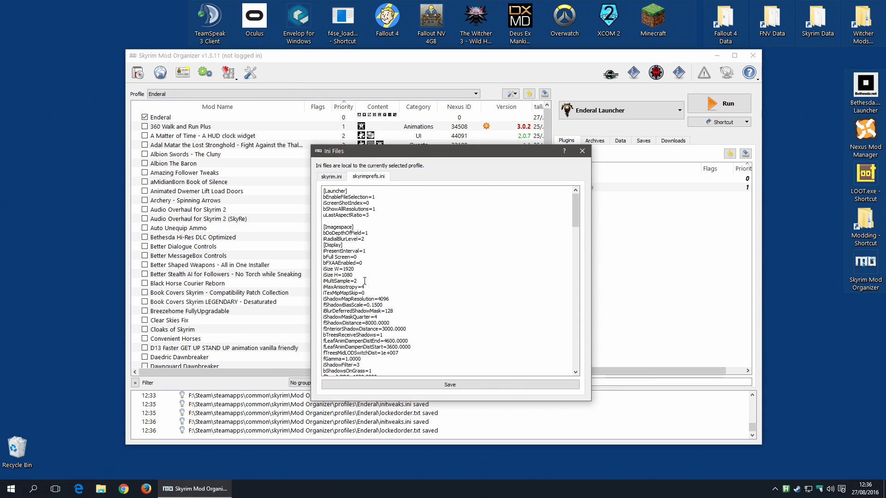
{"action": "mouse_move", "coordinate": [591, 177]}
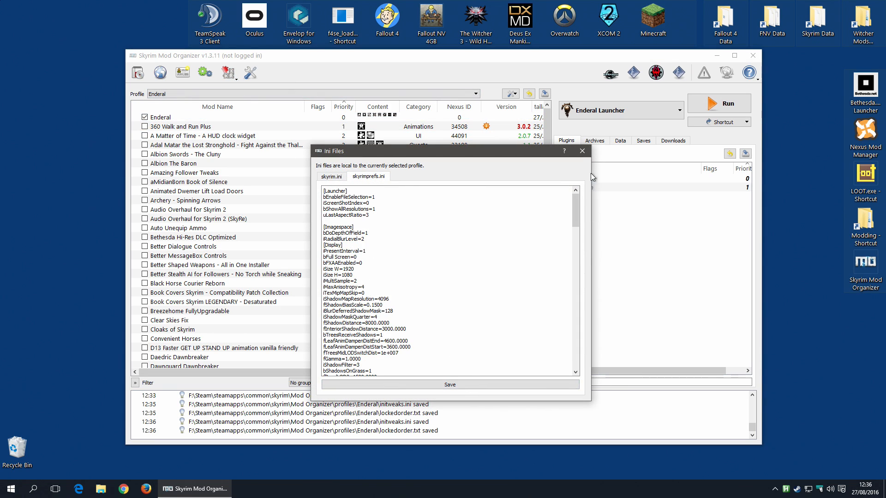
{"action": "left_click", "coordinate": [582, 151]}
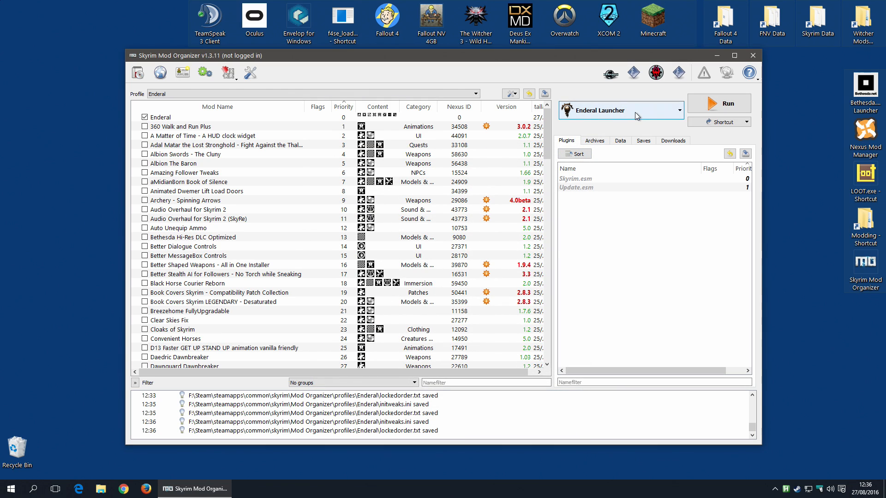
{"action": "mouse_move", "coordinate": [687, 112]}
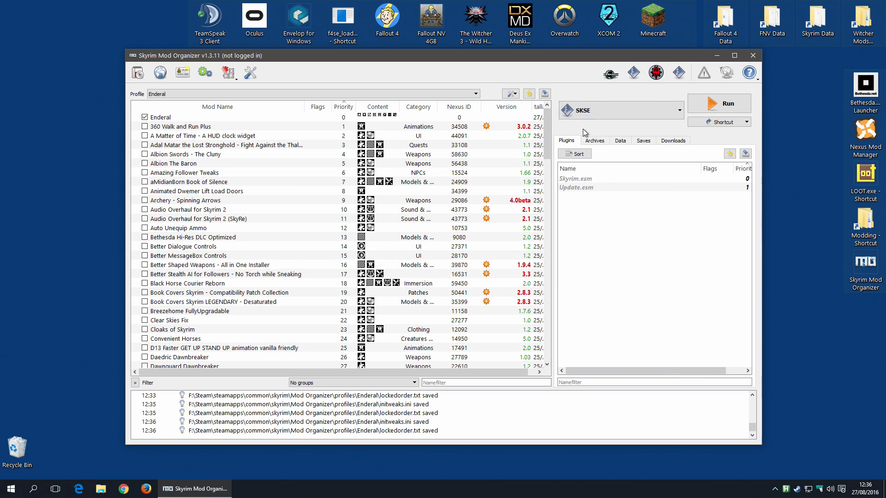
Launch Enderal via SKSE to its main menu, then exit back to Mod Organizer
{"action": "left_click", "coordinate": [719, 103]}
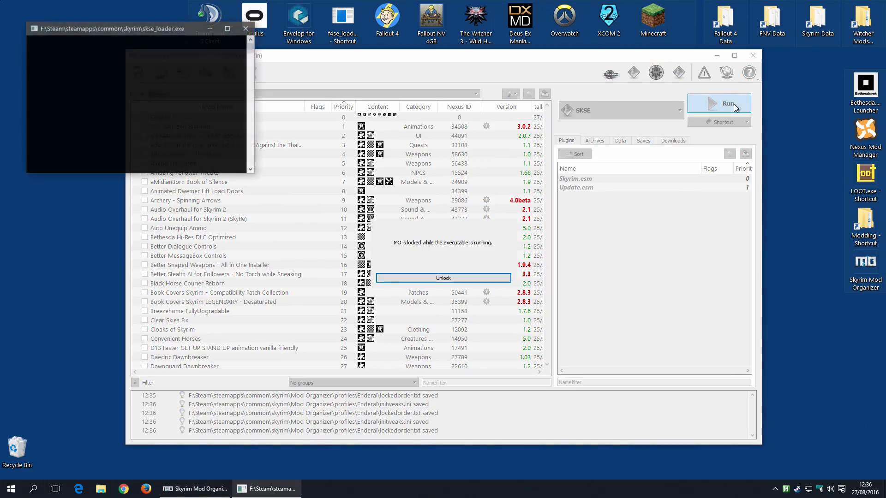
{"action": "left_click", "coordinate": [719, 103]}
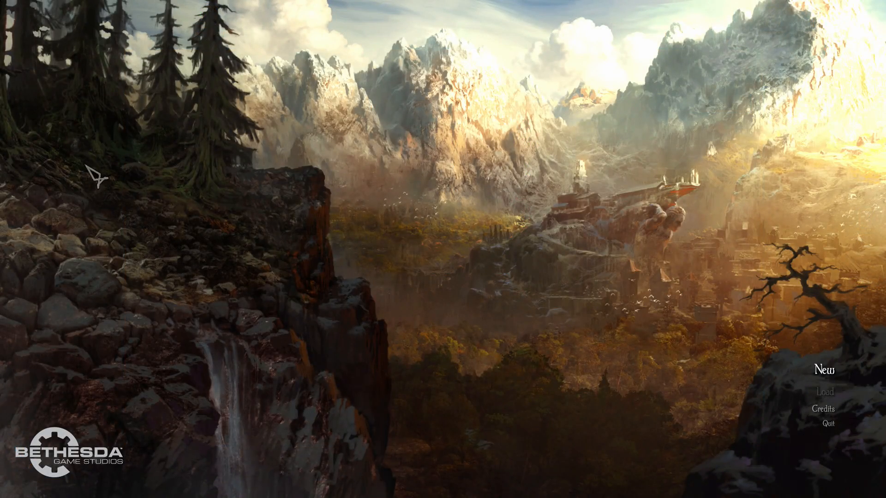
{"action": "left_click", "coordinate": [824, 370]}
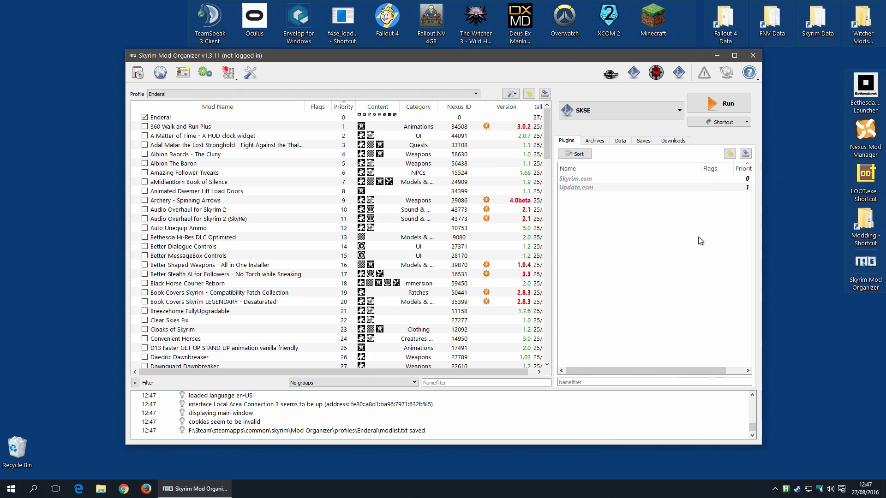
{"action": "mouse_move", "coordinate": [696, 233]}
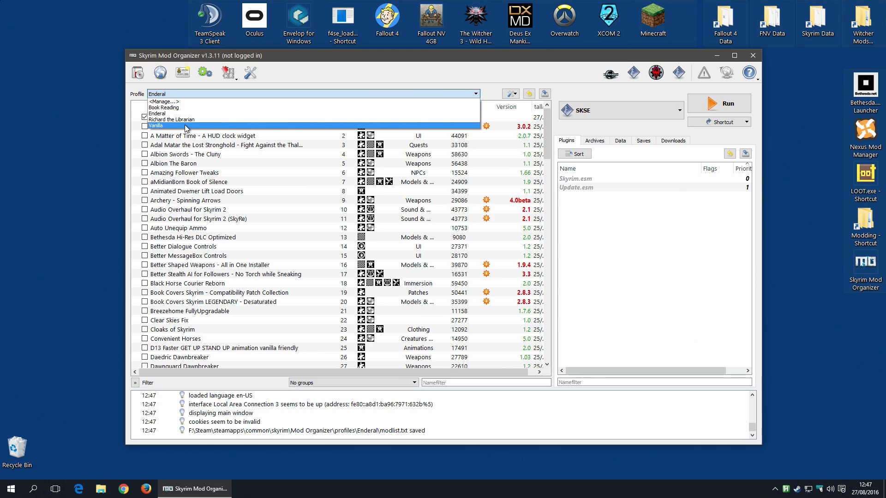
Switch to the Vanilla profile and confirm it has only base Skyrim archives
{"action": "left_click", "coordinate": [156, 125]}
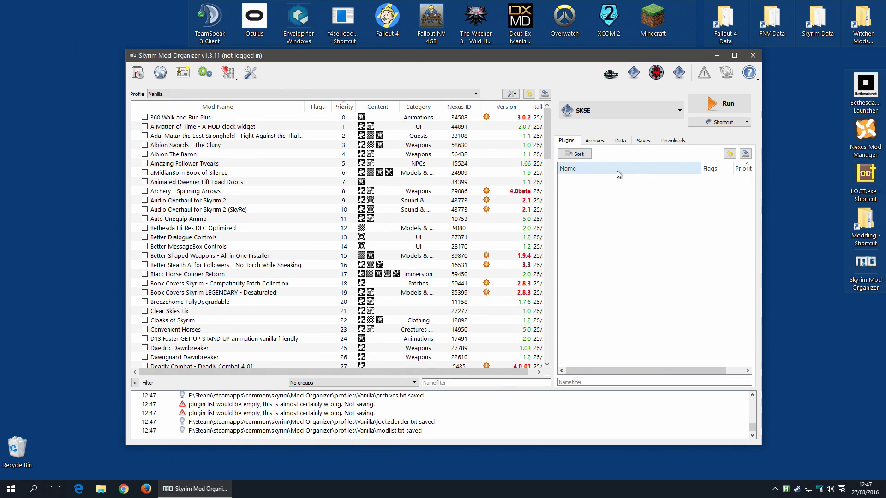
{"action": "mouse_move", "coordinate": [615, 300]}
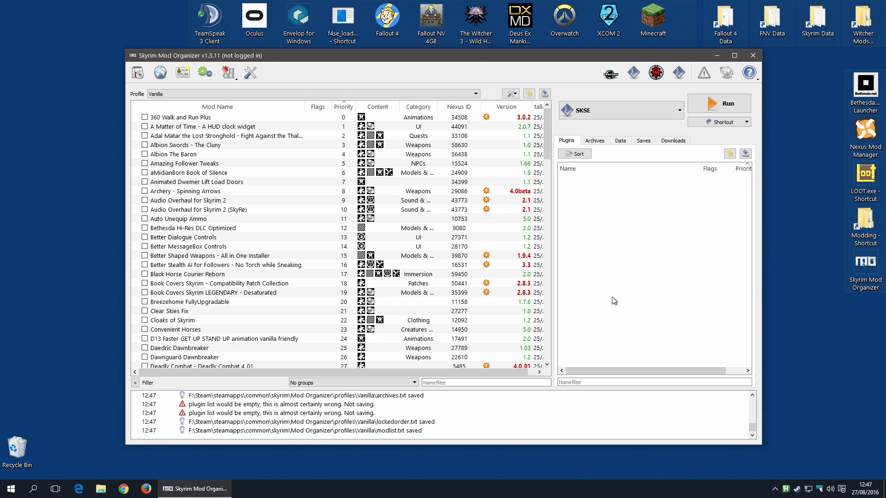
{"action": "left_click", "coordinate": [594, 140]}
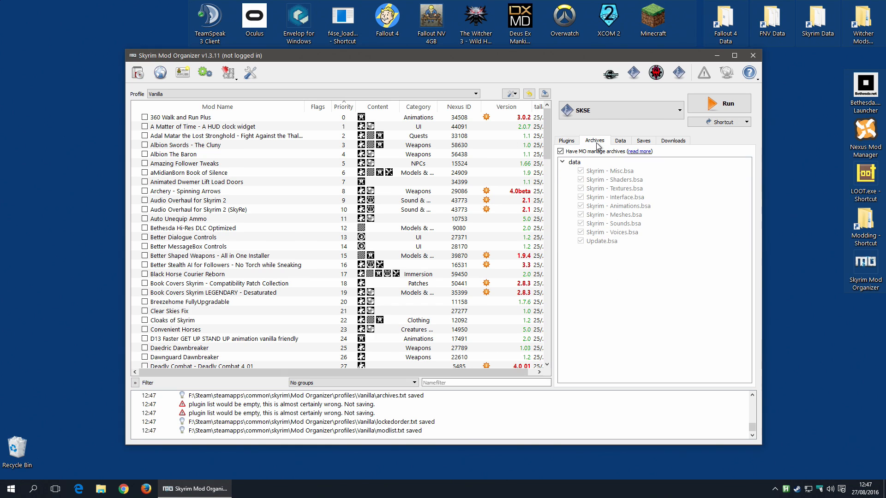
{"action": "left_click", "coordinate": [566, 140]}
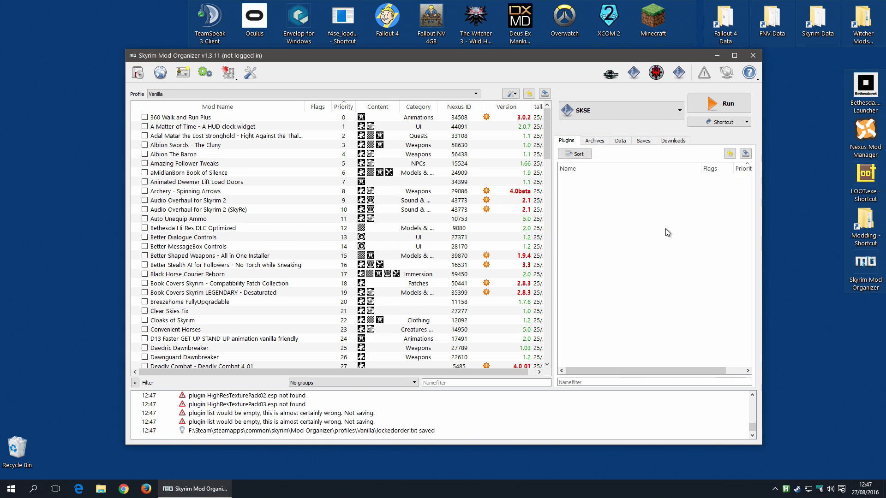
{"action": "mouse_move", "coordinate": [667, 230]}
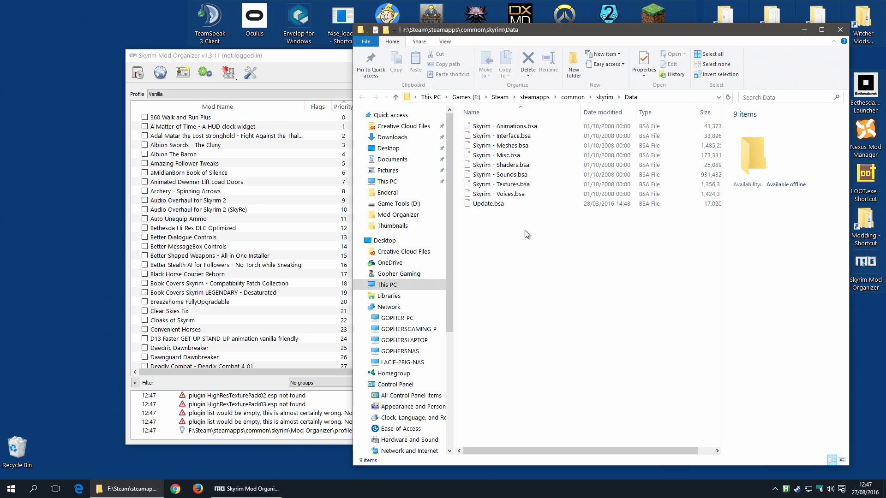
{"action": "mouse_move", "coordinate": [624, 269]}
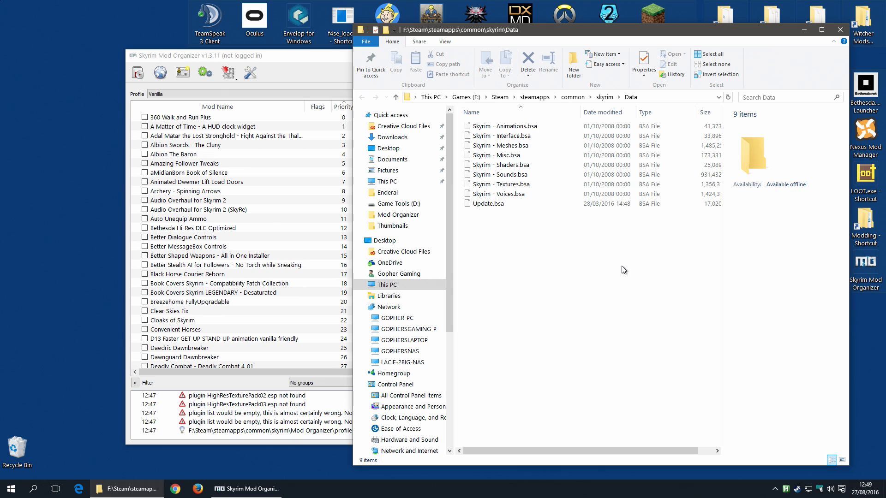
{"action": "mouse_move", "coordinate": [622, 257]}
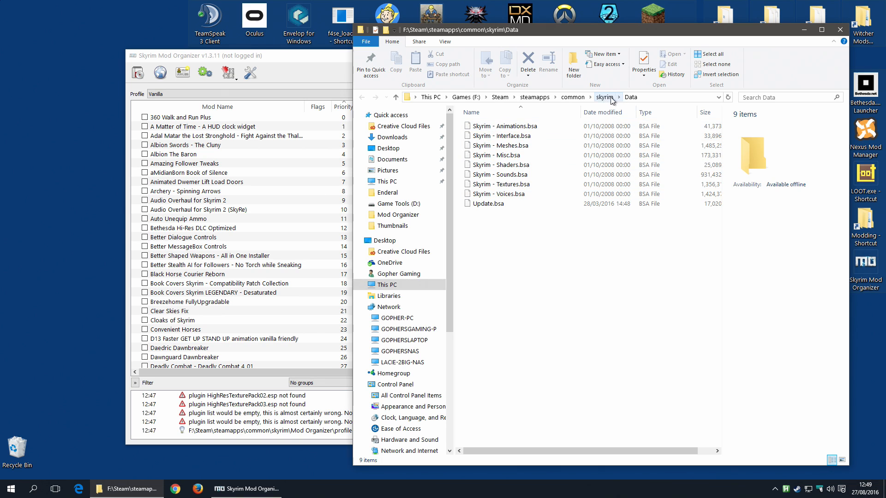
Browse to skyrim\EnderalLauncher\backup\skyrim\data, noting the backed-up Skyrim.ini and SkyrimPrefs.ini
{"action": "left_click", "coordinate": [600, 97]}
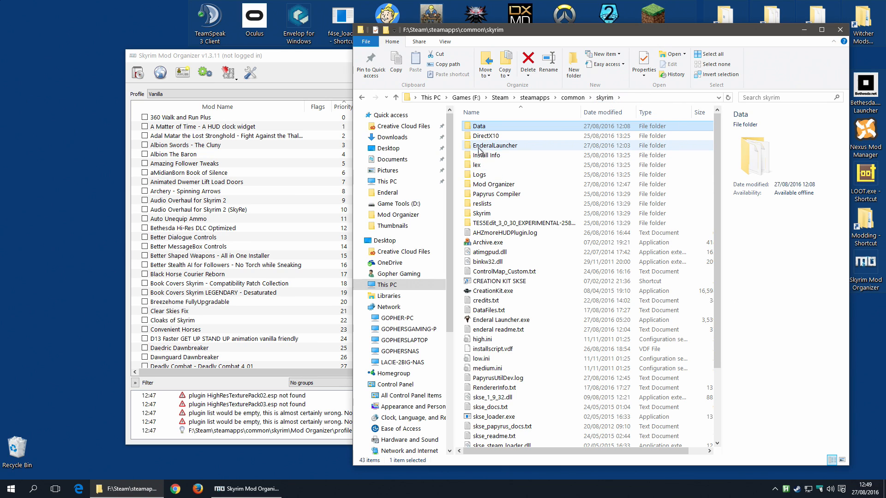
{"action": "double_click", "coordinate": [499, 145]}
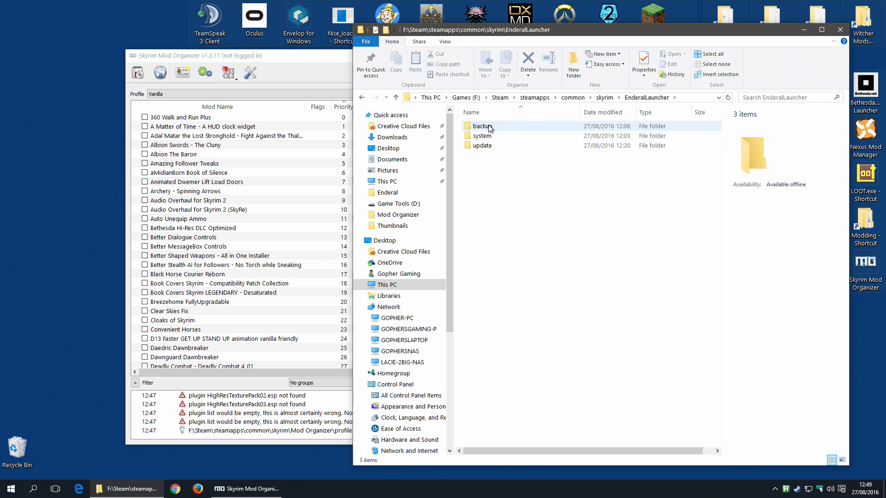
{"action": "double_click", "coordinate": [480, 126]}
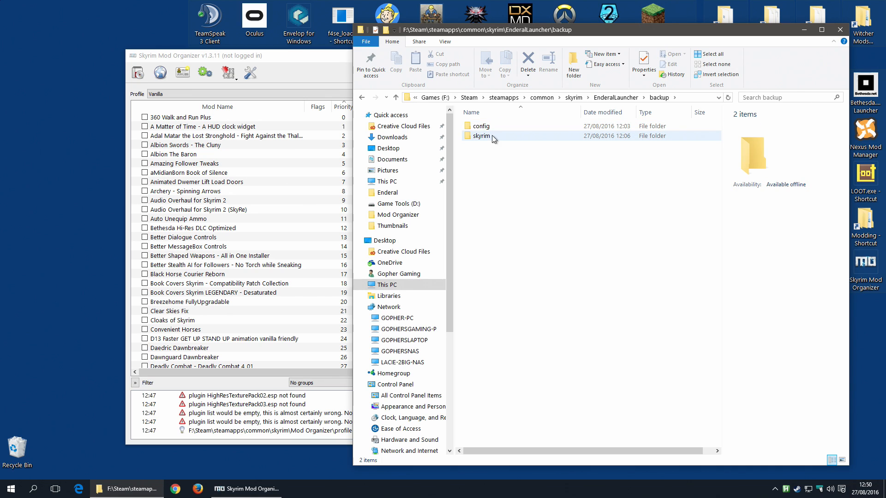
{"action": "double_click", "coordinate": [480, 136]}
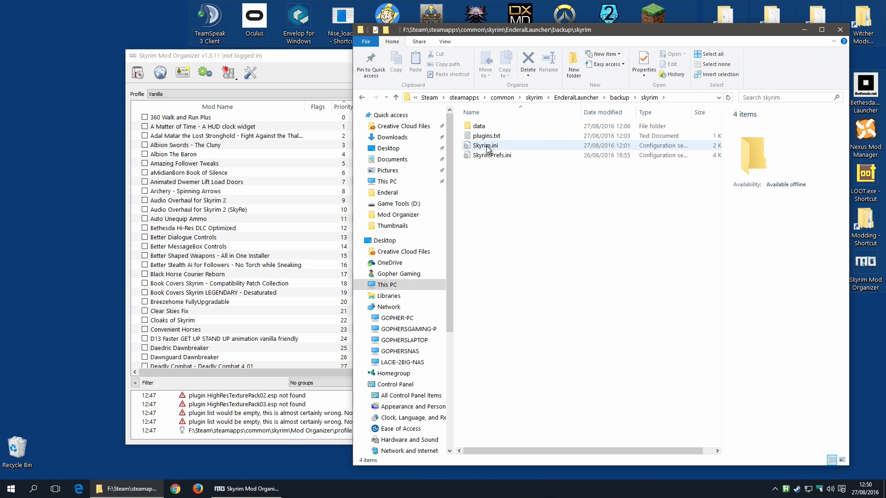
{"action": "left_click", "coordinate": [492, 155]}
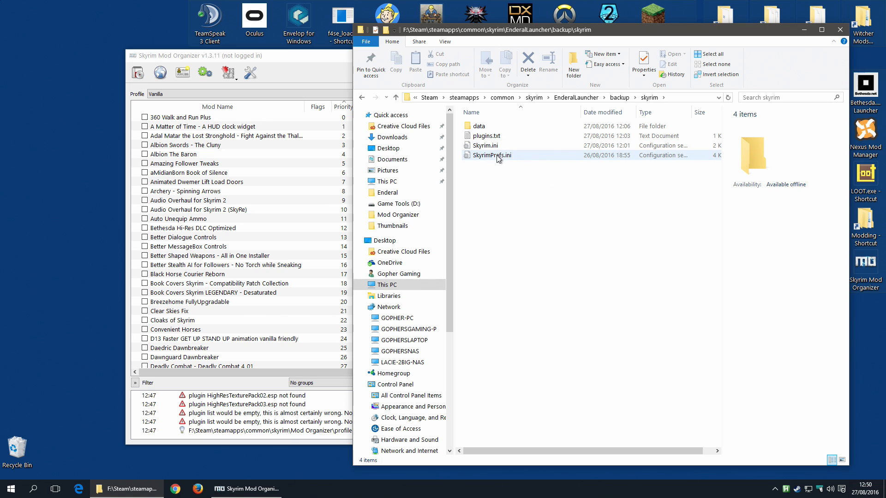
{"action": "left_click", "coordinate": [483, 146]}
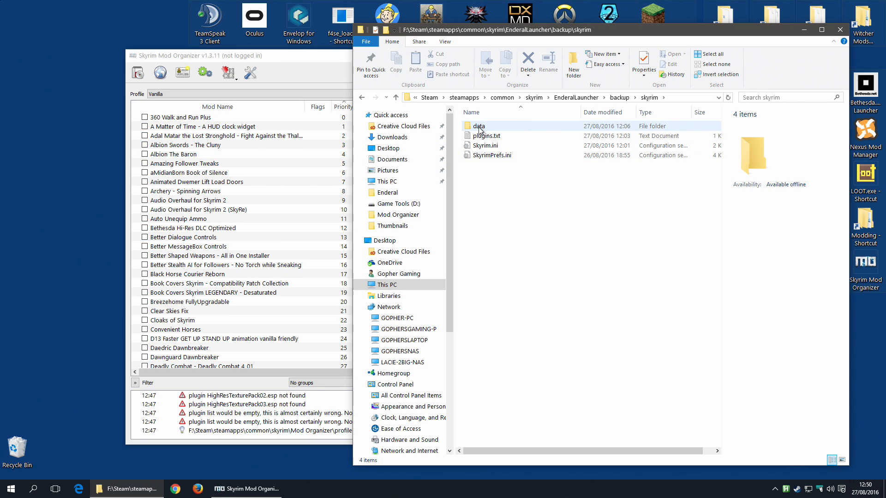
{"action": "double_click", "coordinate": [480, 126]}
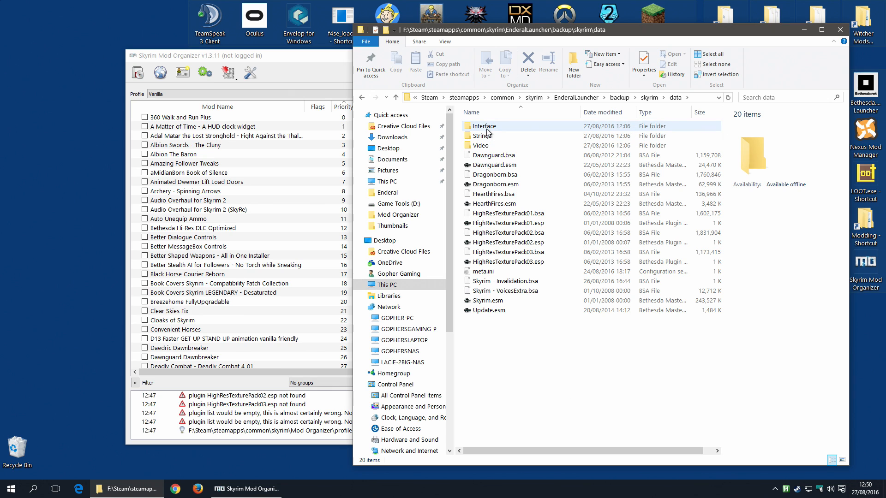
{"action": "mouse_move", "coordinate": [488, 132]}
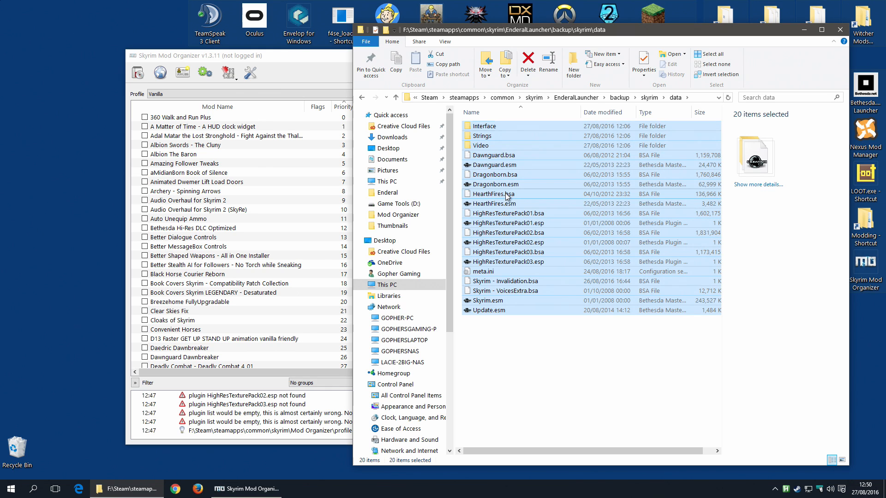
Pack the selected data folder items into a new archive named Skyrim Base Files.rar
{"action": "right_click", "coordinate": [507, 194]}
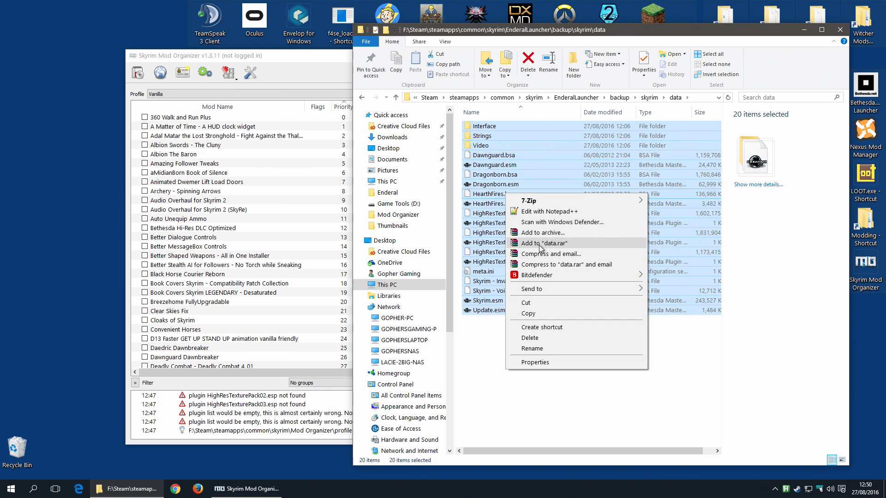
{"action": "left_click", "coordinate": [546, 243]}
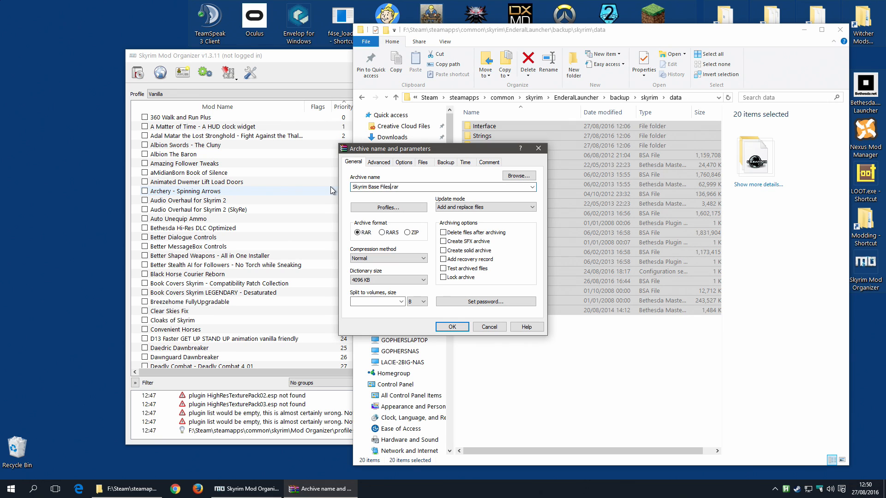
{"action": "left_click", "coordinate": [452, 327]}
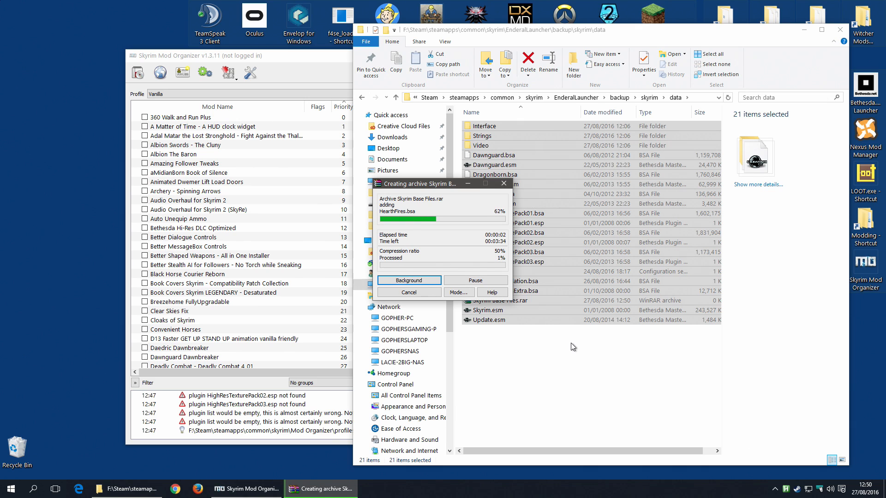
{"action": "mouse_move", "coordinate": [513, 301]}
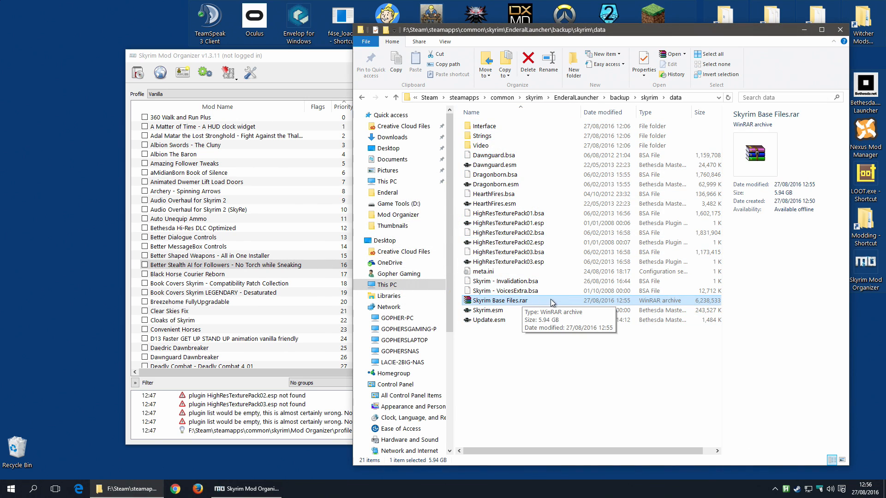
{"action": "mouse_move", "coordinate": [322, 68]}
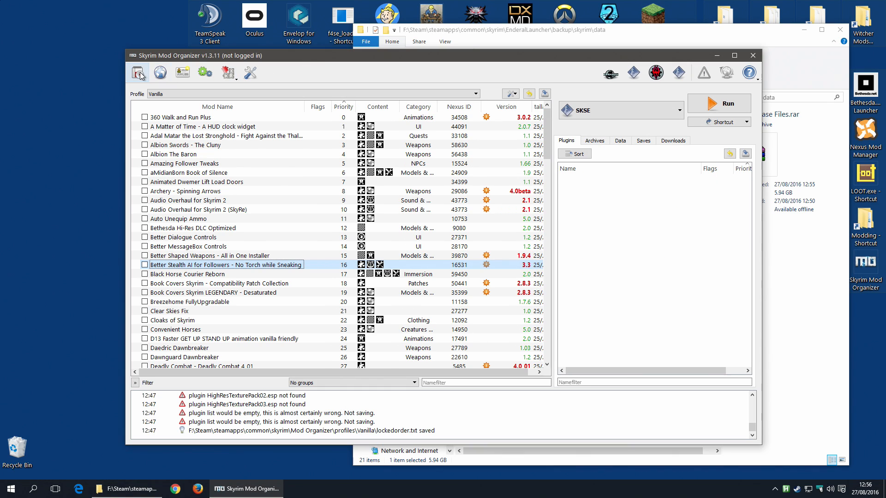
{"action": "mouse_move", "coordinate": [141, 74]}
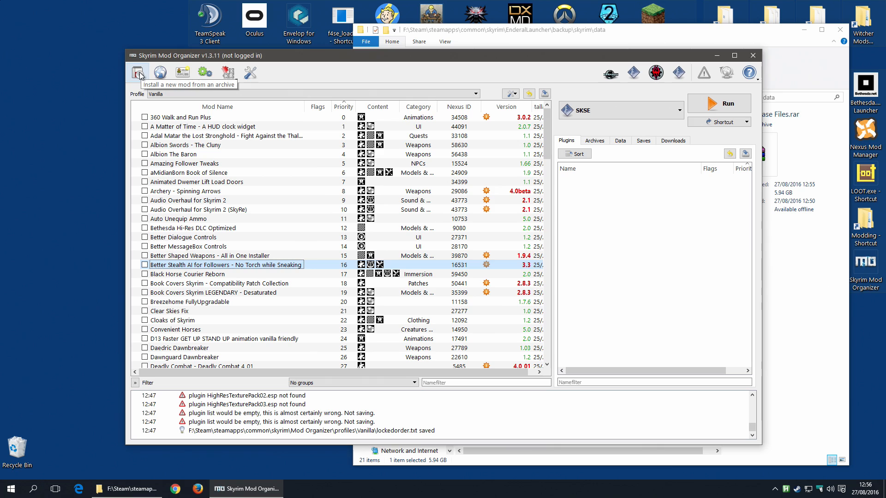
Install Skyrim Base Files.rar as a new mod through the manual installer
{"action": "left_click", "coordinate": [138, 72]}
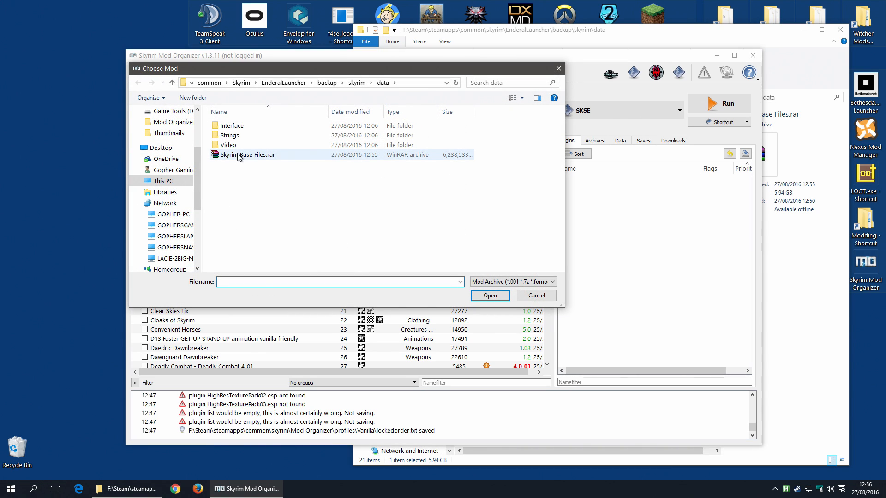
{"action": "left_click", "coordinate": [246, 154]}
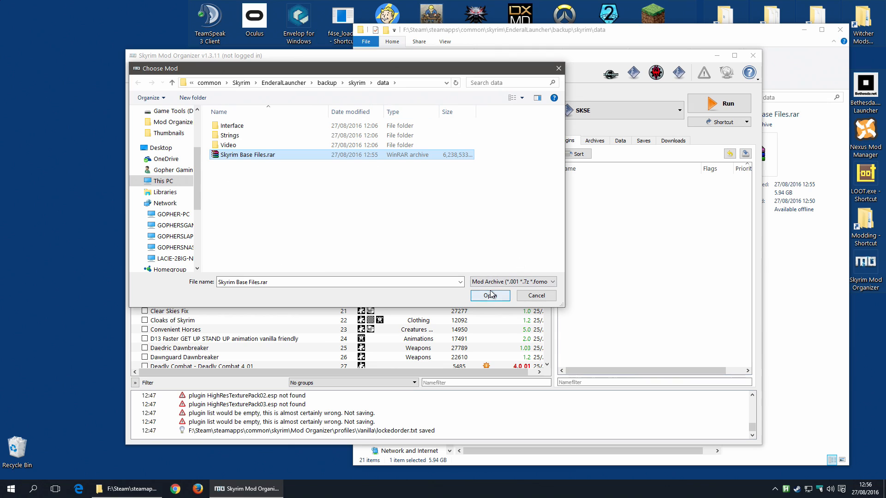
{"action": "left_click", "coordinate": [490, 296]}
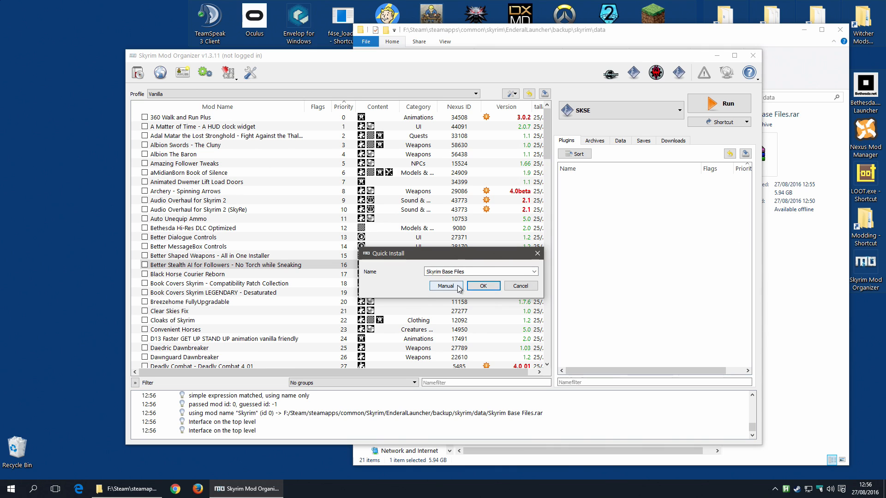
{"action": "left_click", "coordinate": [446, 285]}
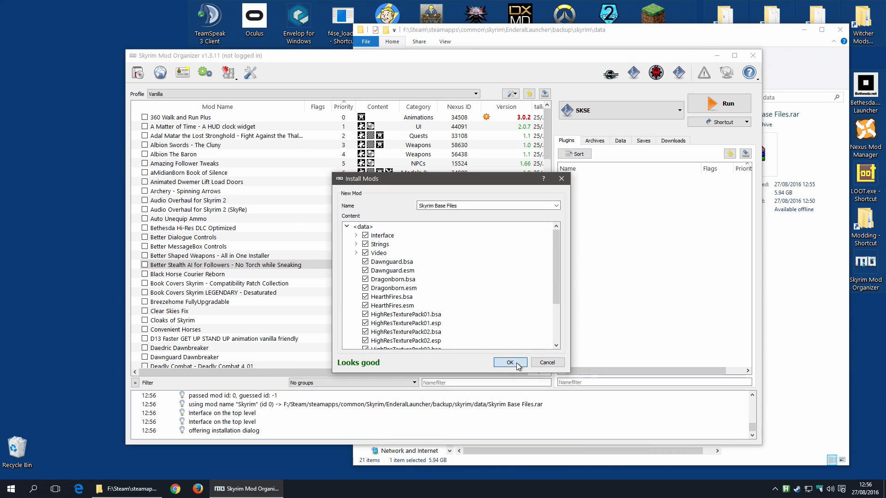
{"action": "left_click", "coordinate": [510, 362]}
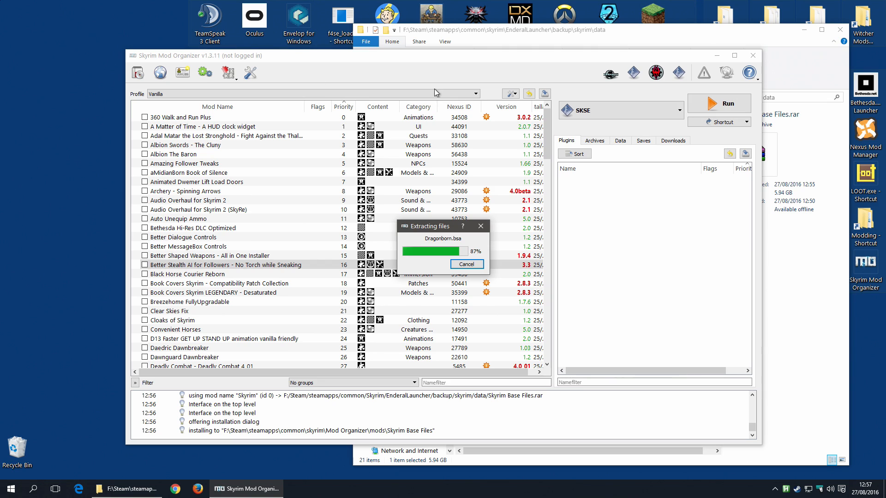
{"action": "mouse_move", "coordinate": [577, 74]}
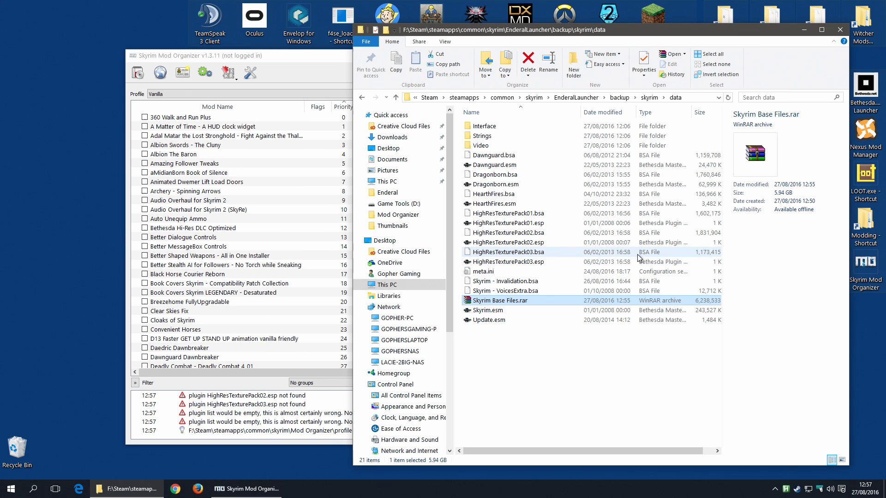
{"action": "right_click", "coordinate": [500, 301]}
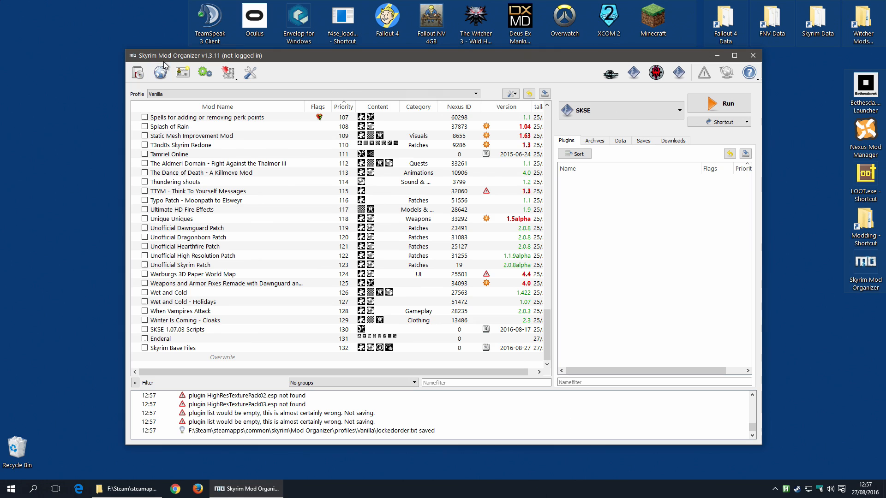
Drag Skyrim Base Files to priority 0 at the top of the mod list
{"action": "left_click", "coordinate": [174, 348]}
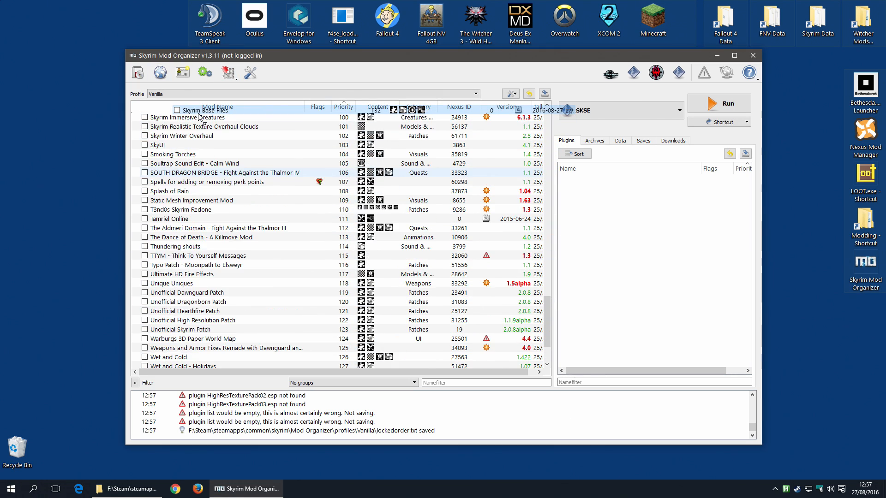
{"action": "left_click", "coordinate": [344, 106]}
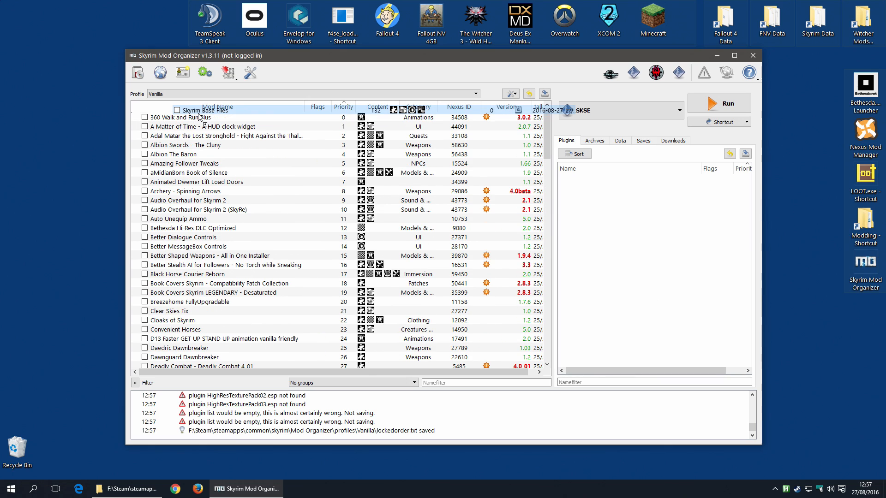
{"action": "left_click", "coordinate": [205, 114]}
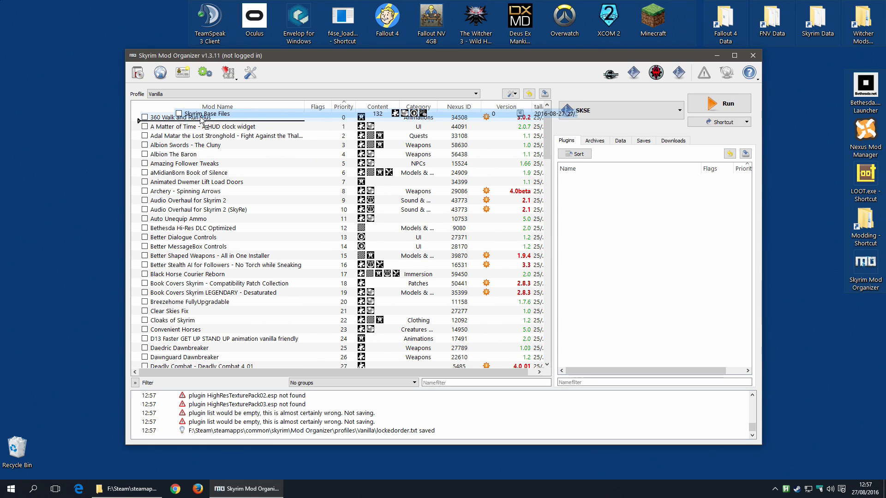
{"action": "left_click", "coordinate": [203, 116]}
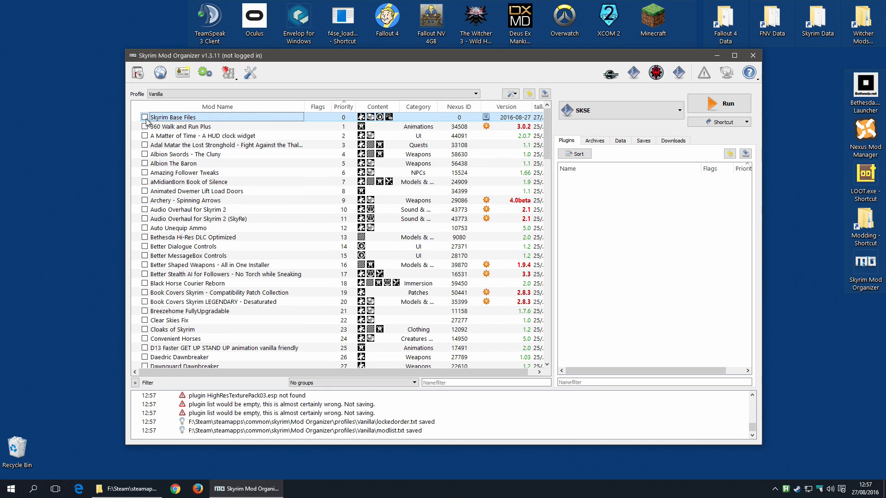
Enable Skyrim Base Files and review the Archives and Plugins lists
{"action": "left_click", "coordinate": [145, 117]}
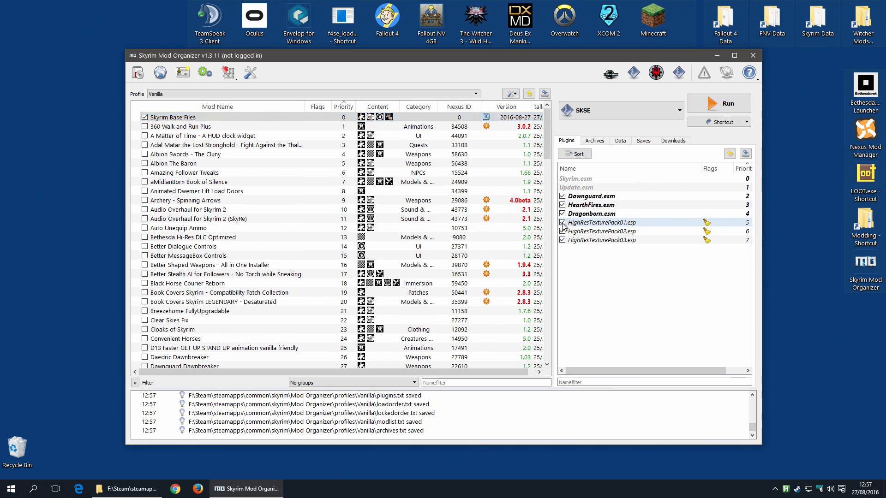
{"action": "left_click", "coordinate": [595, 140]}
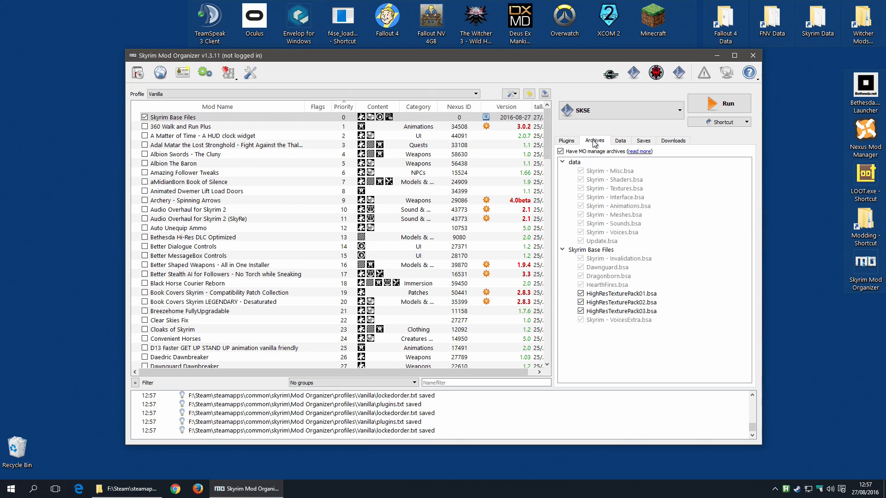
{"action": "left_click", "coordinate": [567, 140]}
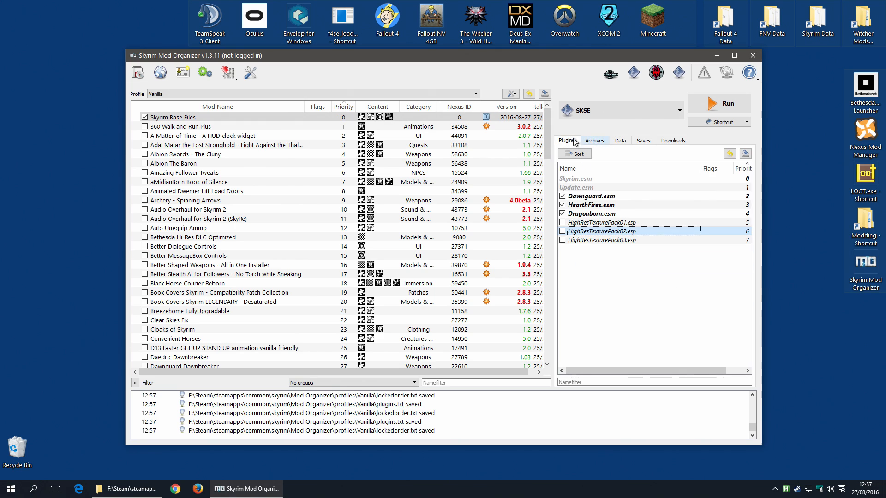
{"action": "left_click", "coordinate": [475, 93]}
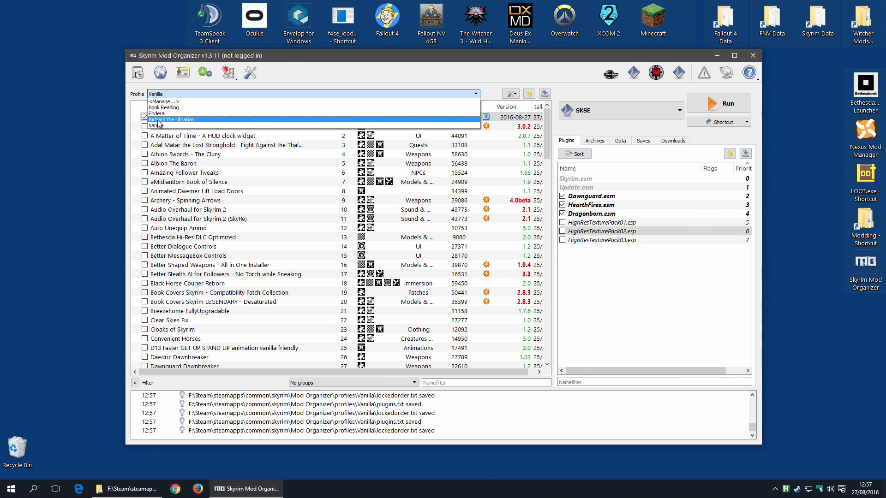
Switch through the Richard the Librarian and Book Reading profiles, confirming Skyrim Base Files is first
{"action": "left_click", "coordinate": [172, 119]}
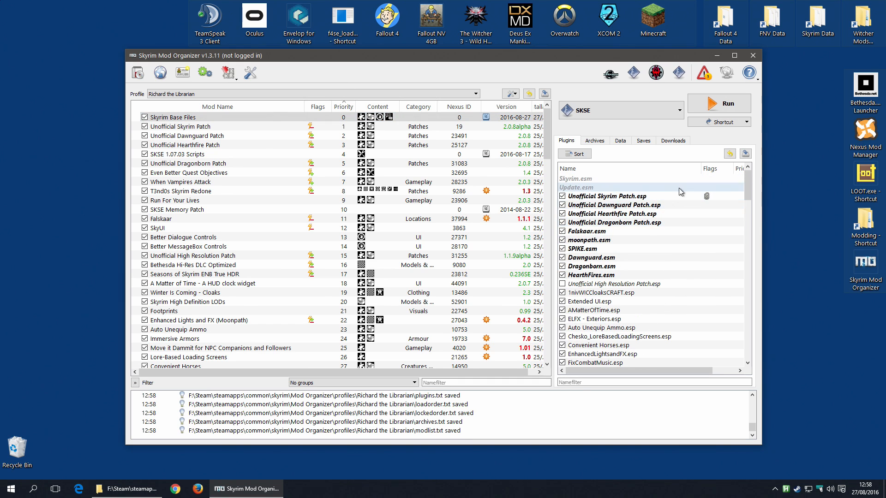
{"action": "scroll", "scroll_direction": "down", "scroll_amount": 3}
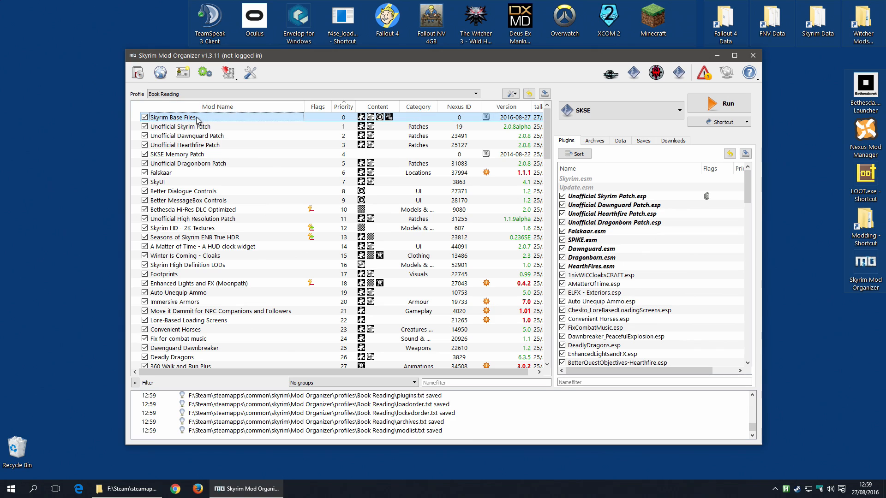
{"action": "left_click", "coordinate": [474, 93]}
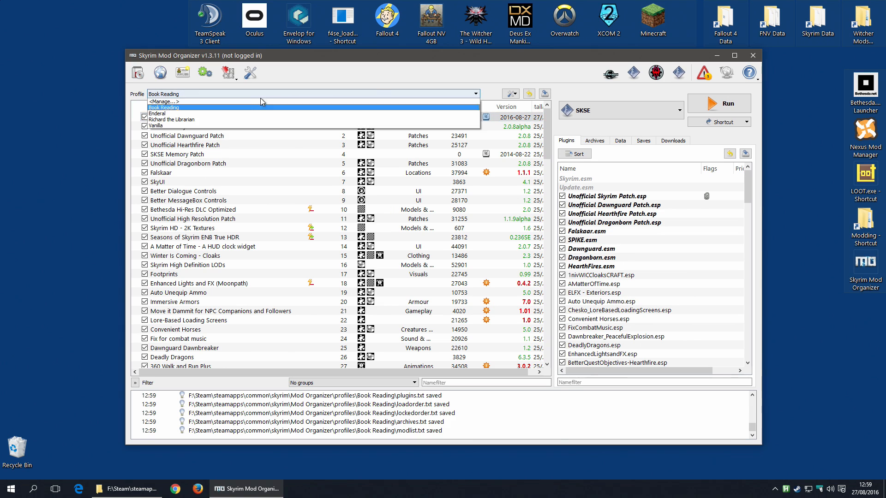
{"action": "left_click", "coordinate": [173, 119]}
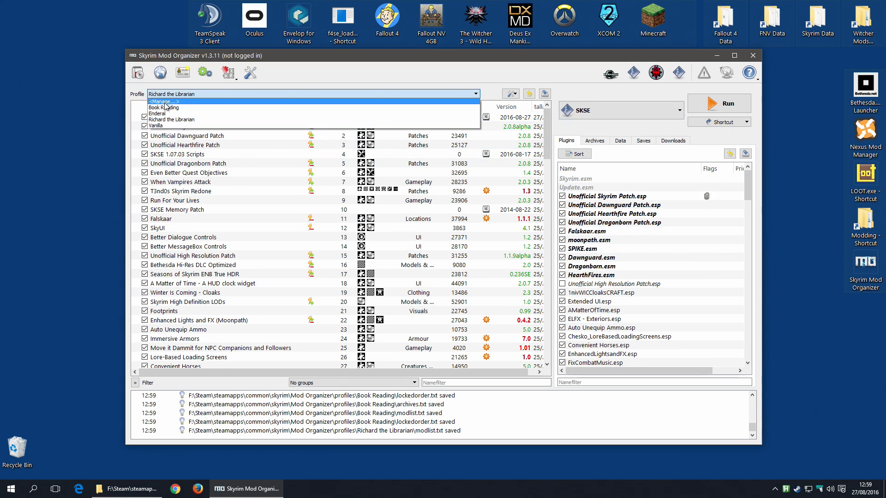
{"action": "left_click", "coordinate": [158, 114]}
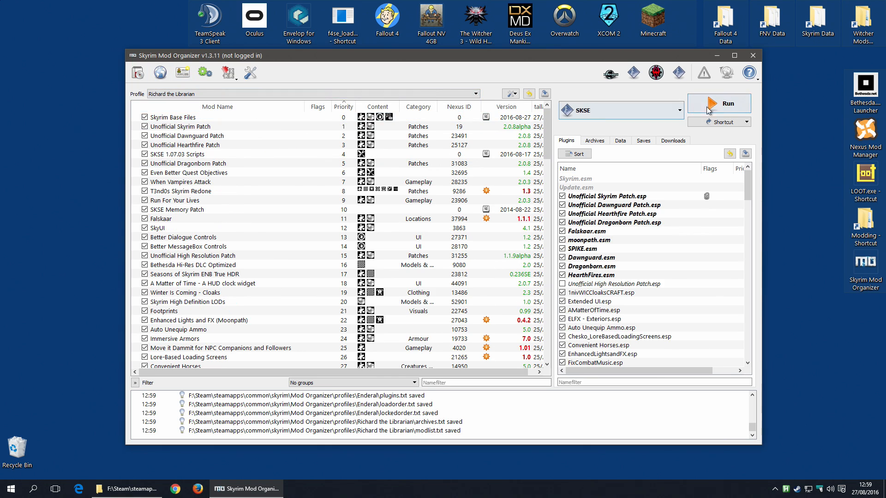
Launch Skyrim on Richard the Librarian, visit the mod configuration menu, then quit to desktop
{"action": "left_click", "coordinate": [719, 103]}
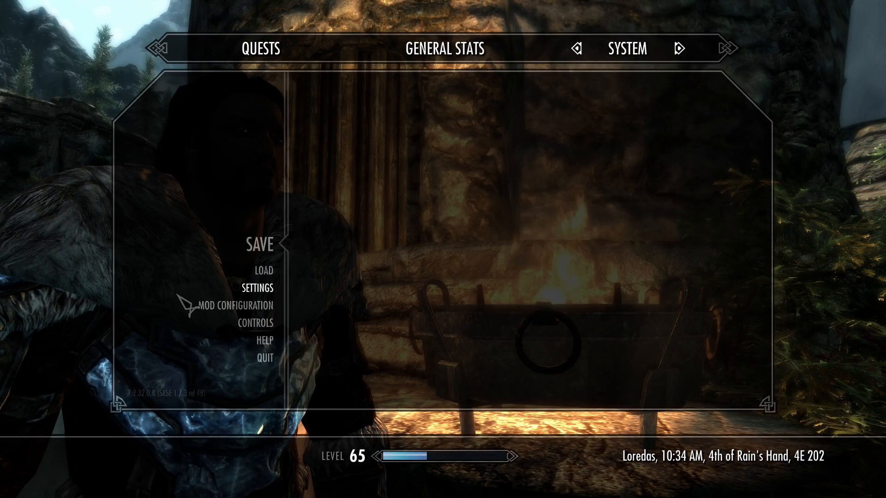
{"action": "left_click", "coordinate": [235, 306]}
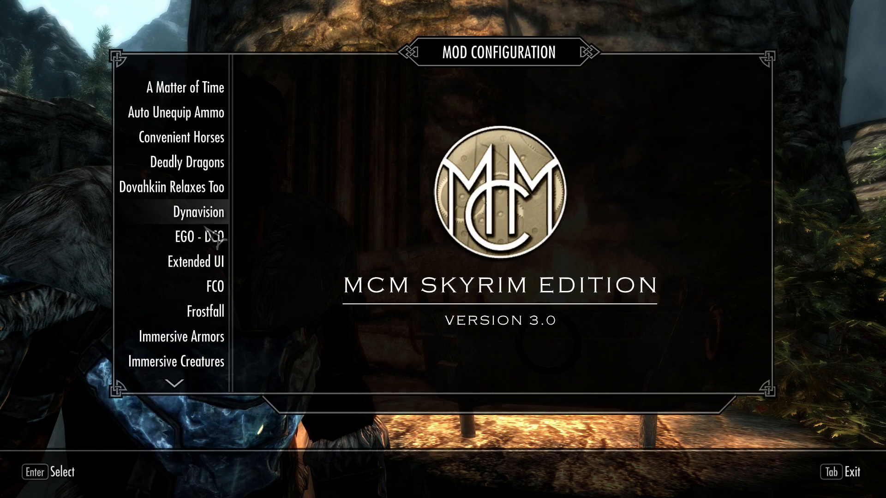
{"action": "left_click", "coordinate": [191, 212]}
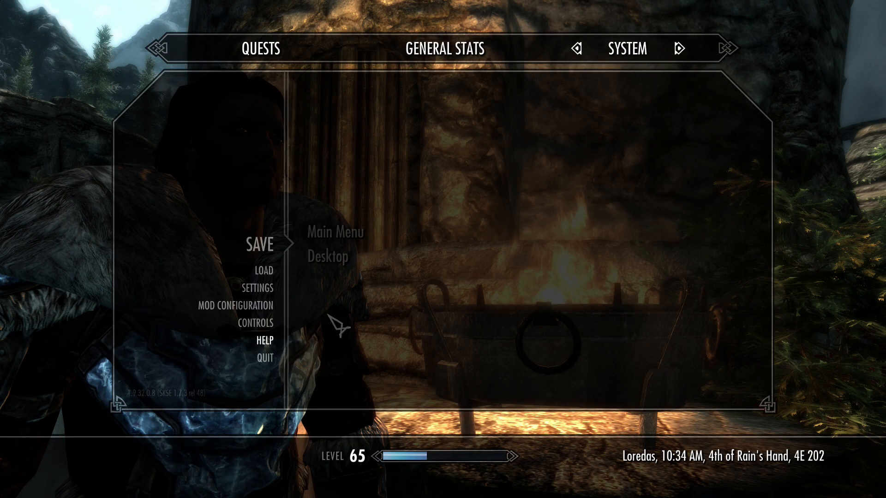
{"action": "left_click", "coordinate": [331, 257]}
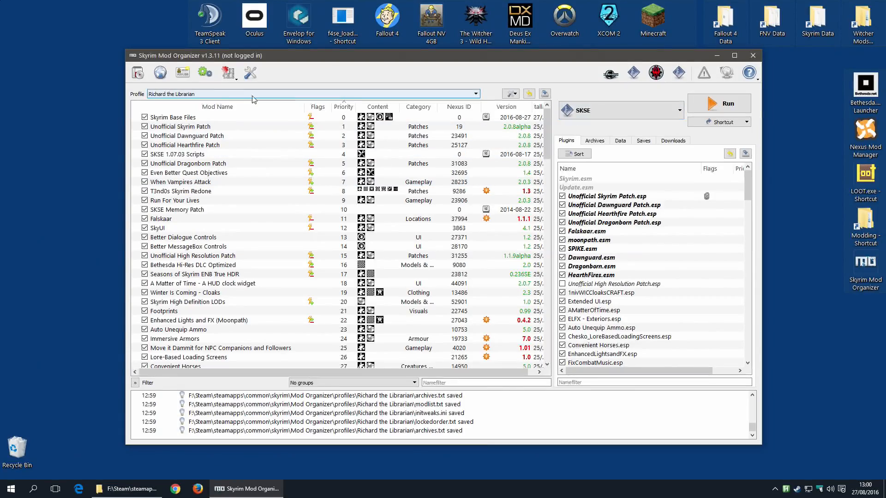
Switch to Enderal and back, then browse File Explorer up to the EnderalLauncher folder
{"action": "left_click", "coordinate": [477, 93]}
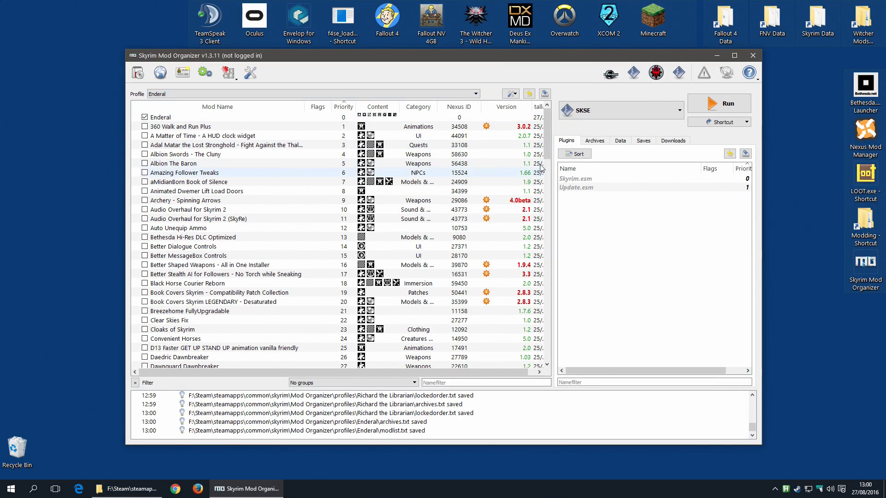
{"action": "left_click", "coordinate": [719, 102]}
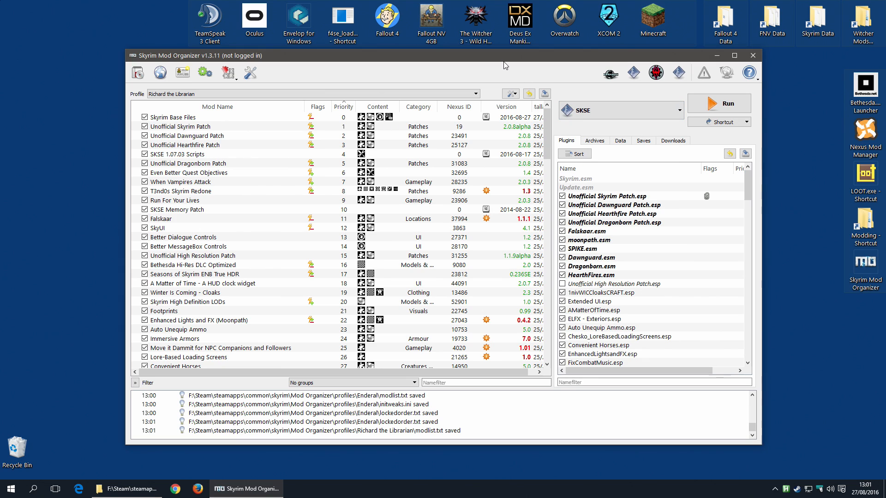
{"action": "mouse_move", "coordinate": [796, 46]}
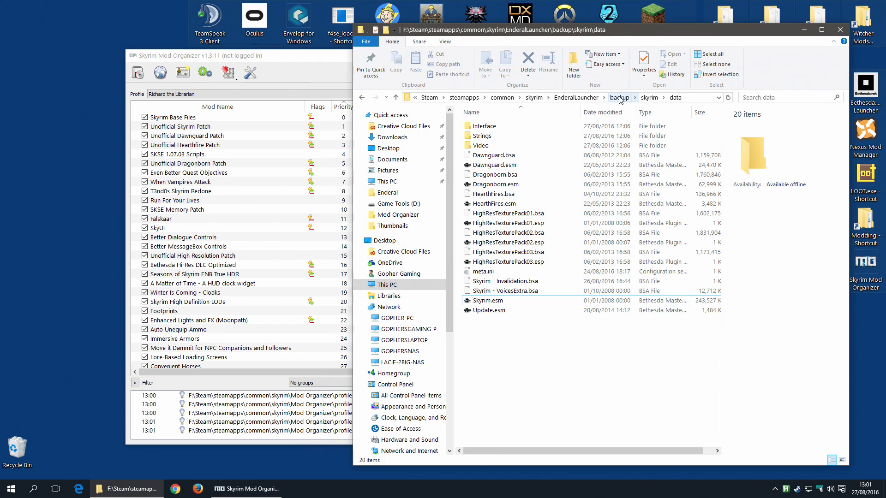
{"action": "left_click", "coordinate": [620, 97]}
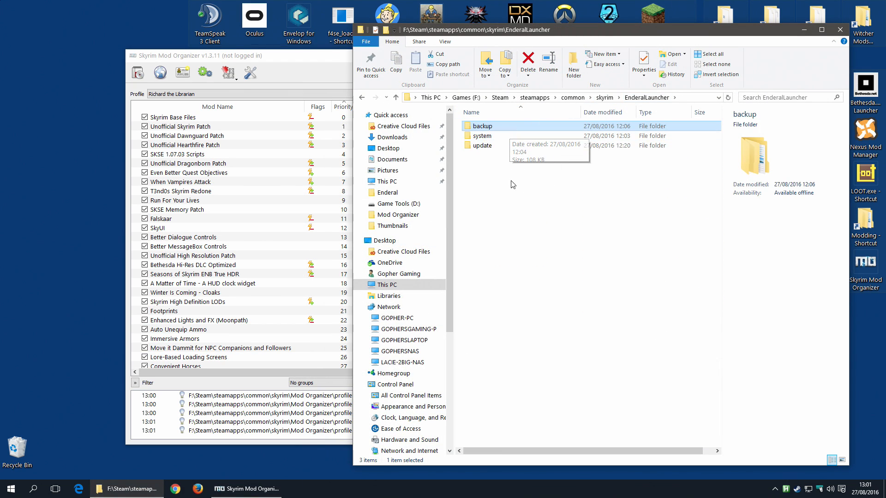
{"action": "mouse_move", "coordinate": [573, 251]}
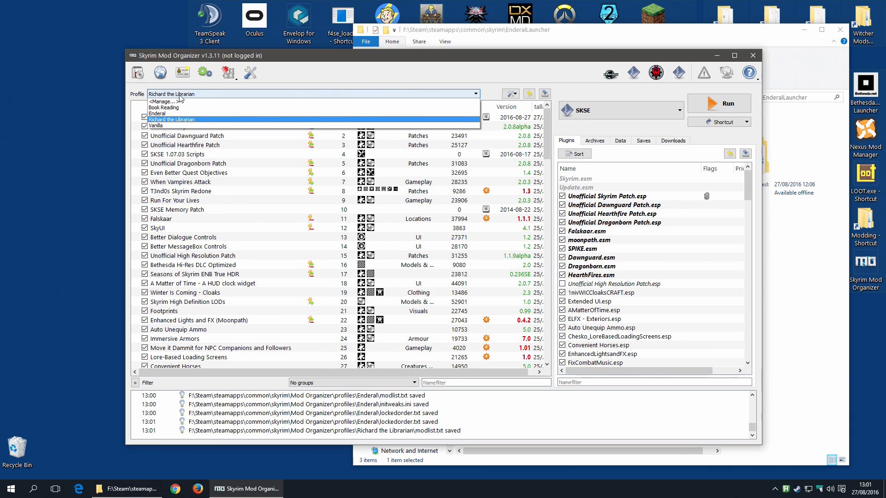
{"action": "mouse_move", "coordinate": [172, 114]}
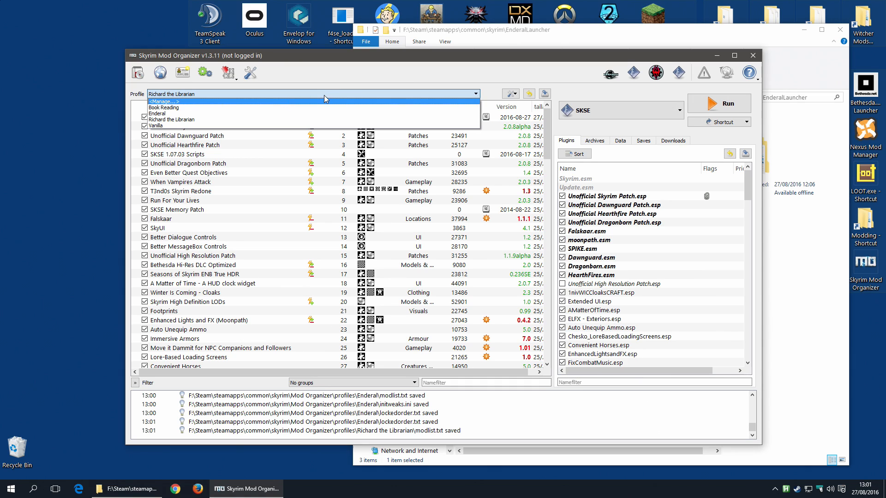
{"action": "mouse_move", "coordinate": [181, 109]}
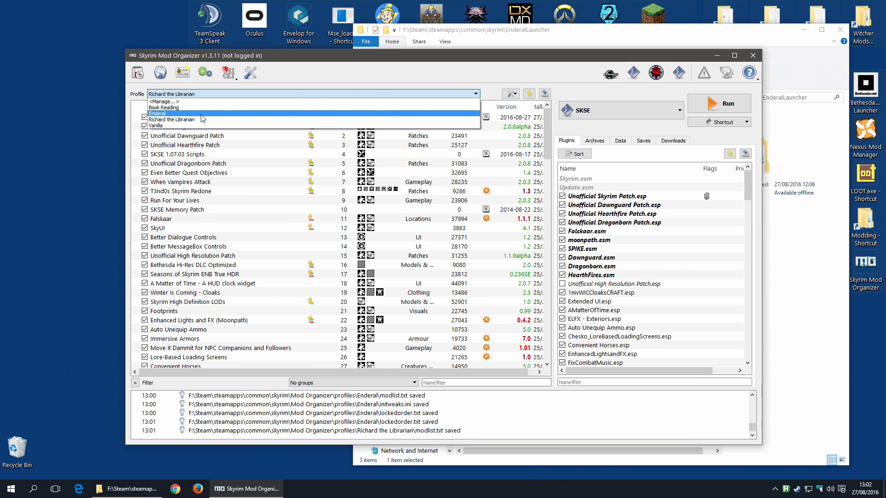
{"action": "mouse_move", "coordinate": [217, 114]}
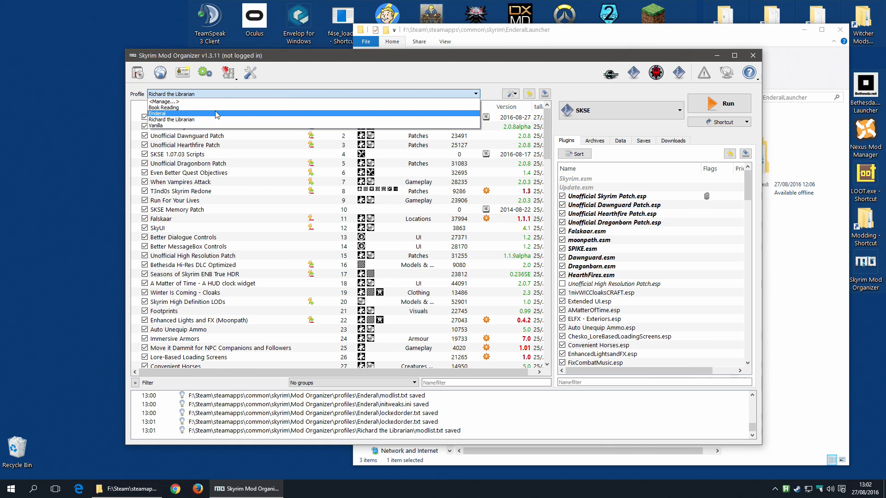
Toggle between the Enderal and Richard the Librarian profiles, end on Enderal, and scroll its mod list
{"action": "left_click", "coordinate": [157, 113]}
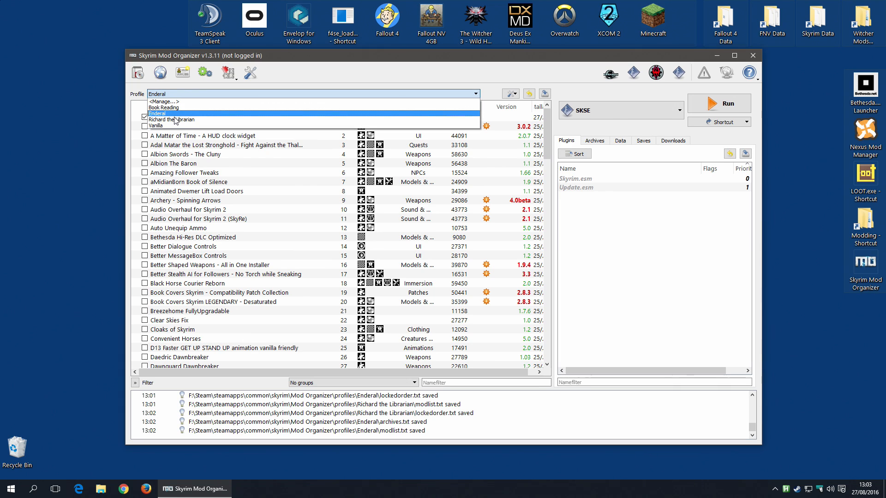
{"action": "left_click", "coordinate": [171, 119]}
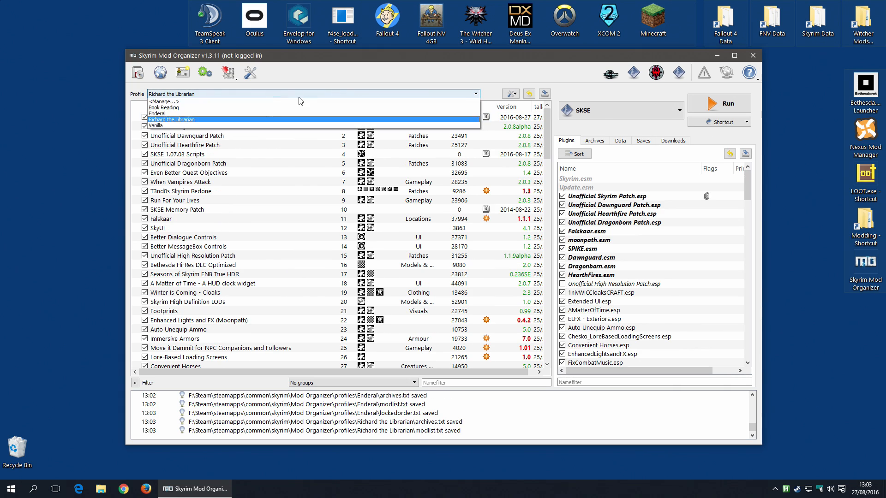
{"action": "left_click", "coordinate": [164, 114]}
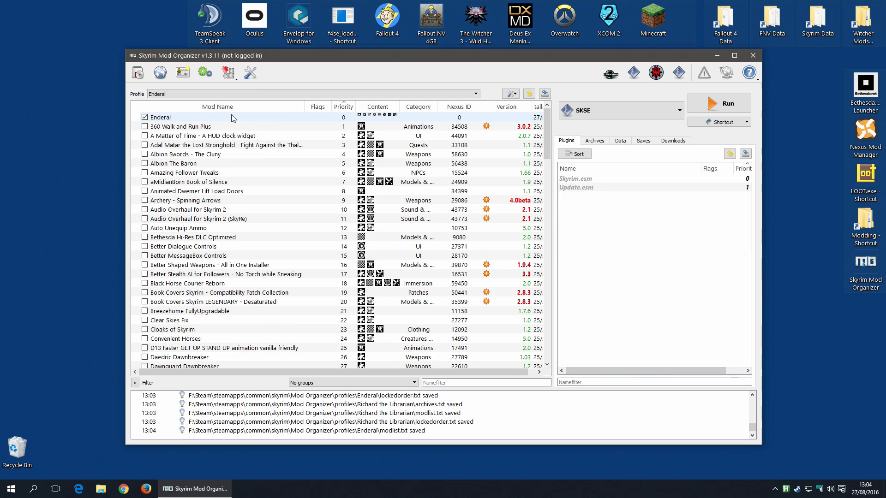
{"action": "mouse_move", "coordinate": [178, 104]}
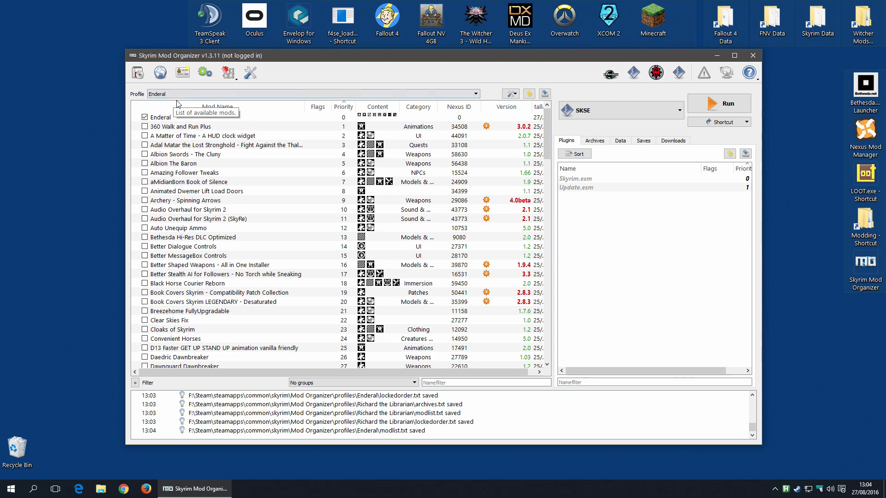
{"action": "mouse_move", "coordinate": [195, 108]}
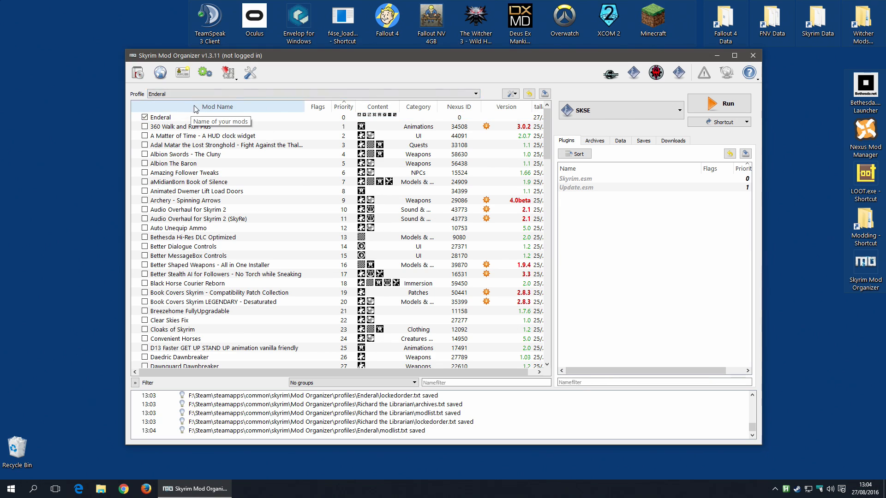
{"action": "mouse_move", "coordinate": [192, 103]}
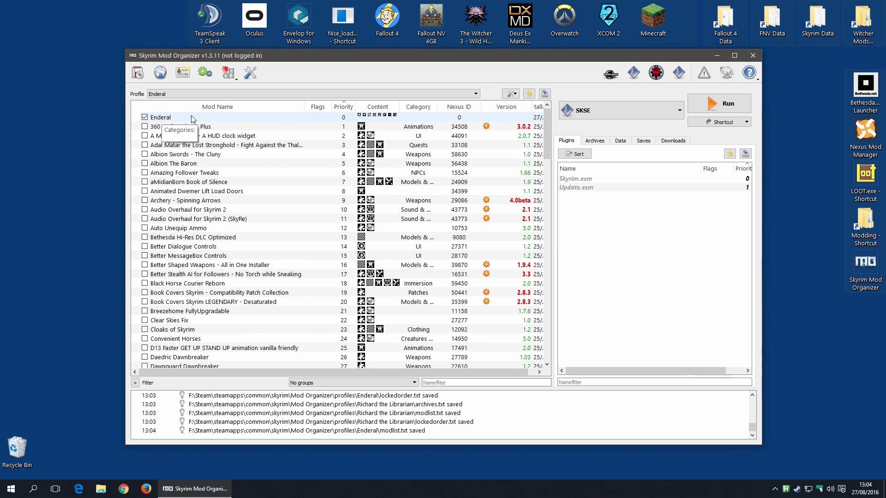
{"action": "mouse_move", "coordinate": [161, 121]}
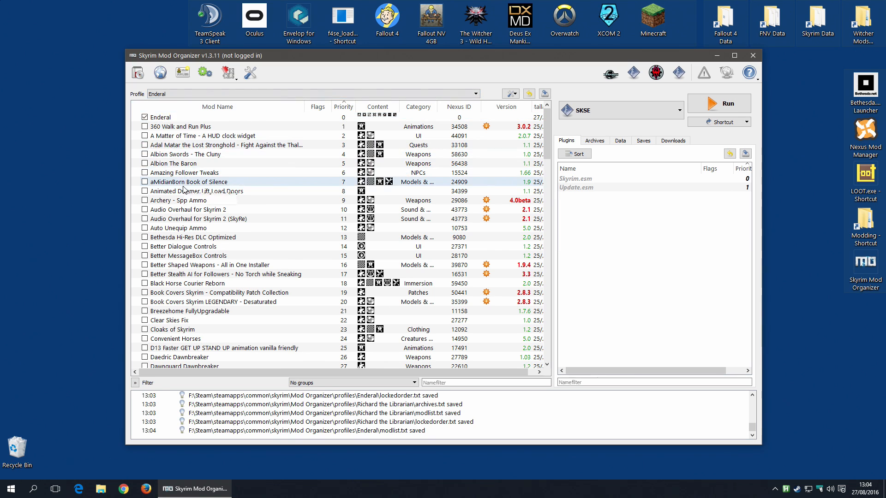
{"action": "scroll", "scroll_direction": "down", "scroll_amount": 3}
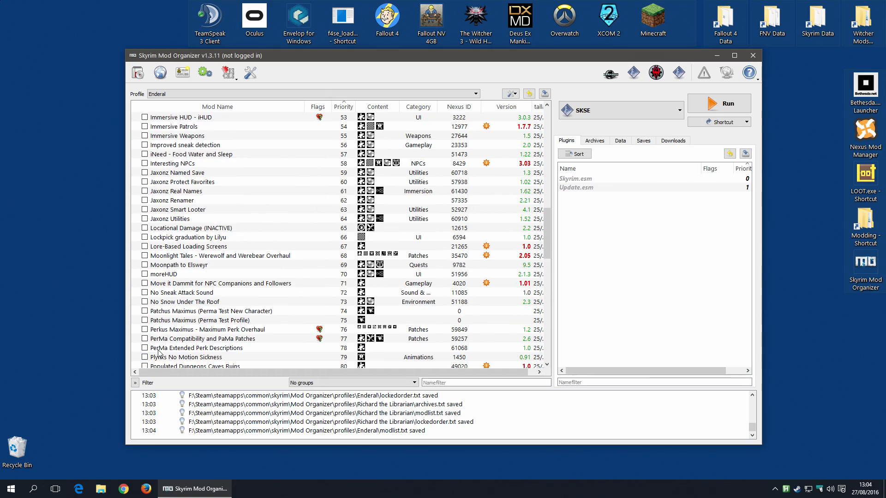
{"action": "scroll", "scroll_direction": "down", "scroll_amount": 3}
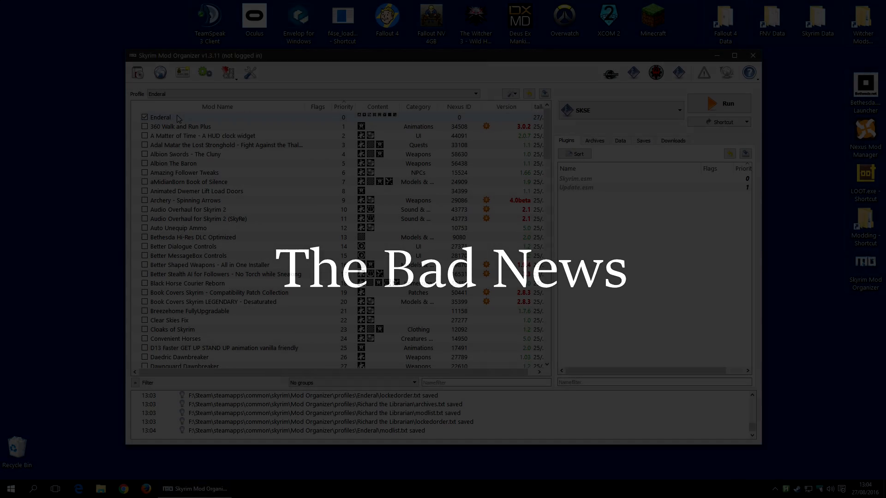
Pick Richard the Librarian from the Profile dropdown
{"action": "left_click", "coordinate": [476, 93]}
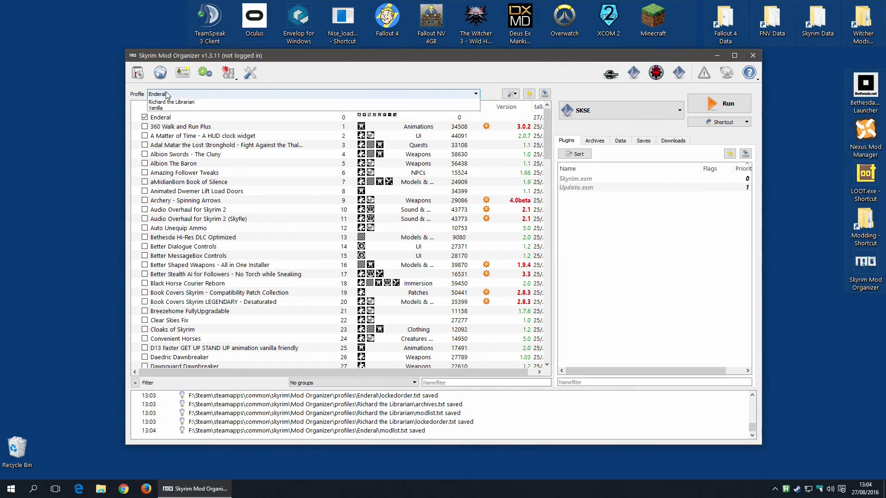
{"action": "left_click", "coordinate": [171, 102]}
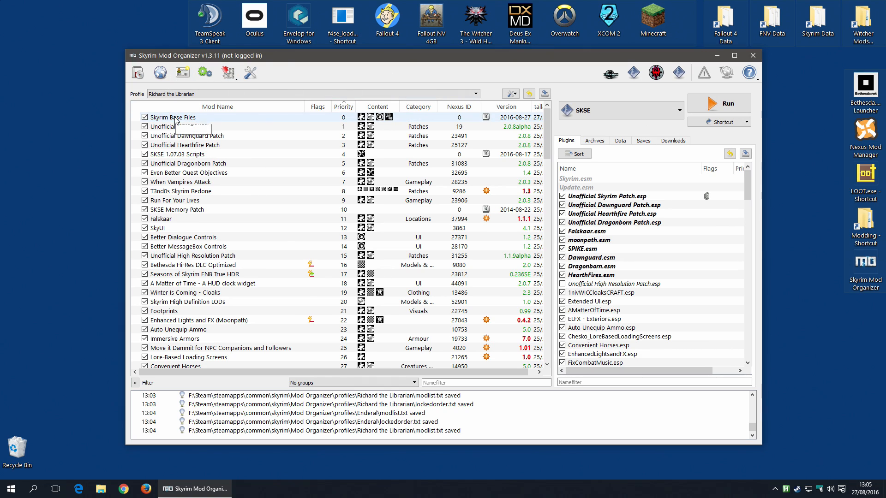
{"action": "mouse_move", "coordinate": [195, 121]}
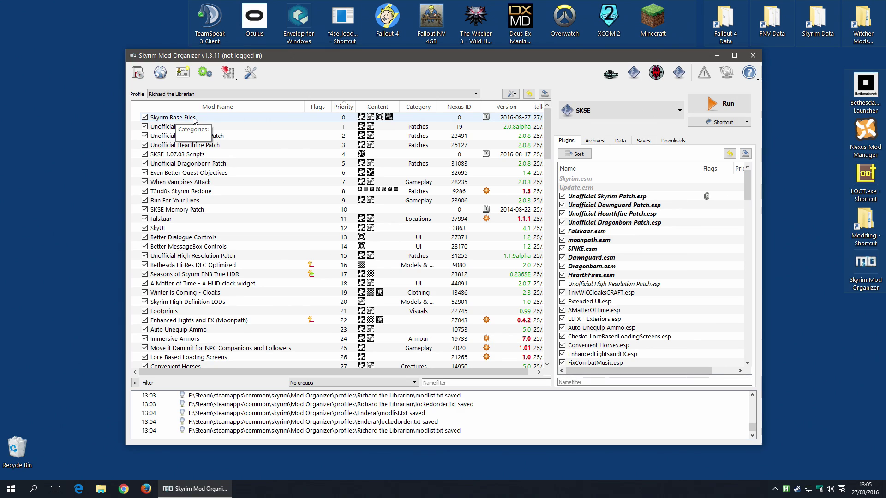
{"action": "mouse_move", "coordinate": [195, 120]}
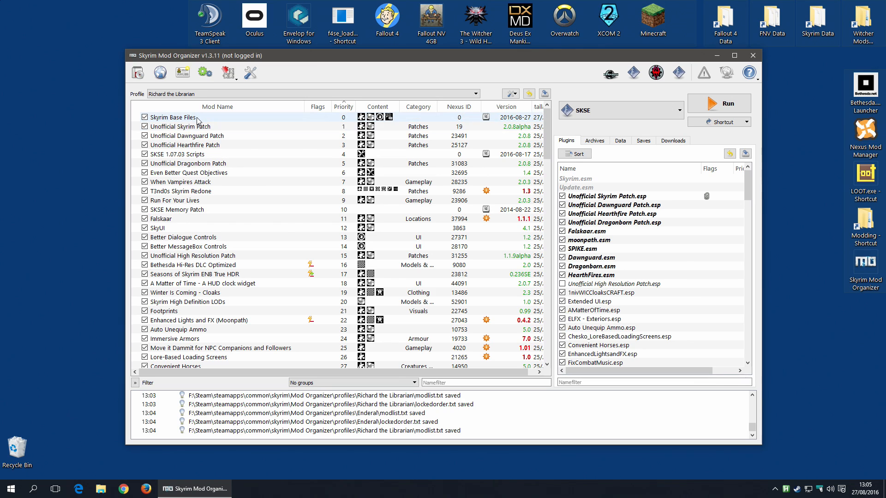
{"action": "mouse_move", "coordinate": [199, 122]}
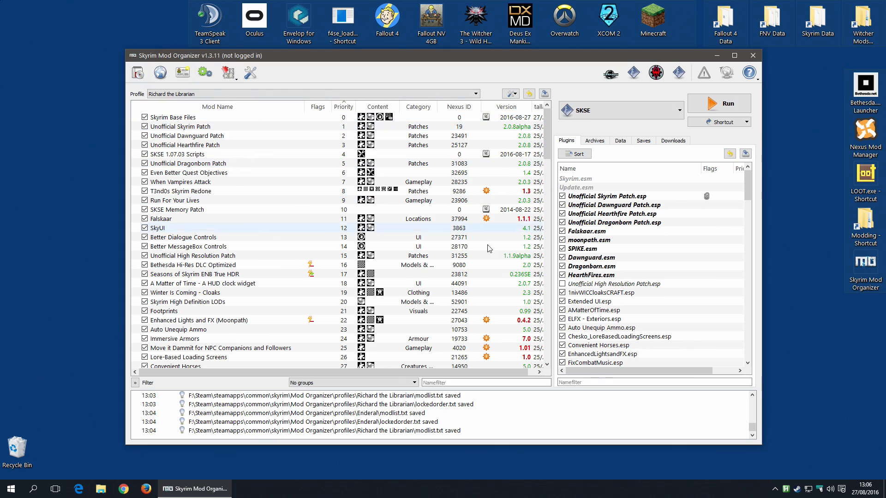
{"action": "mouse_move", "coordinate": [588, 85]}
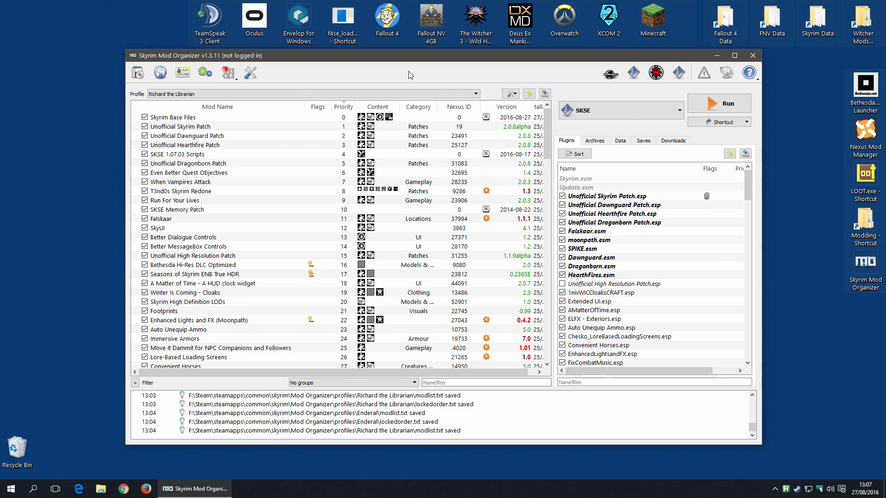
{"action": "mouse_move", "coordinate": [513, 88]}
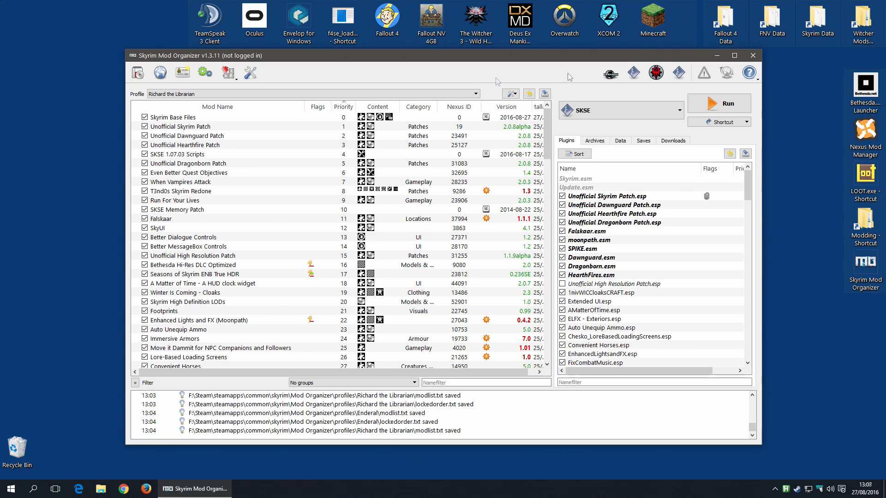
{"action": "mouse_move", "coordinate": [569, 77]}
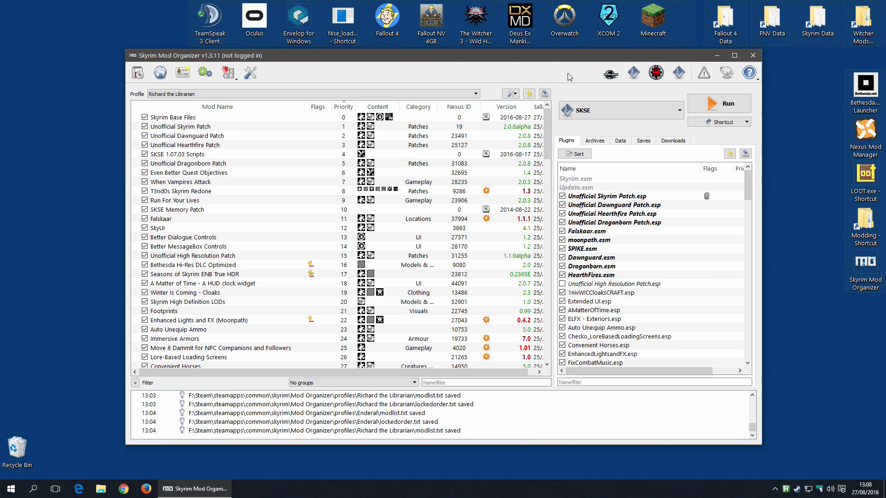